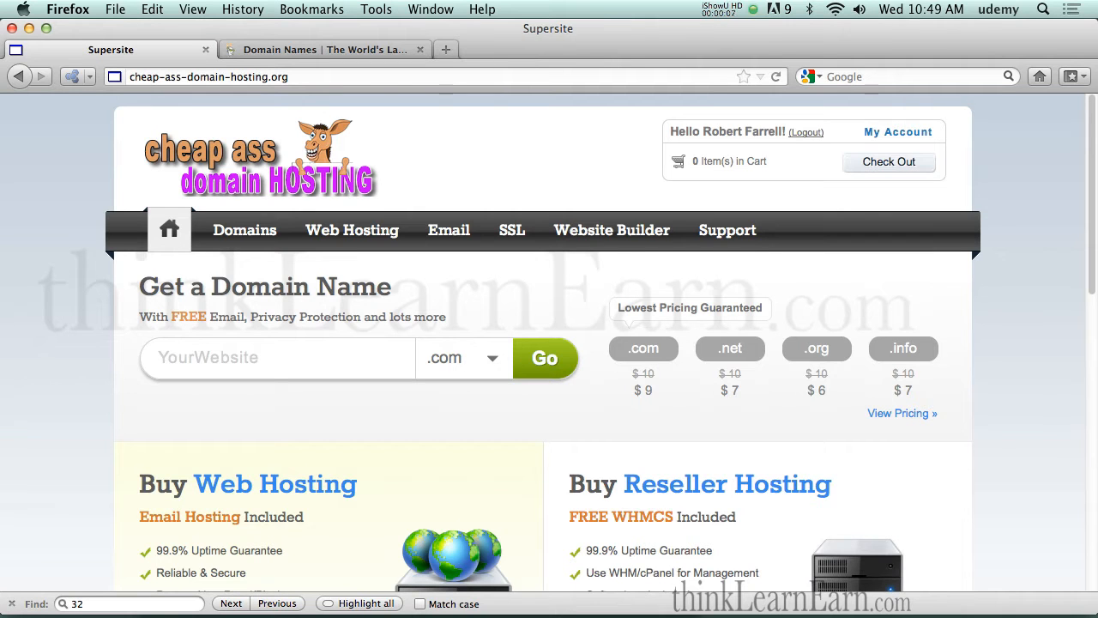
mouse_move(402, 169)
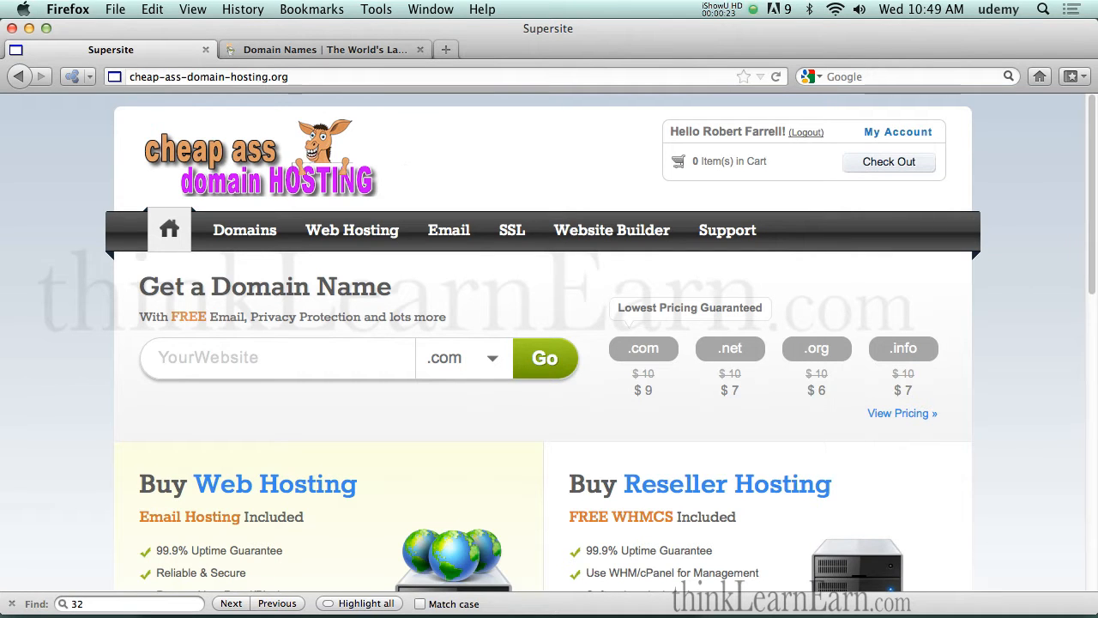
Switch to GoDaddy's home page and scroll to its .COM, .CO, .NET, .BIZ and .ORG pricing
click(321, 49)
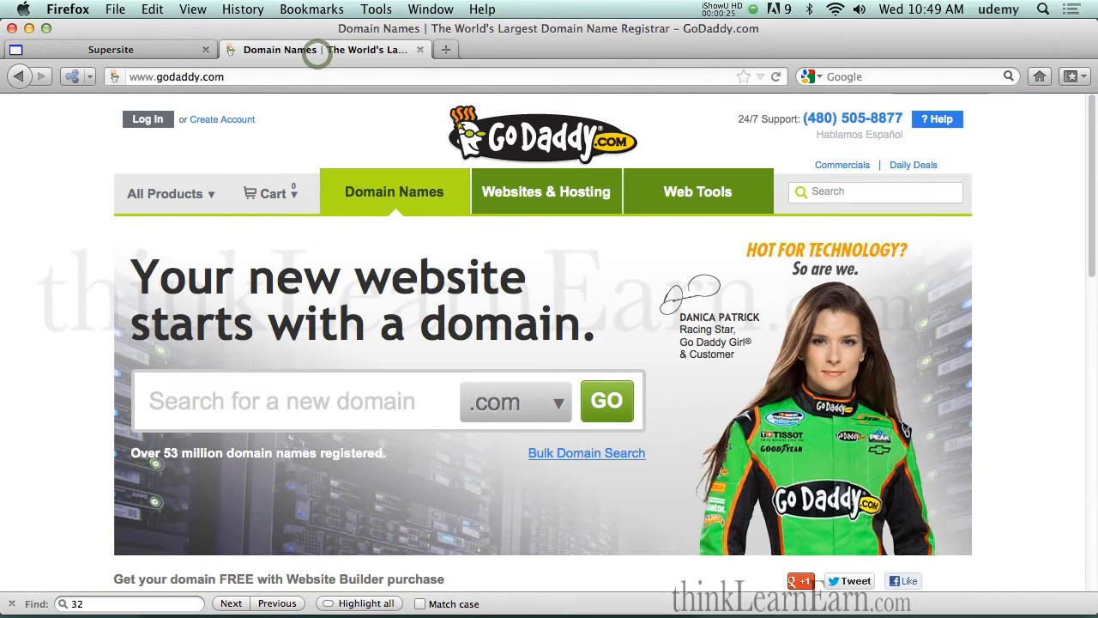
click(283, 401)
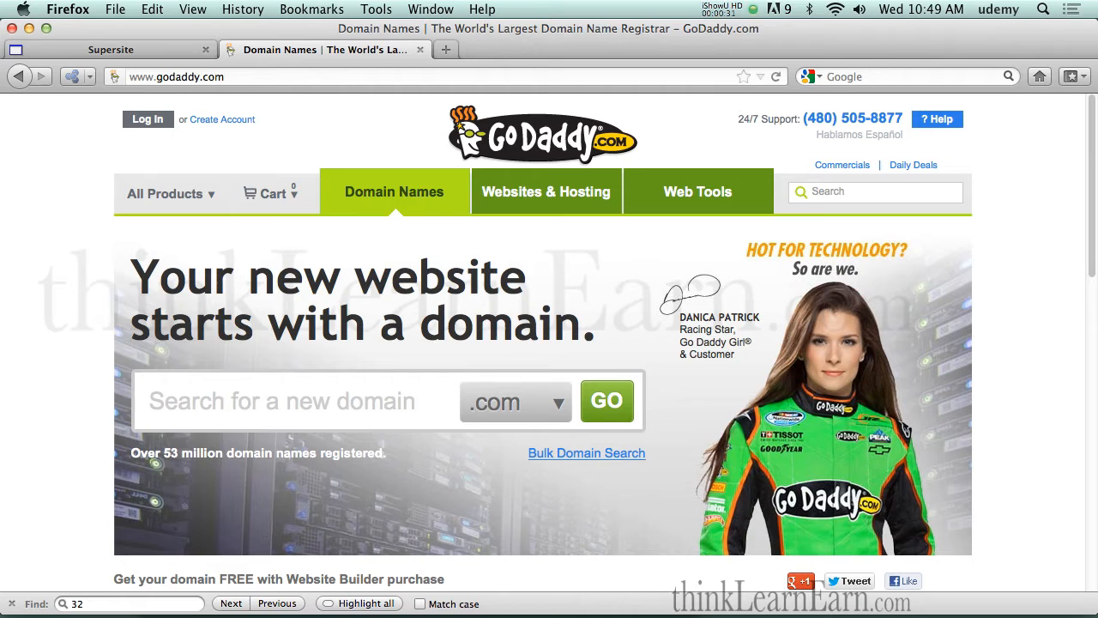
mouse_move(462, 247)
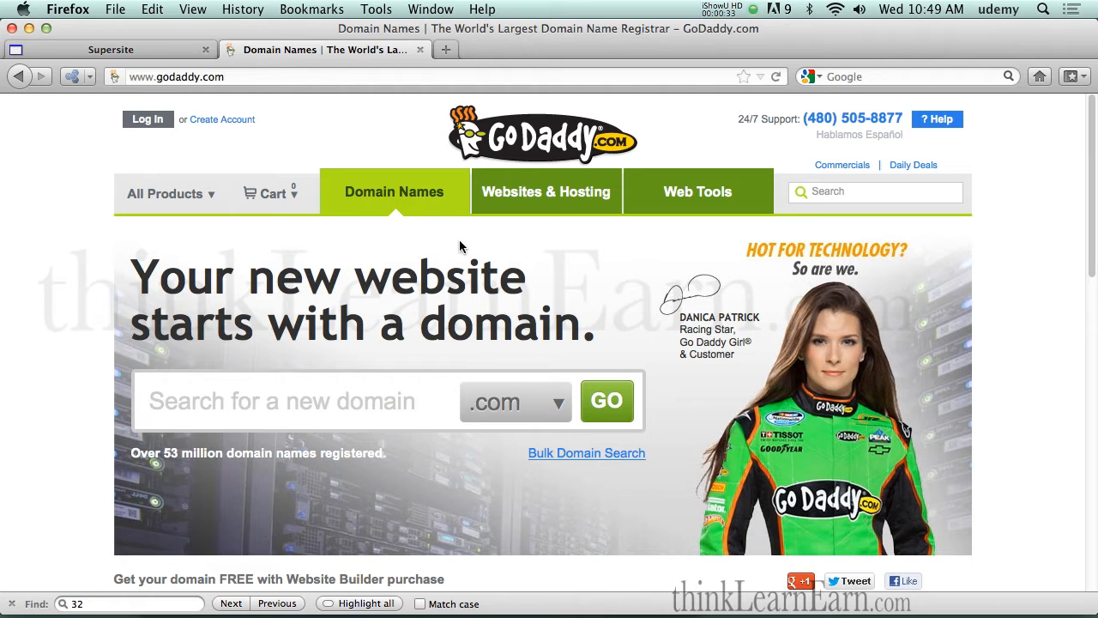
click(283, 400)
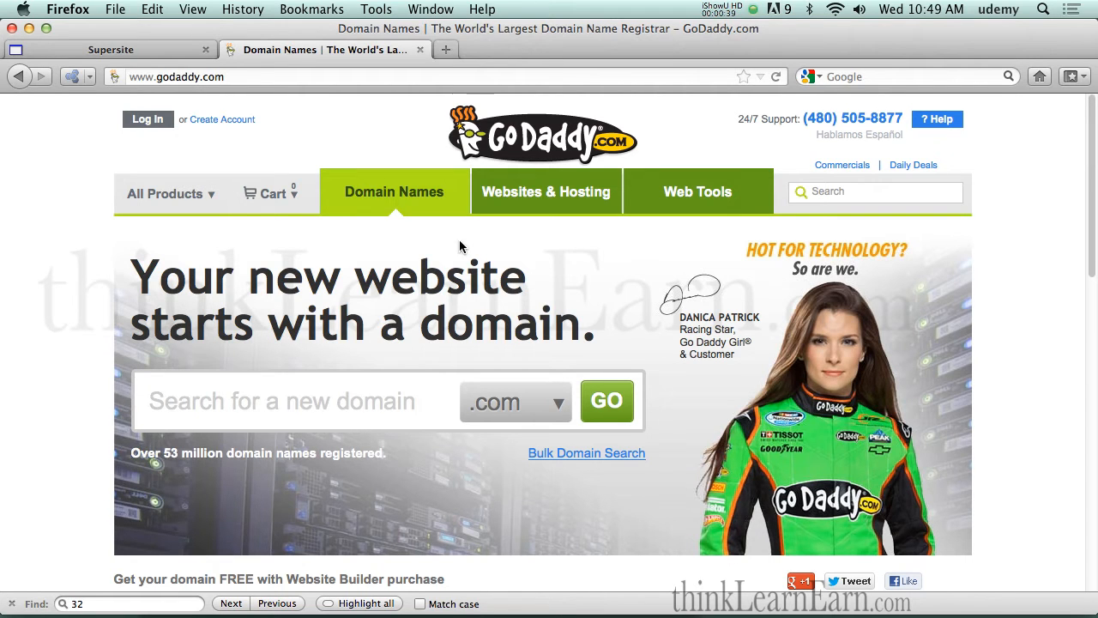
scroll(down, 3)
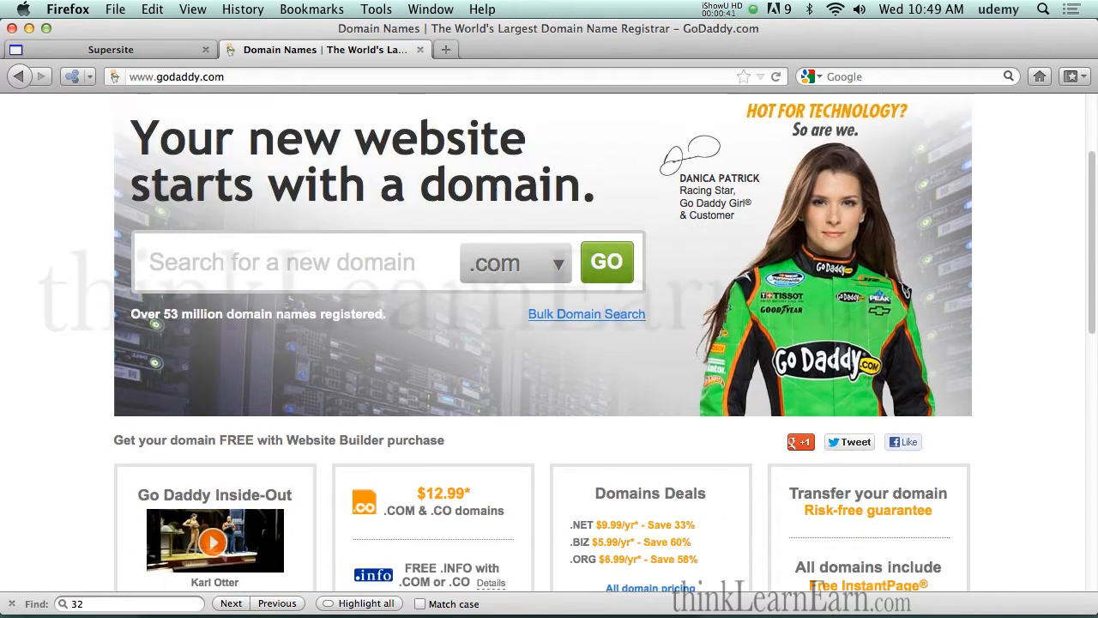
scroll(down, 3)
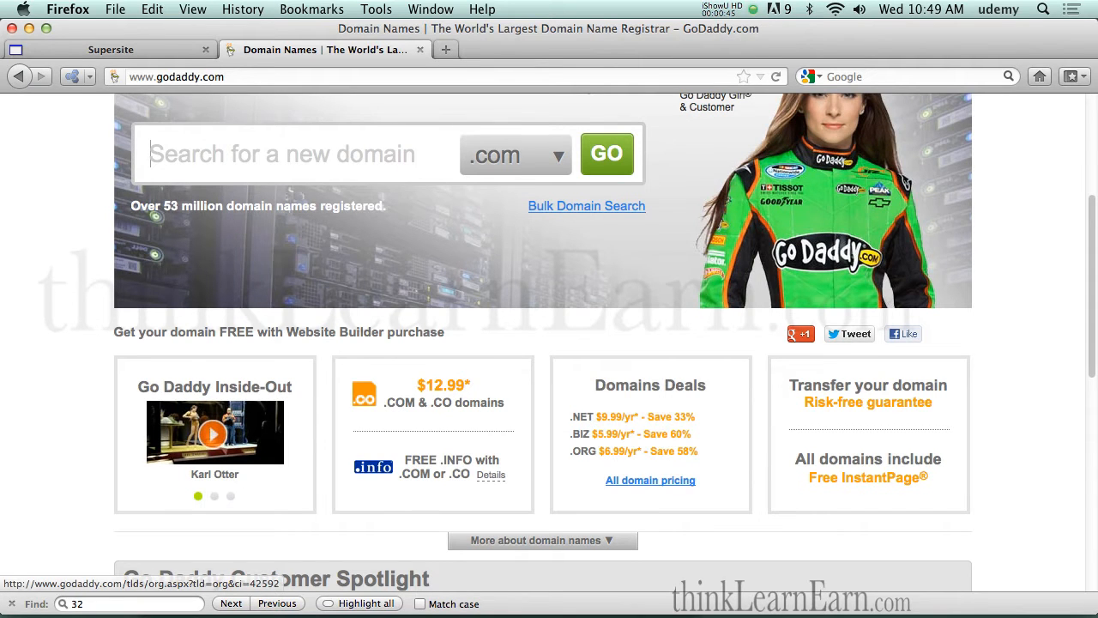
Return to the Supersite, open View Pricing, and scroll the Domain Pricing table through .pro
click(110, 49)
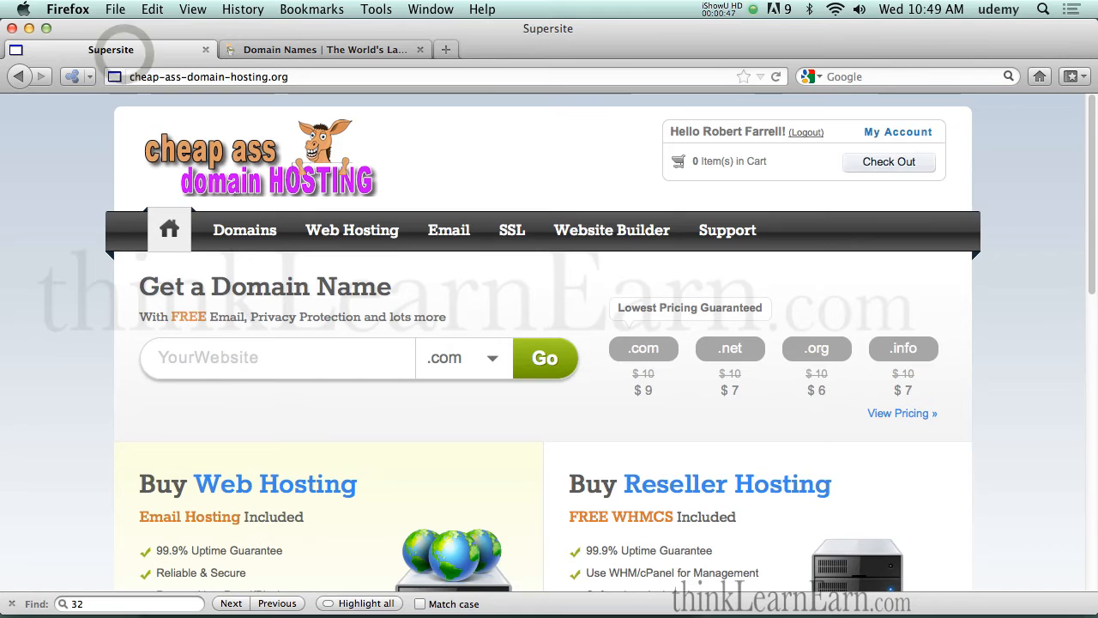
click(901, 413)
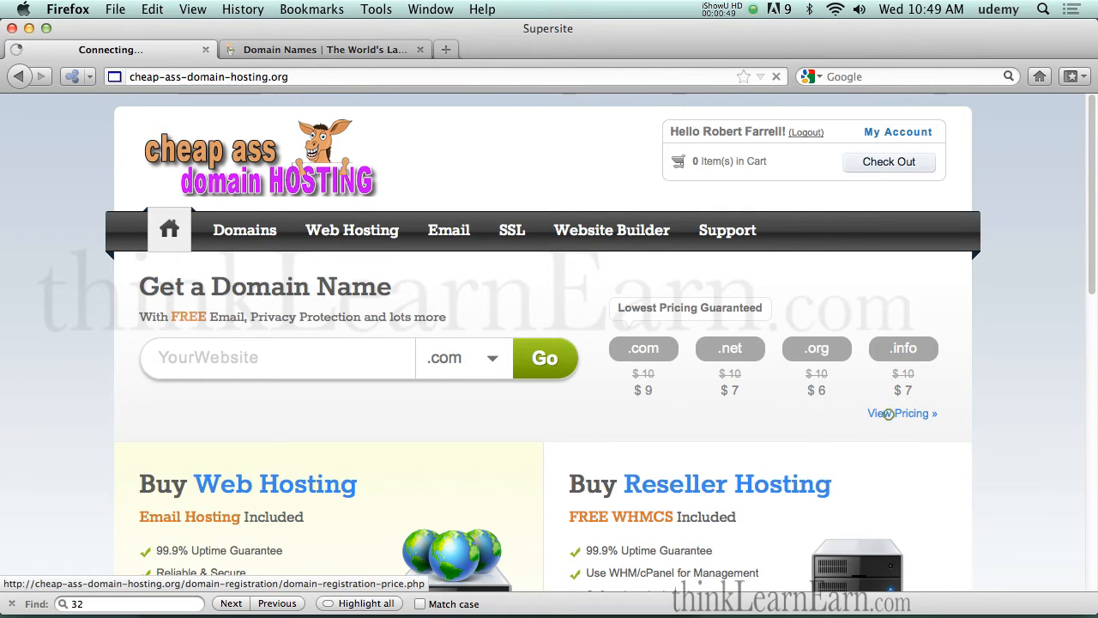
click(898, 412)
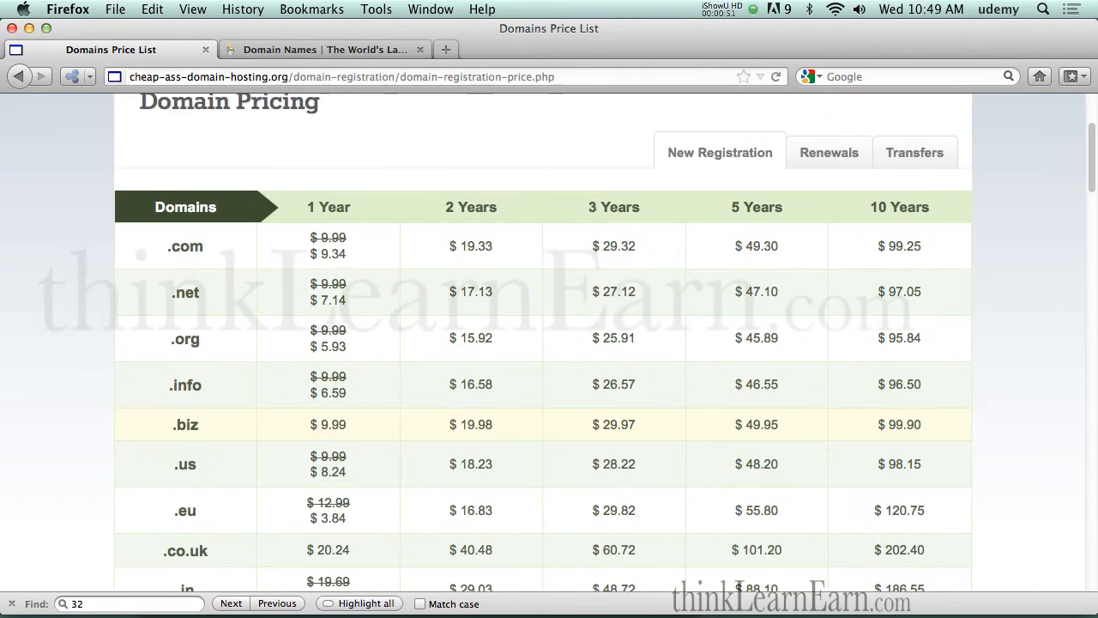
scroll(down, 3)
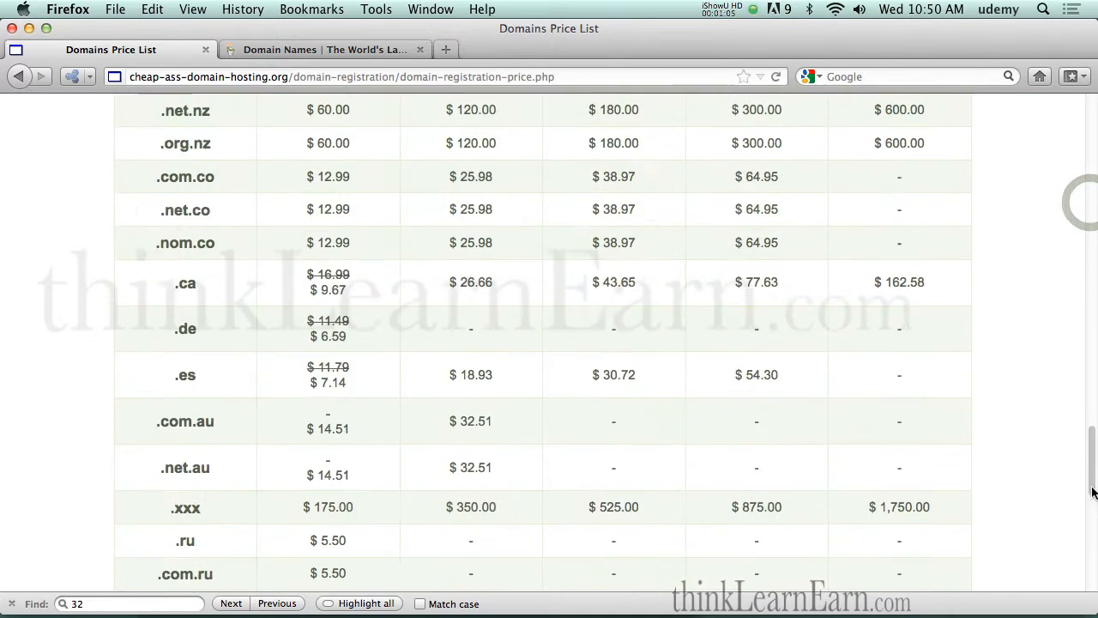
scroll(down, 3)
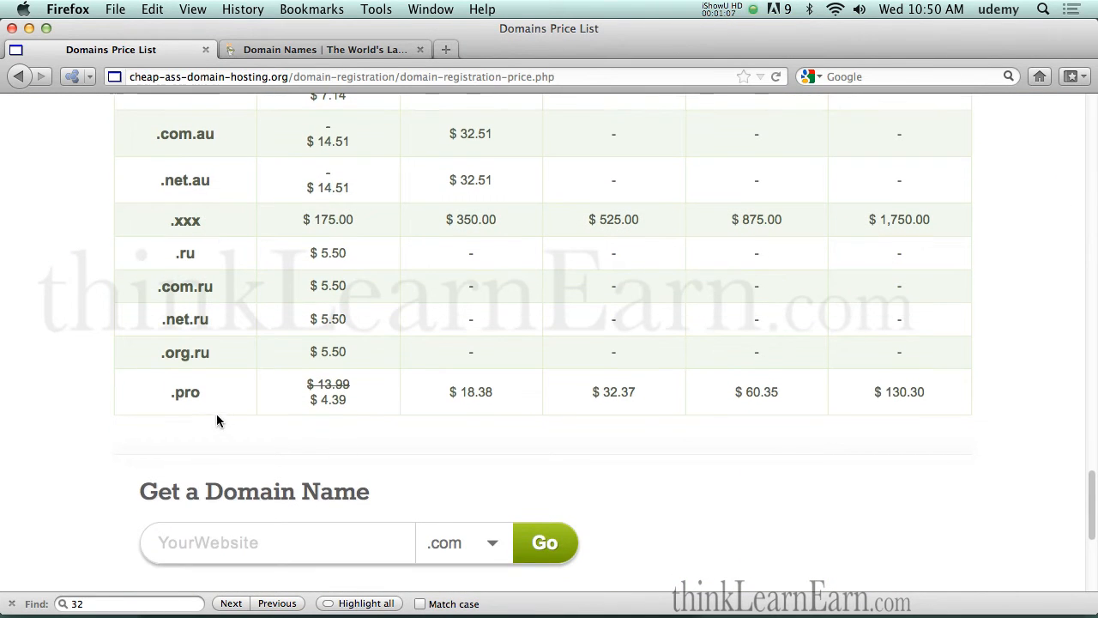
mouse_move(309, 401)
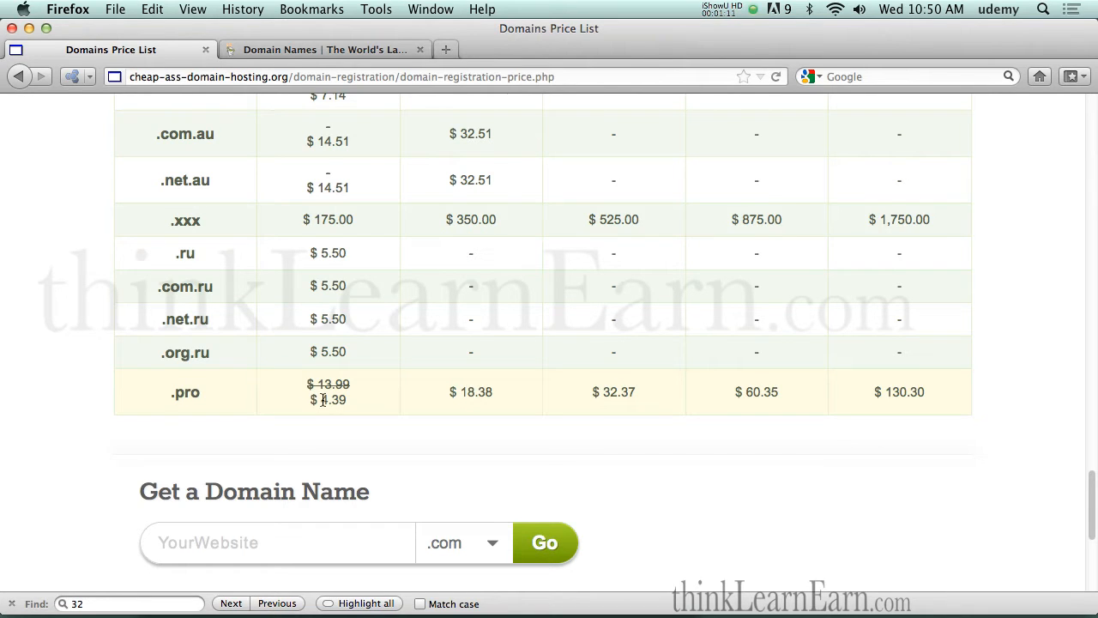
mouse_move(197, 391)
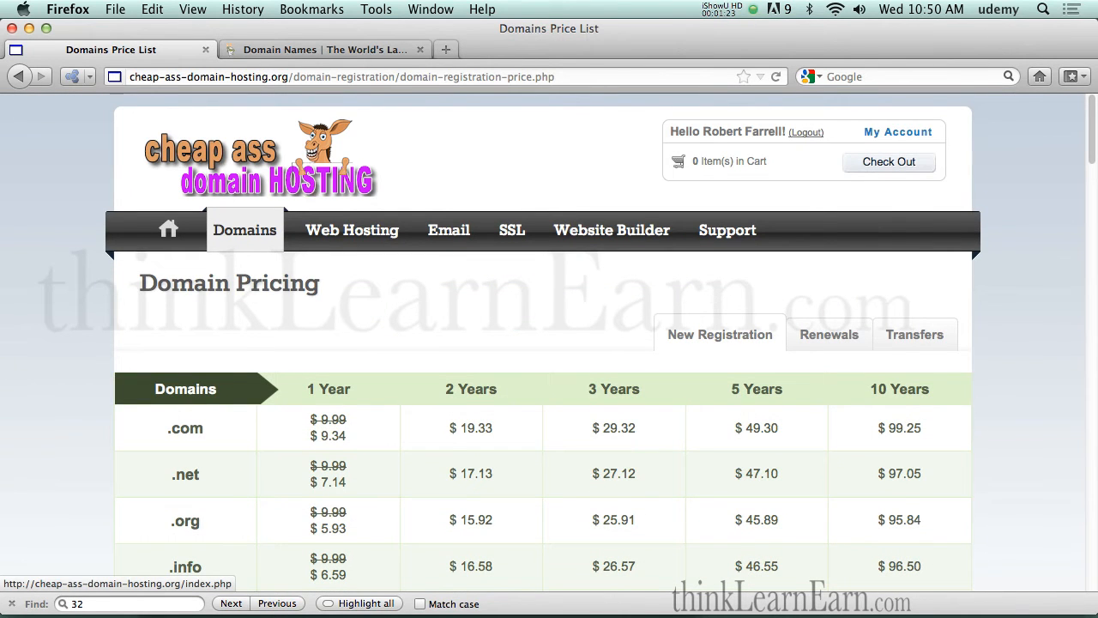
mouse_move(385, 188)
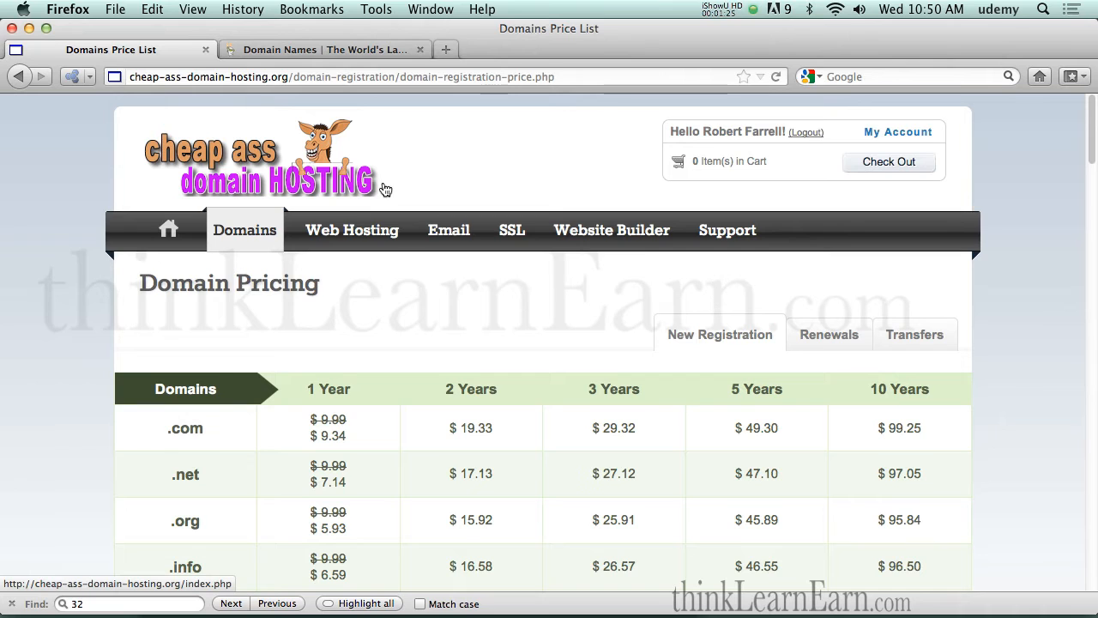
mouse_move(511, 171)
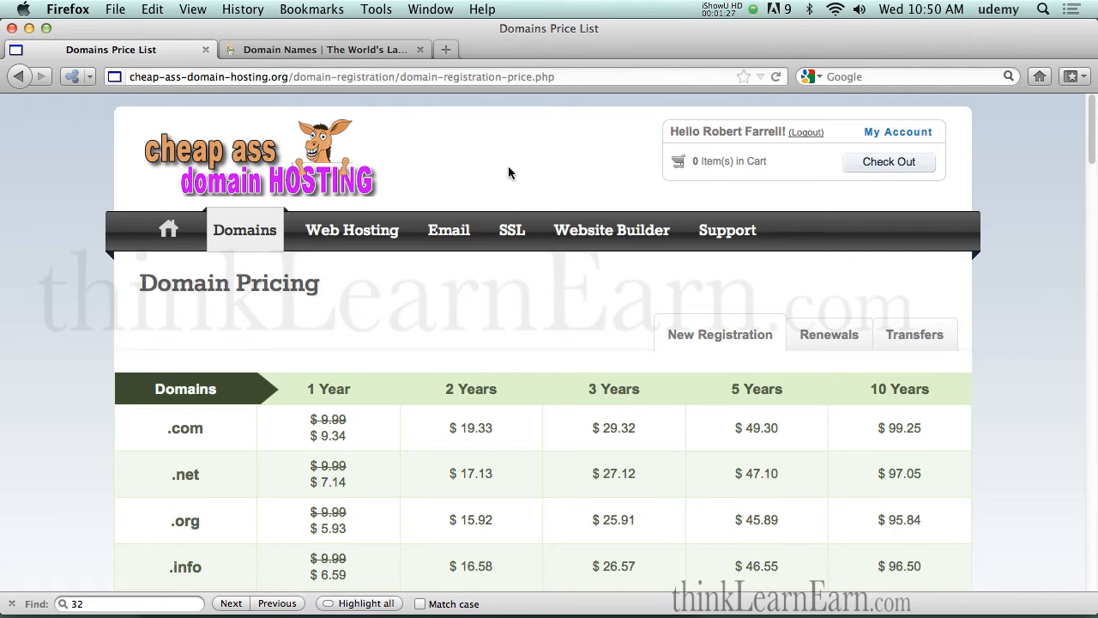
mouse_move(898, 131)
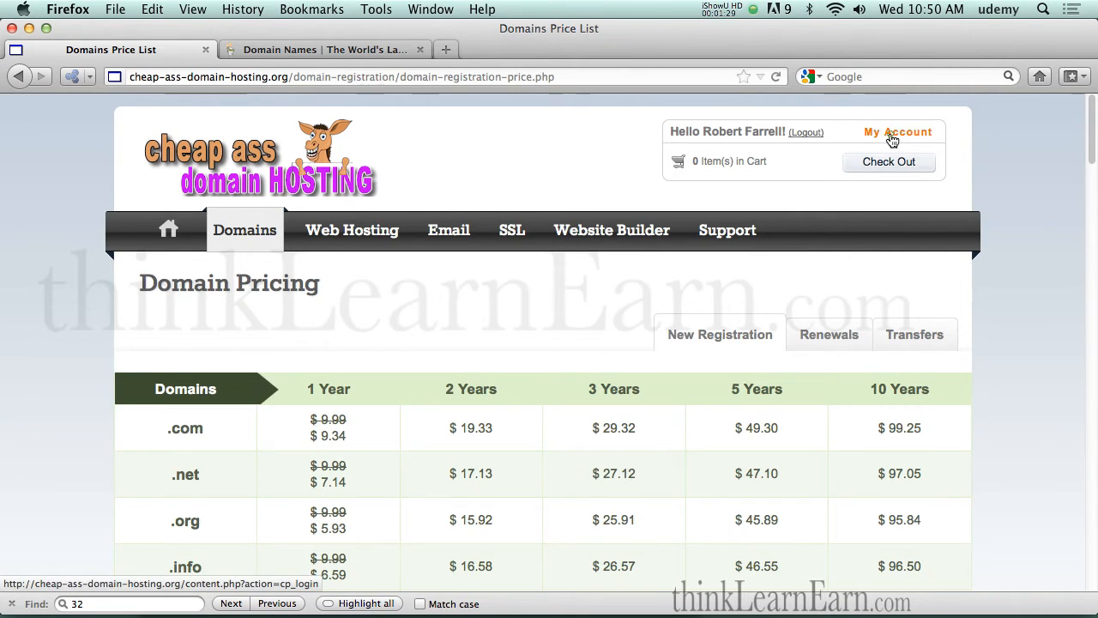
Enter the control panel through My Account and expand the Manage Orders menu
click(897, 131)
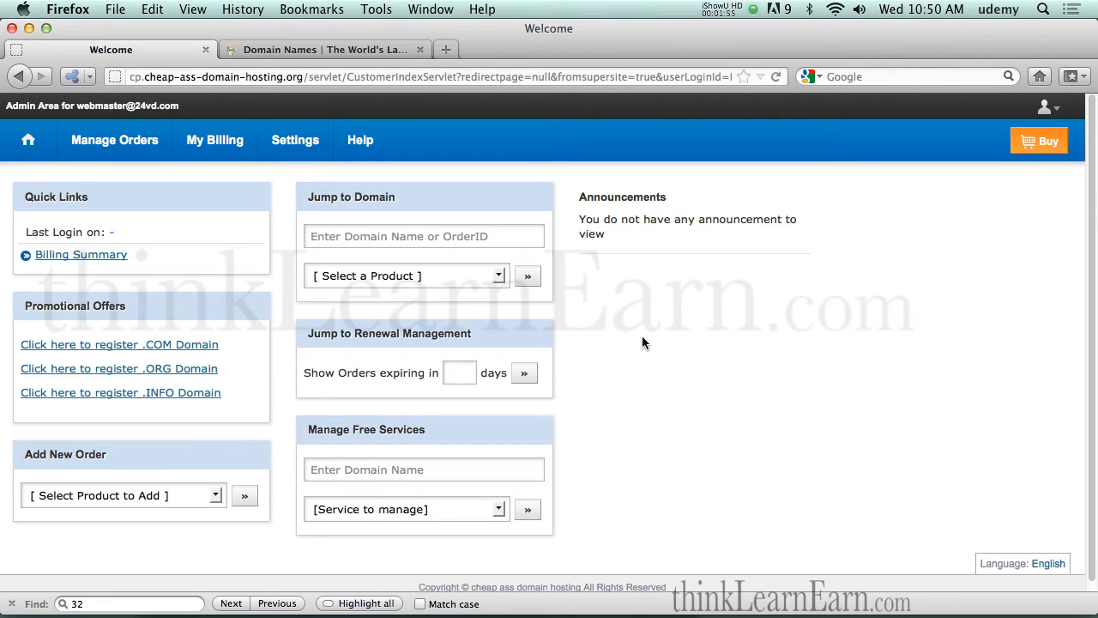
mouse_move(504, 284)
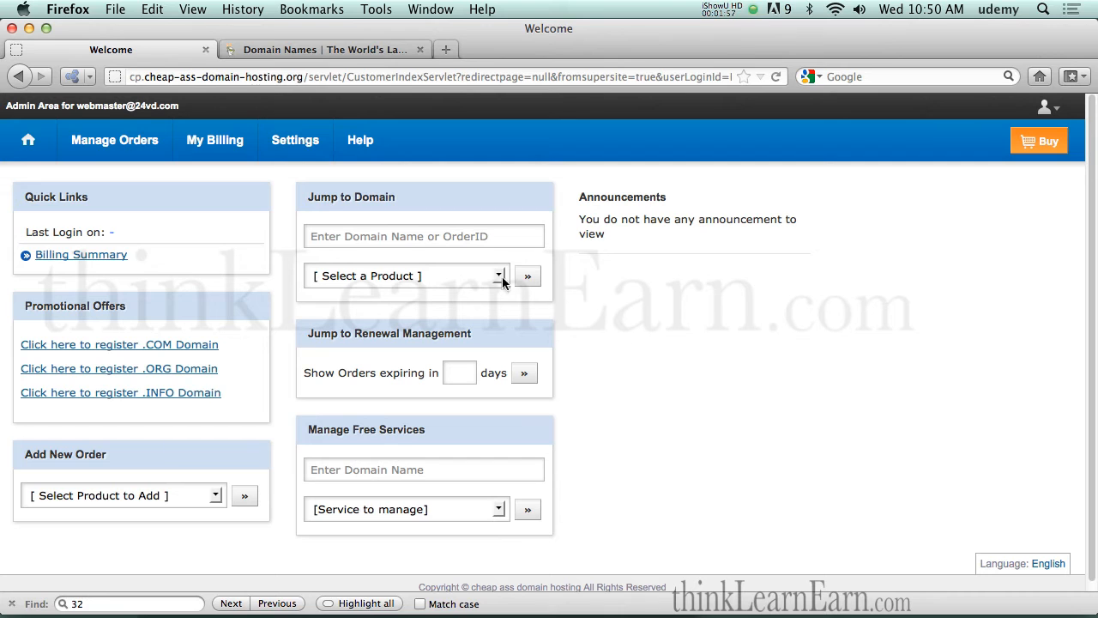
click(114, 140)
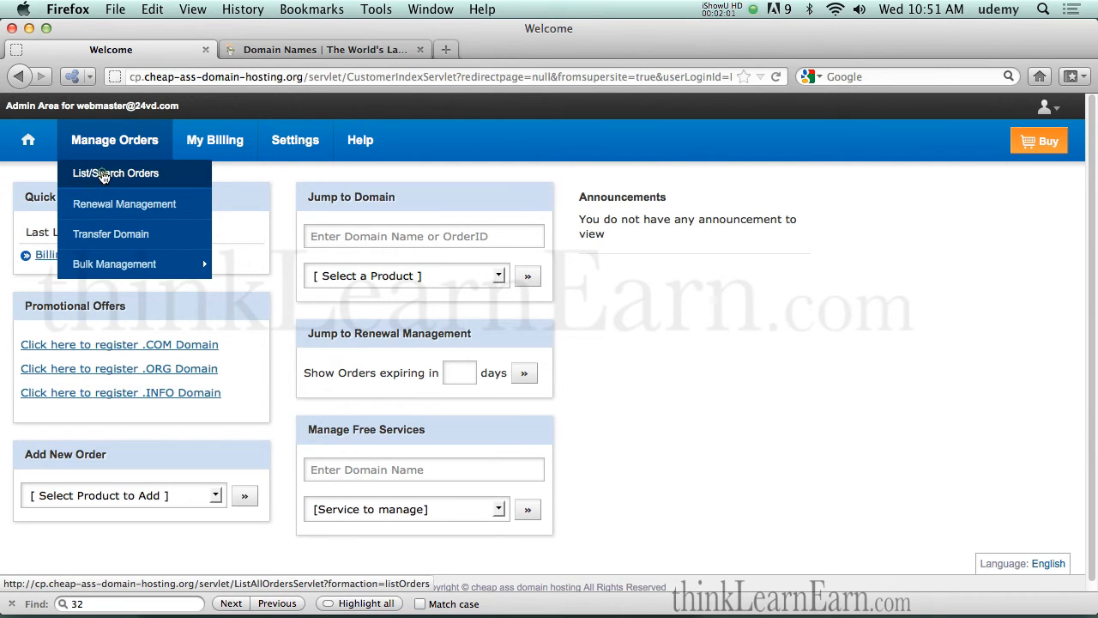
Open List/Search Orders and scroll through the nine orders with their expiry dates
click(115, 173)
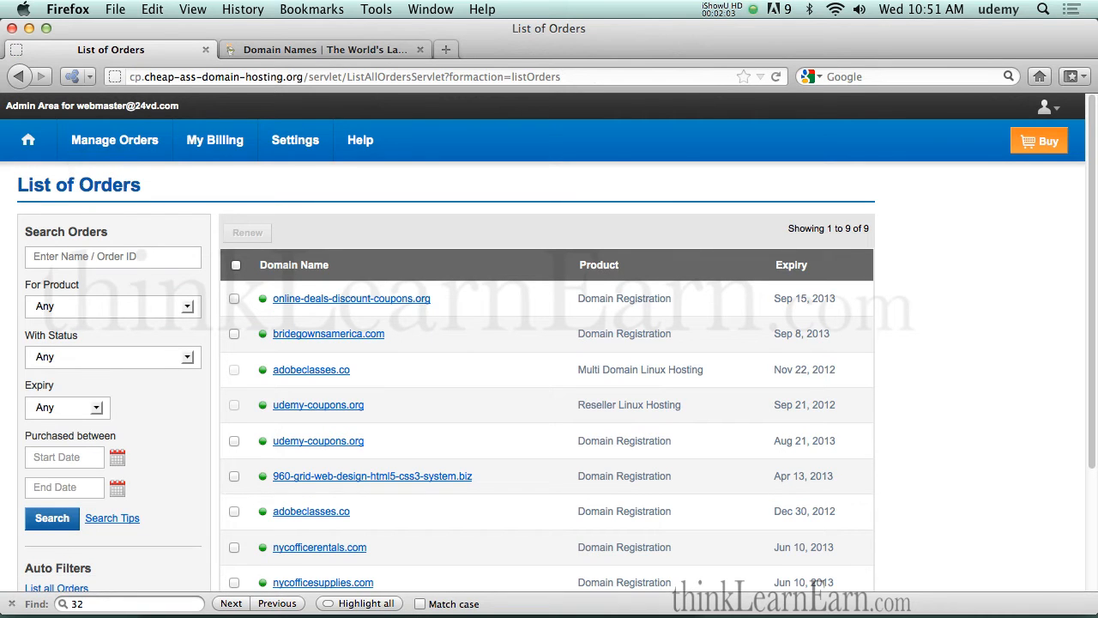
scroll(down, 3)
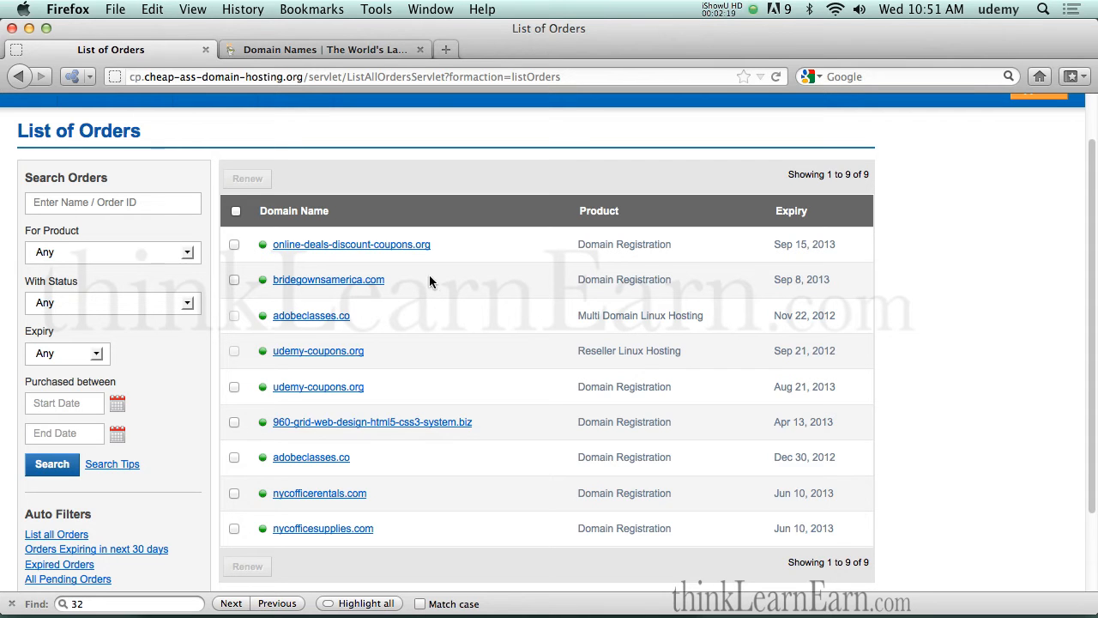
mouse_move(363, 284)
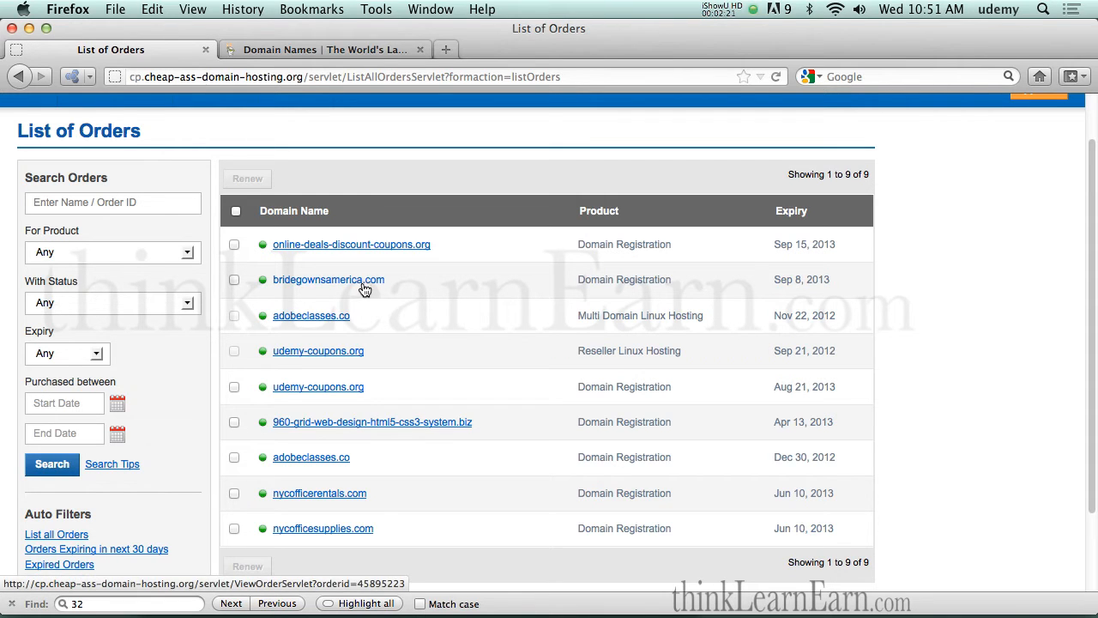
View bridegownsamerica.com's name servers, ns1.247x.net and ns2.247x.net, then cancel without changes
click(328, 279)
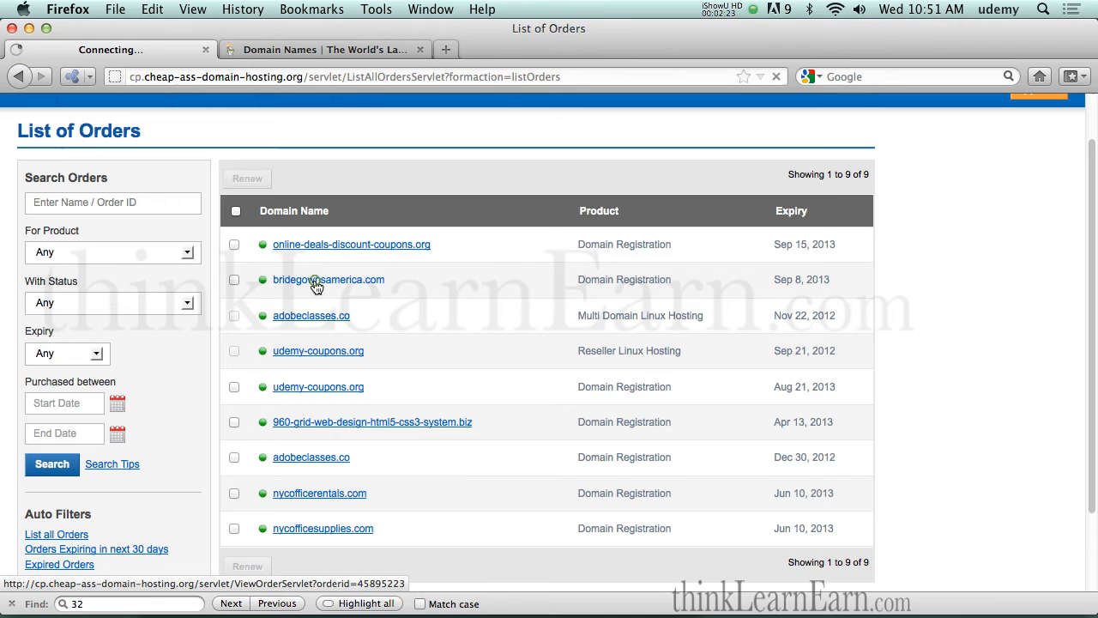
click(329, 279)
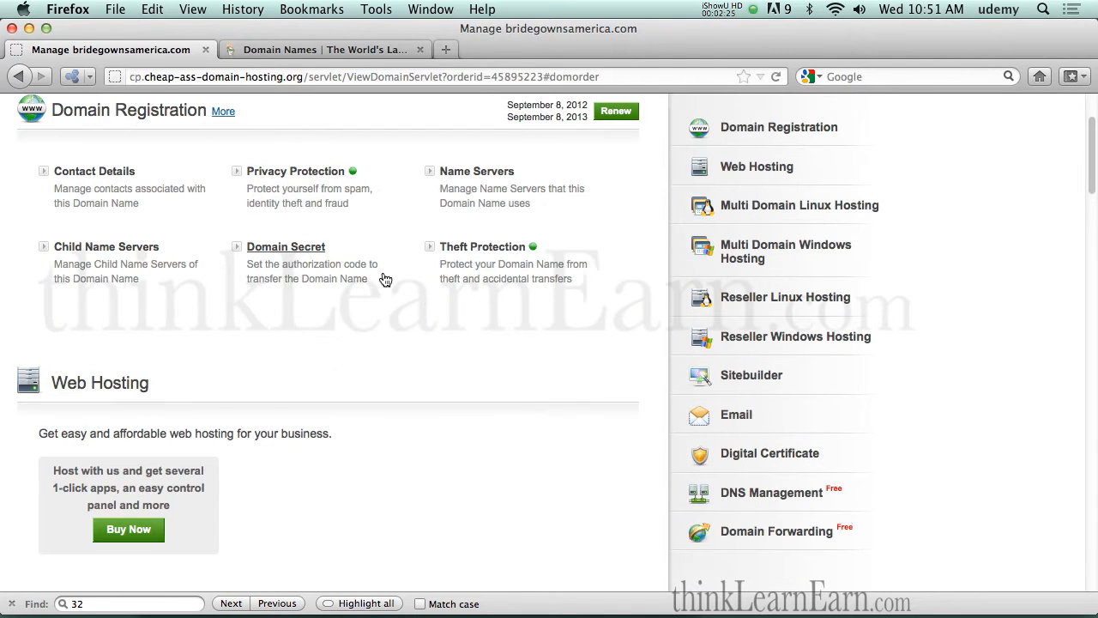
mouse_move(373, 289)
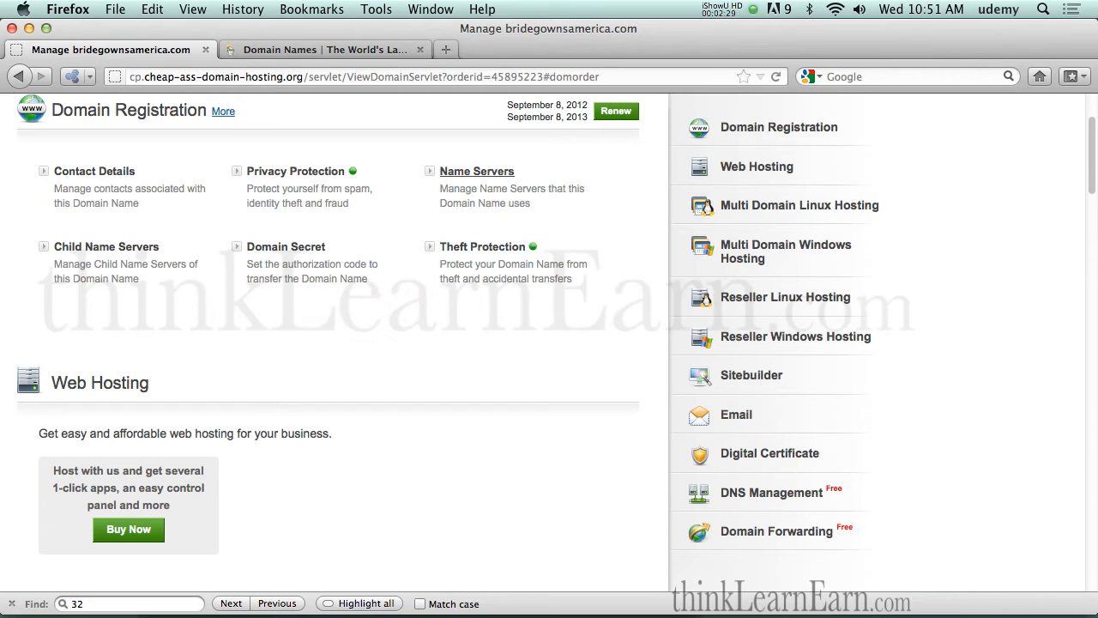
click(477, 171)
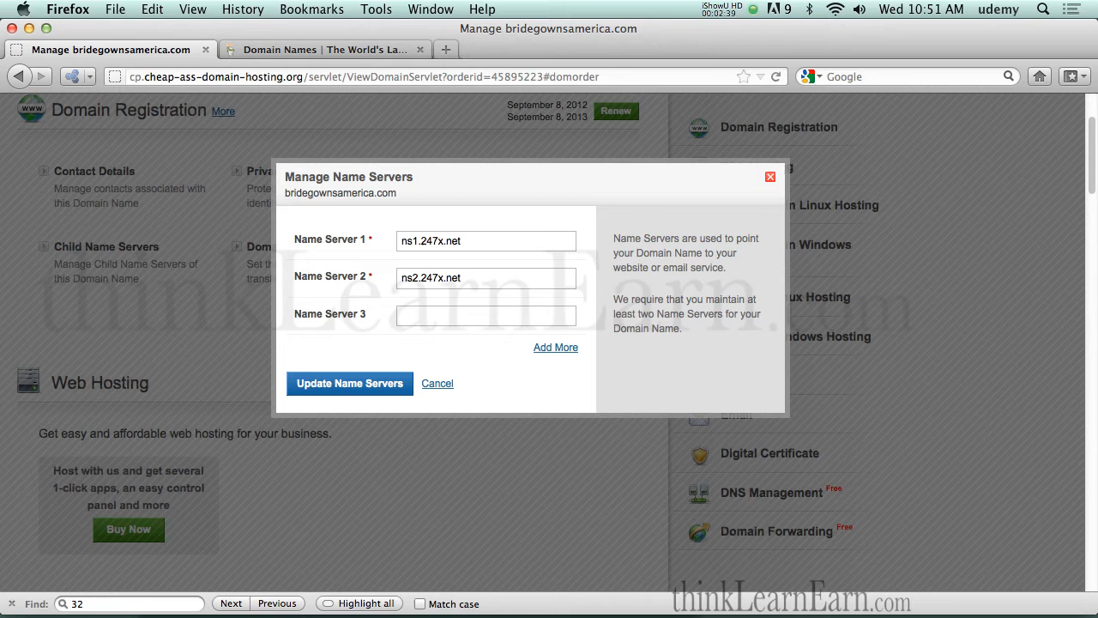
click(770, 177)
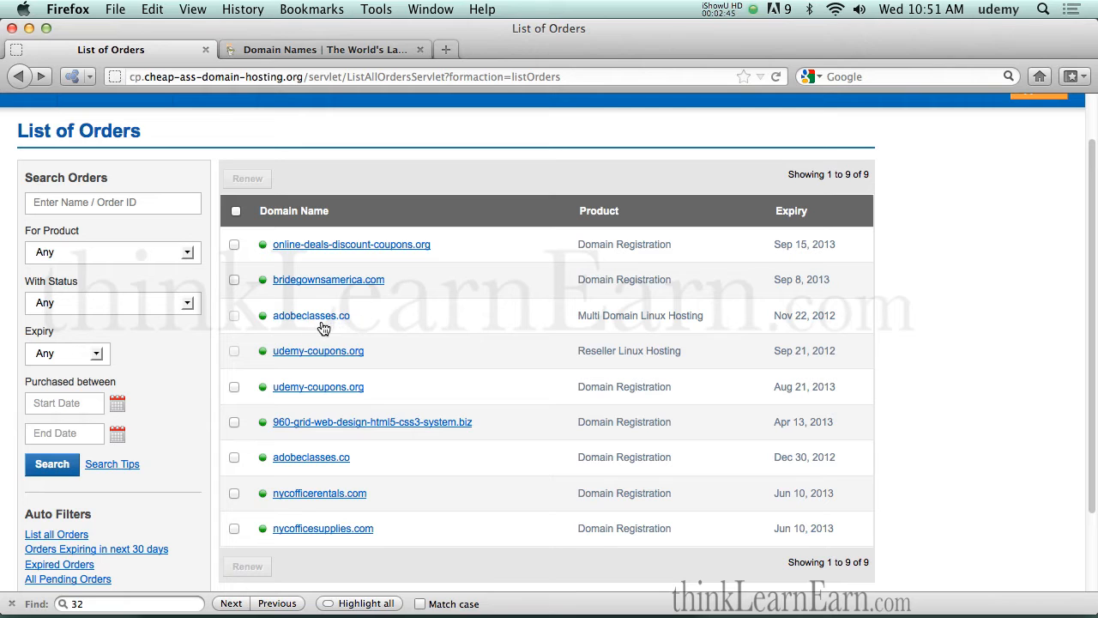
mouse_move(310, 315)
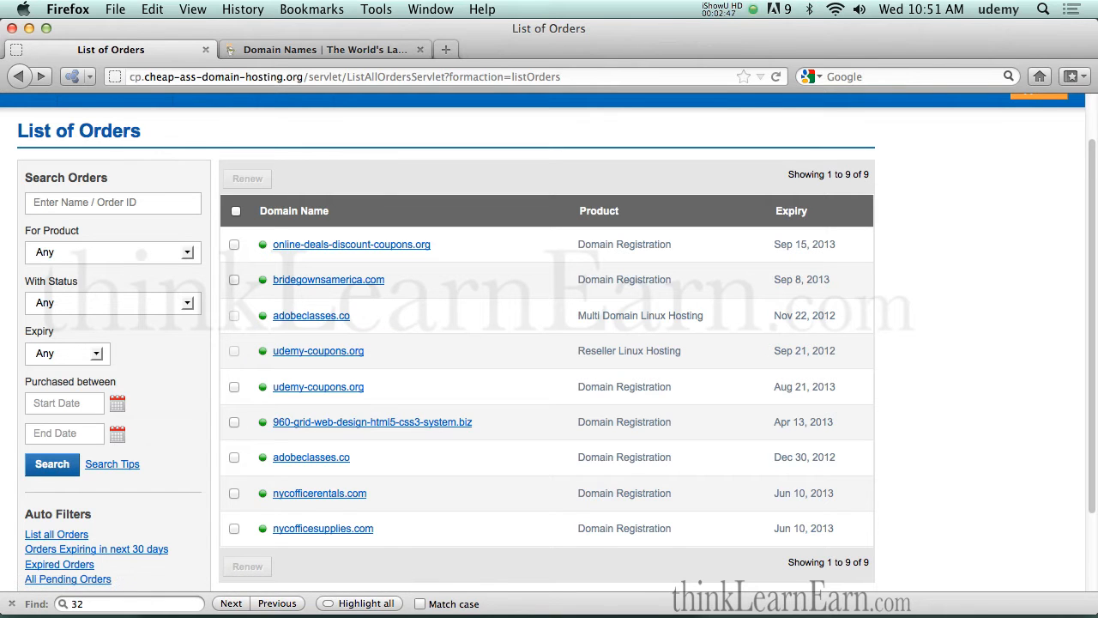
mouse_move(399, 329)
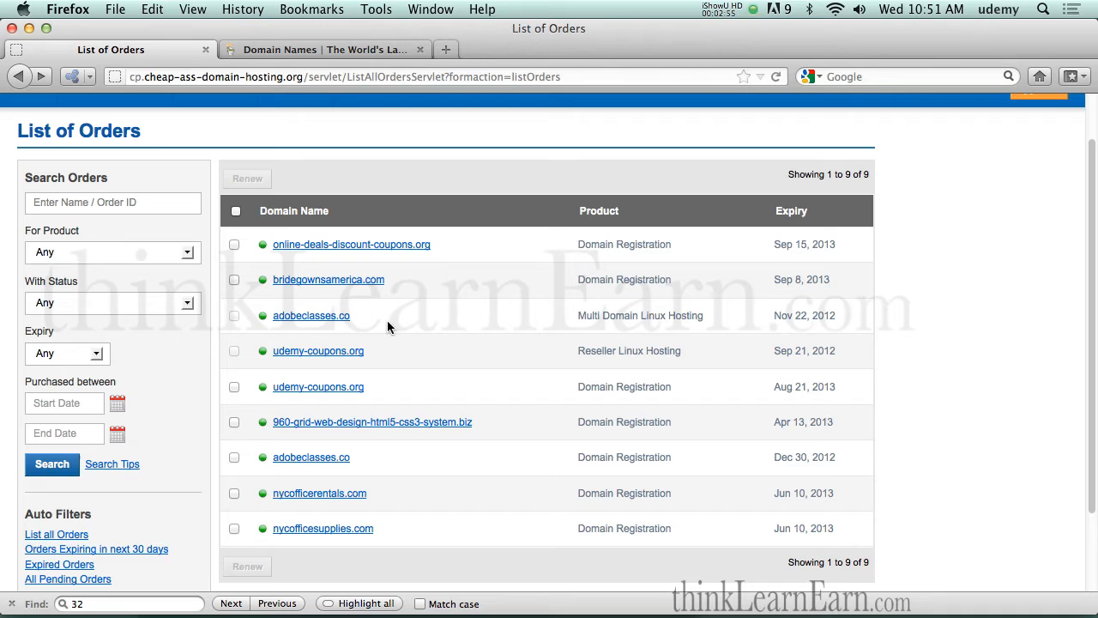
mouse_move(573, 326)
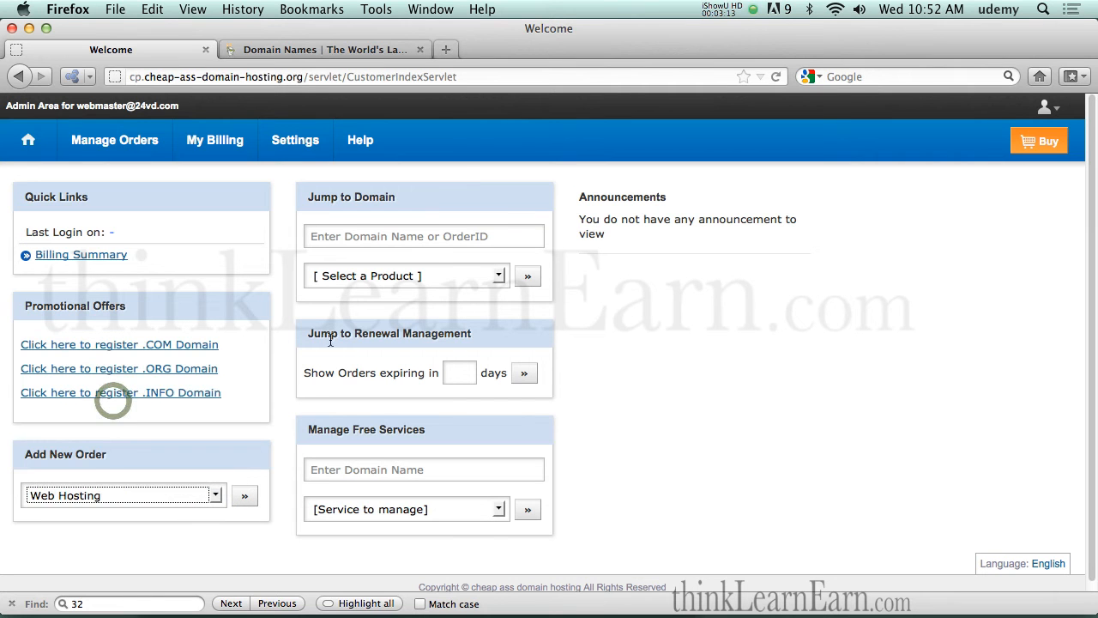
Open the Web Hosting order page and scroll to the three Linux shared hosting plans
click(244, 495)
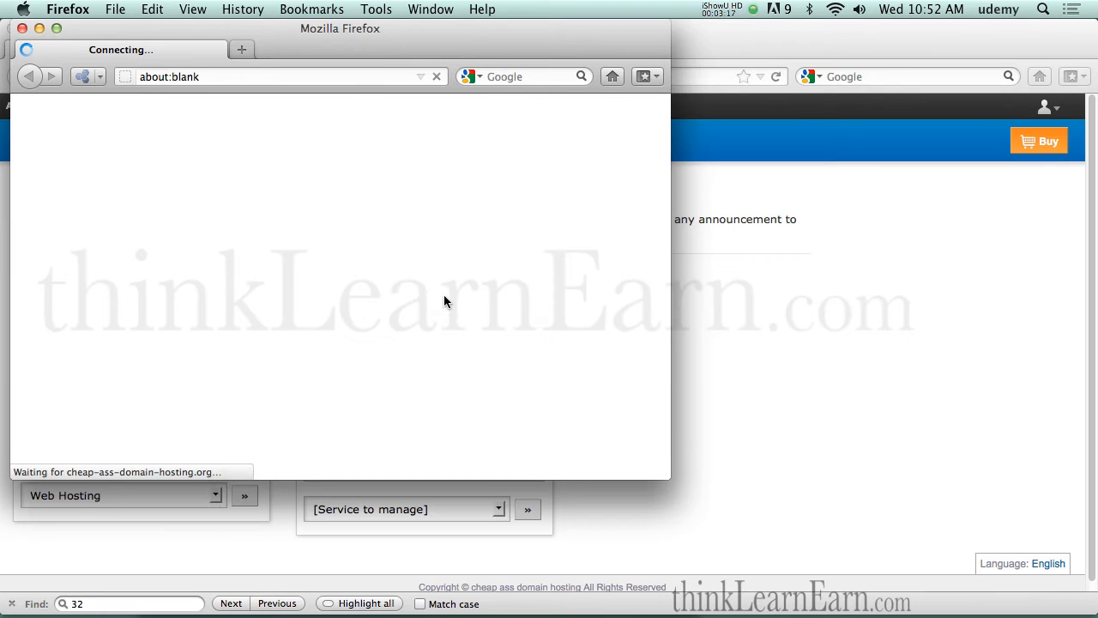
mouse_move(353, 262)
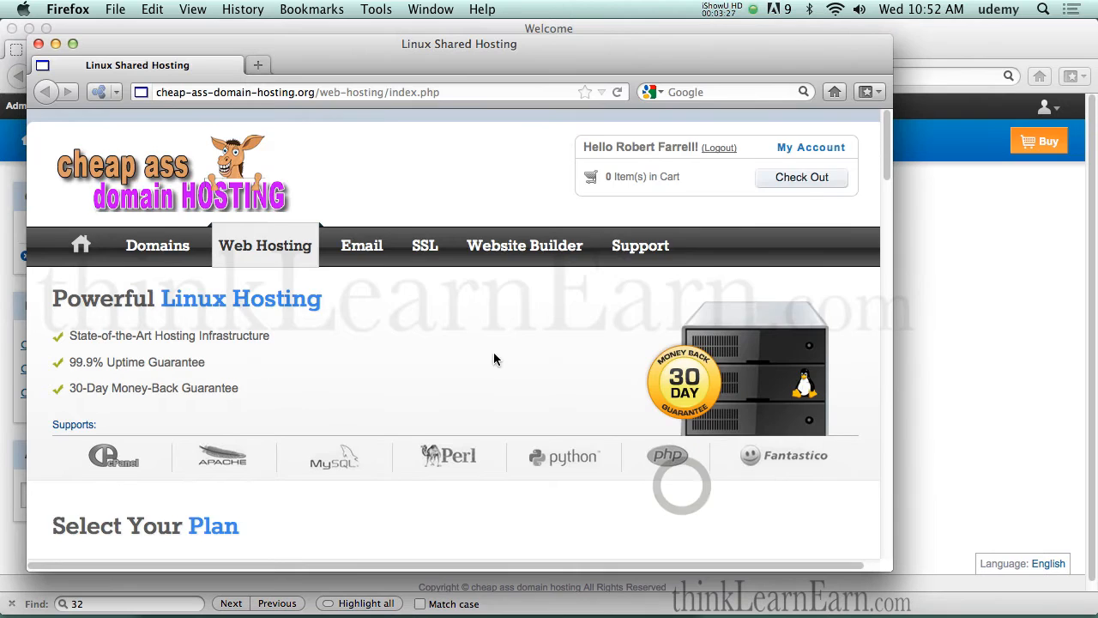
scroll(down, 3)
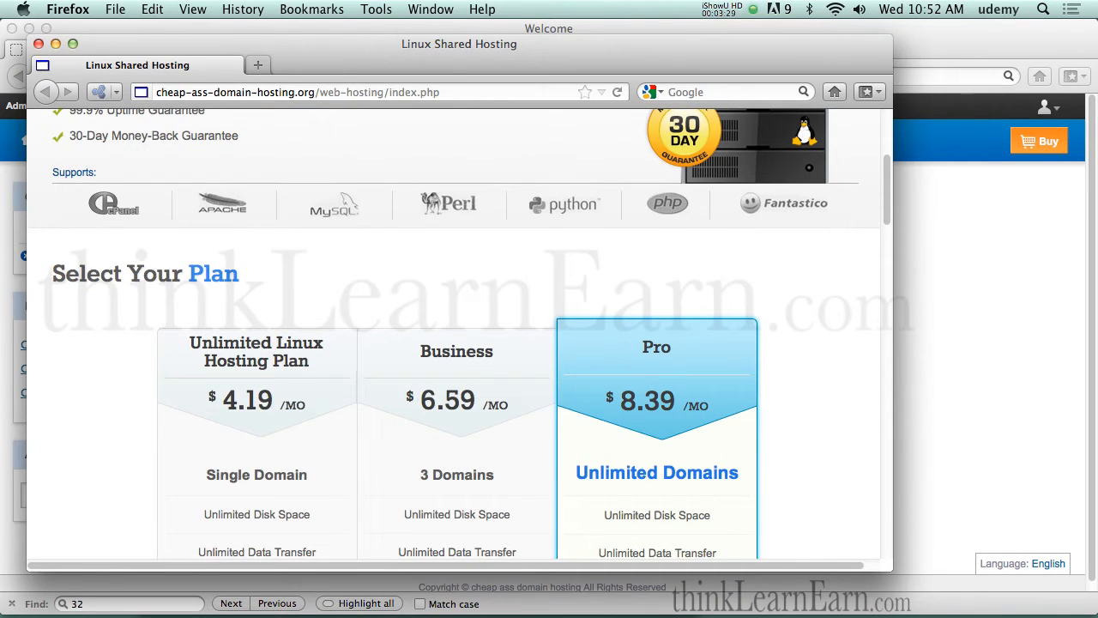
scroll(down, 3)
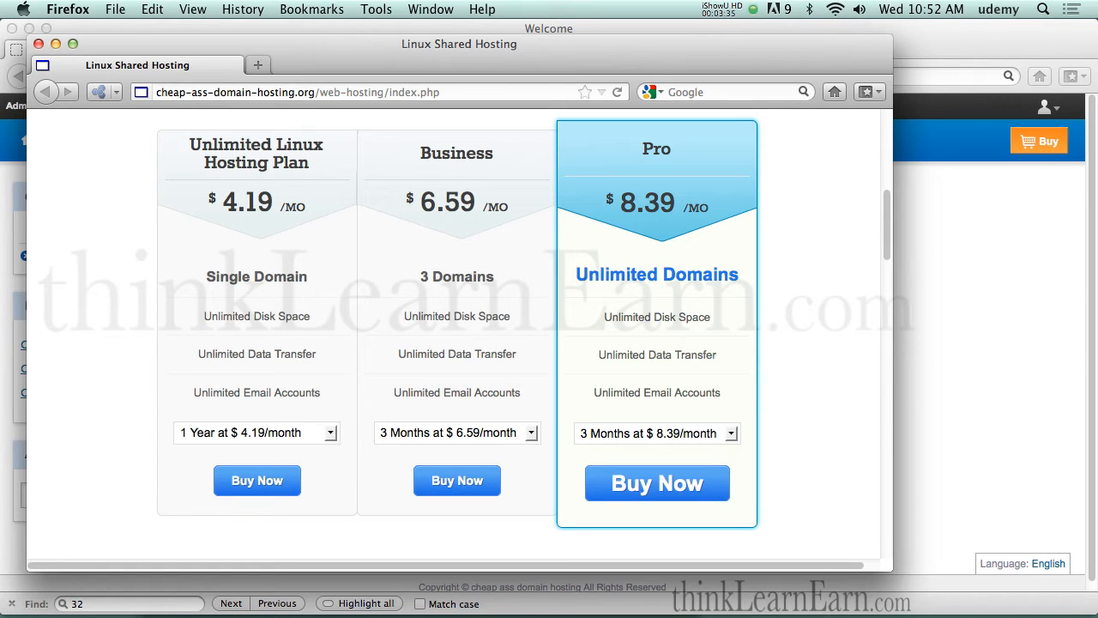
mouse_move(648, 210)
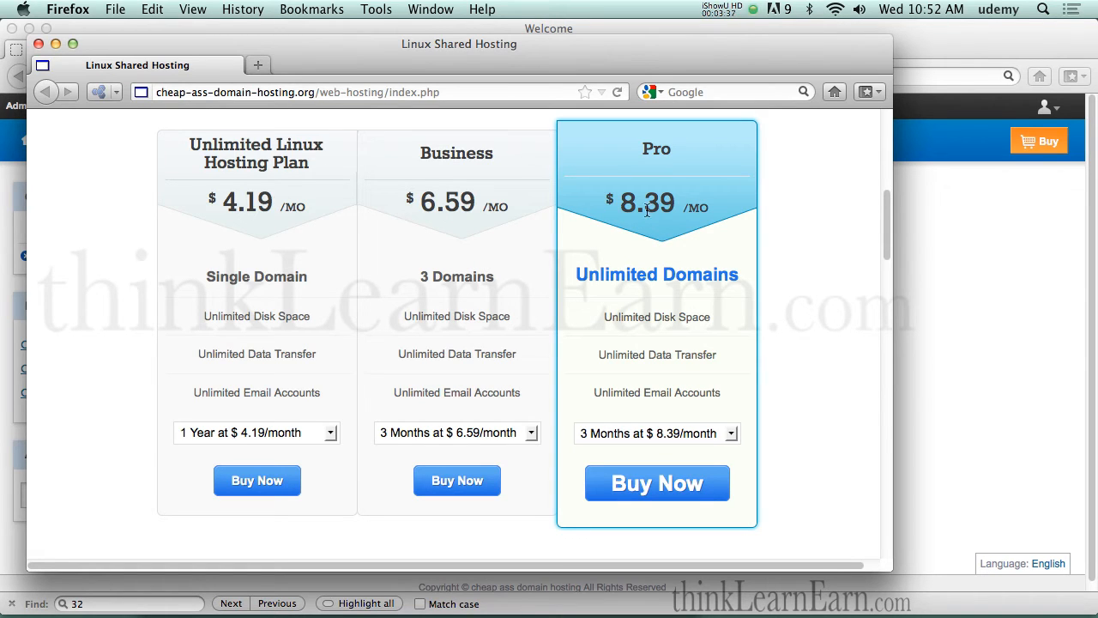
mouse_move(576, 275)
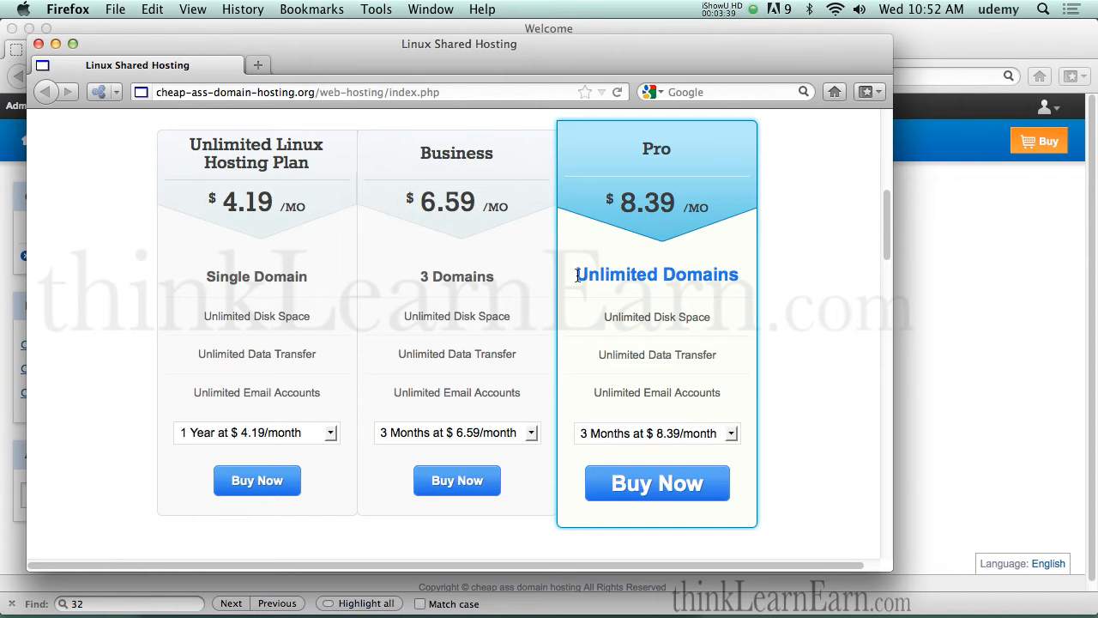
mouse_move(575, 280)
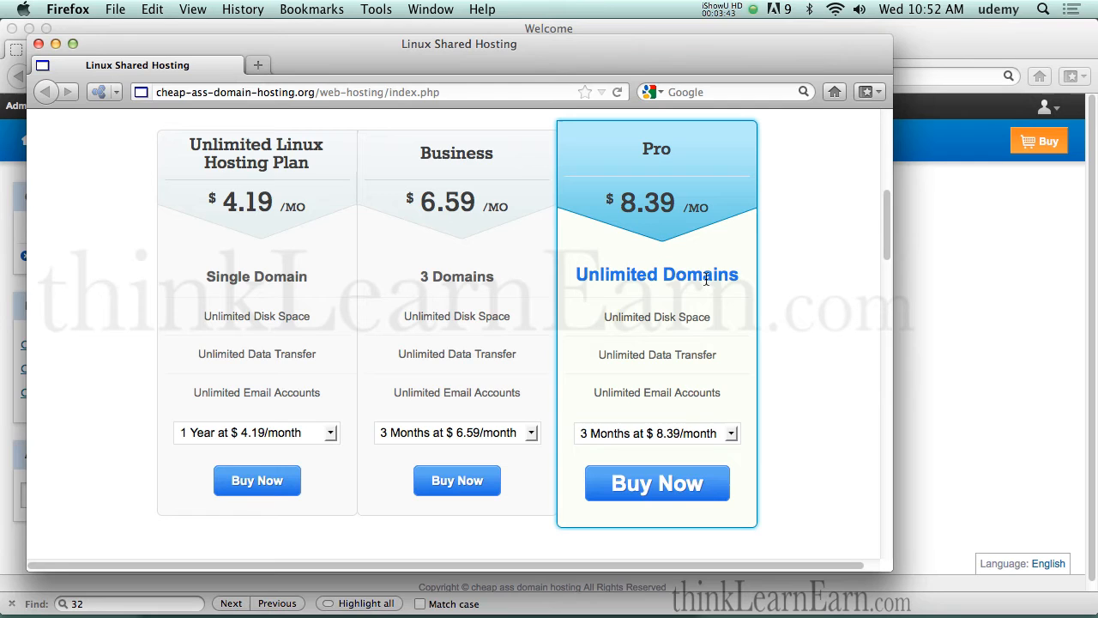
mouse_move(628, 276)
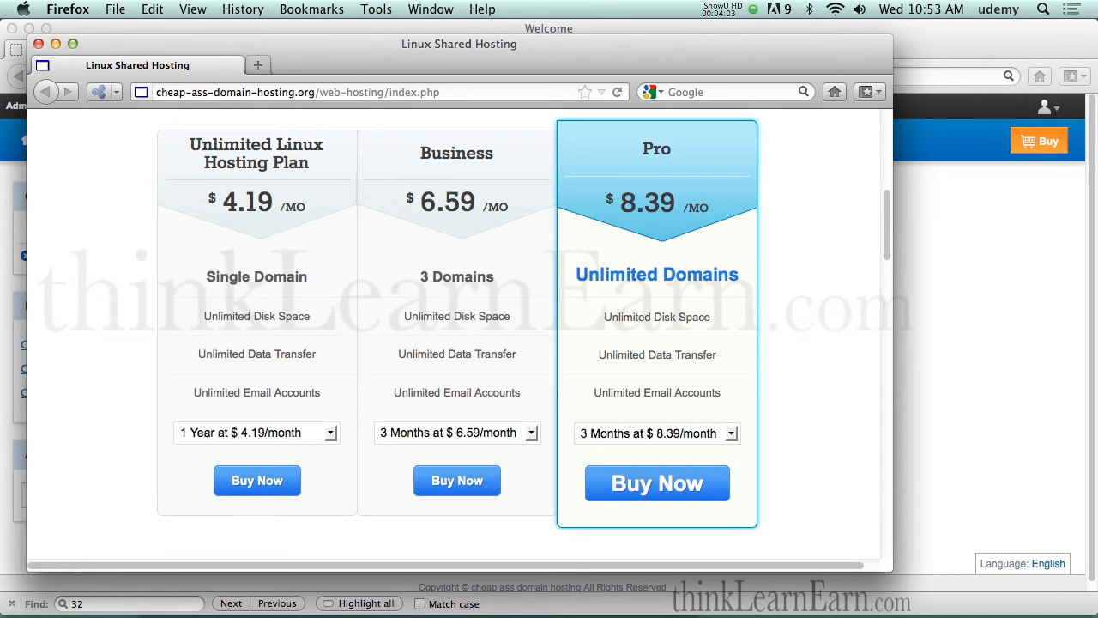
mouse_move(622, 276)
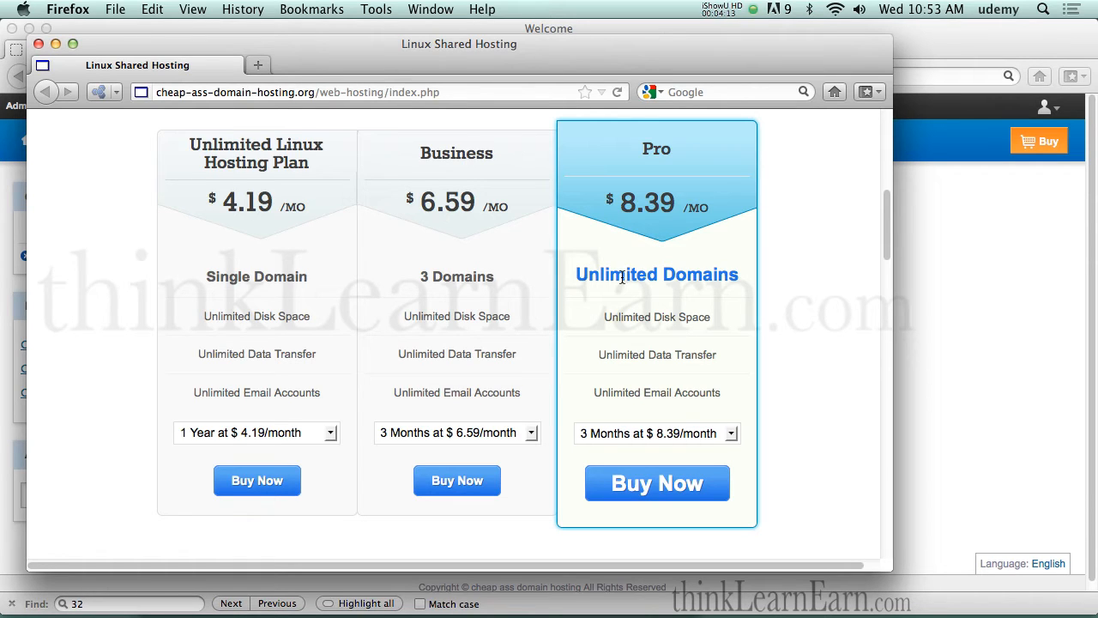
mouse_move(682, 443)
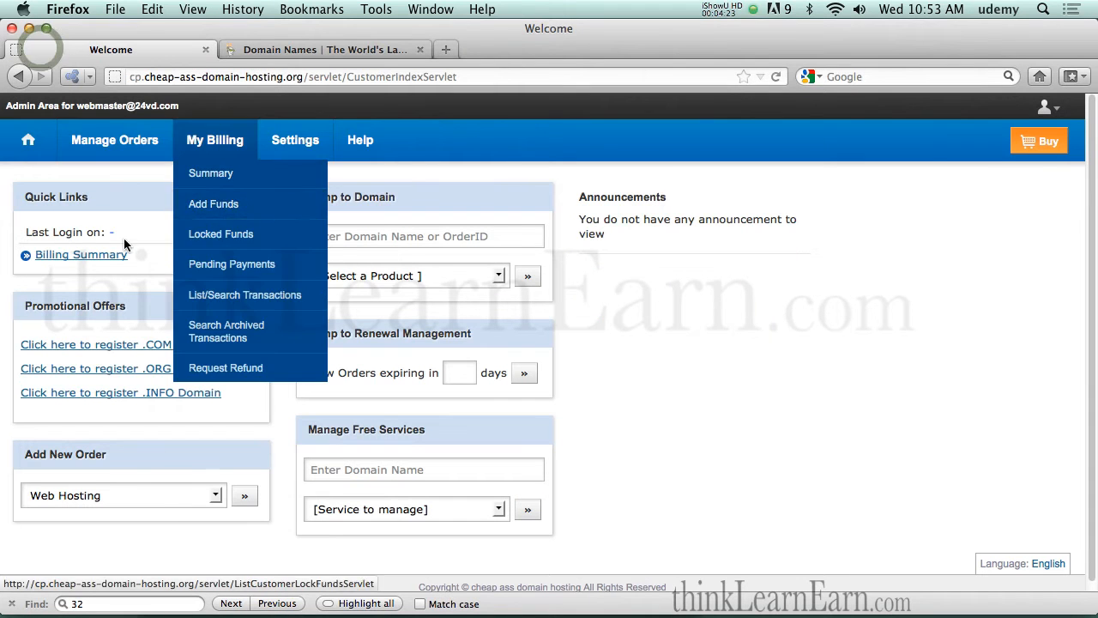
Choose Manage Orders > List/Search Orders to show the nine orders again
click(115, 140)
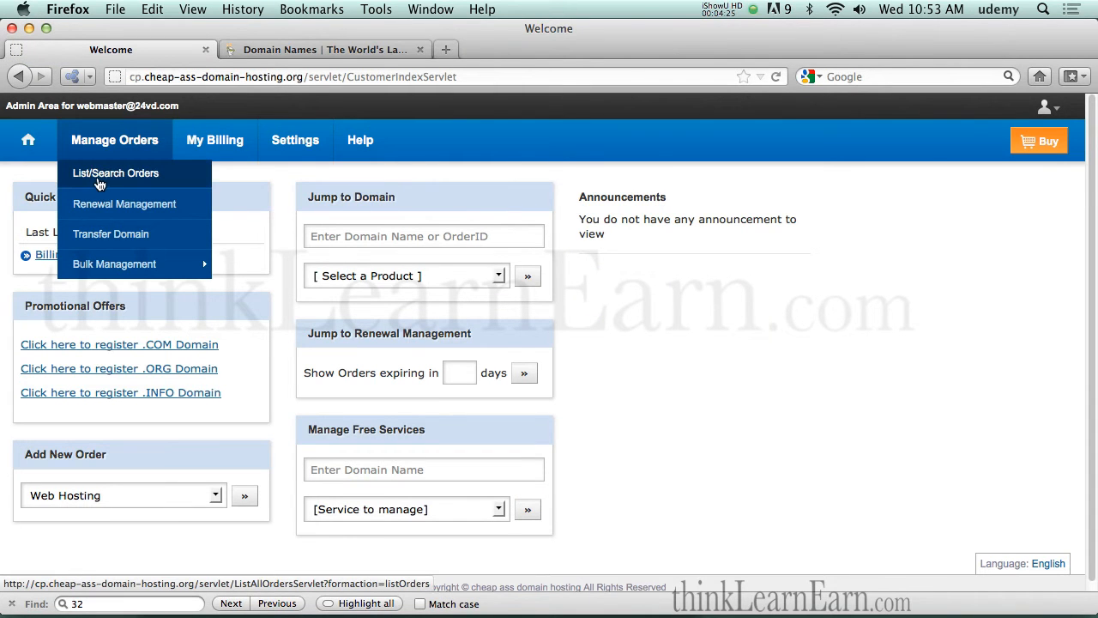
click(115, 173)
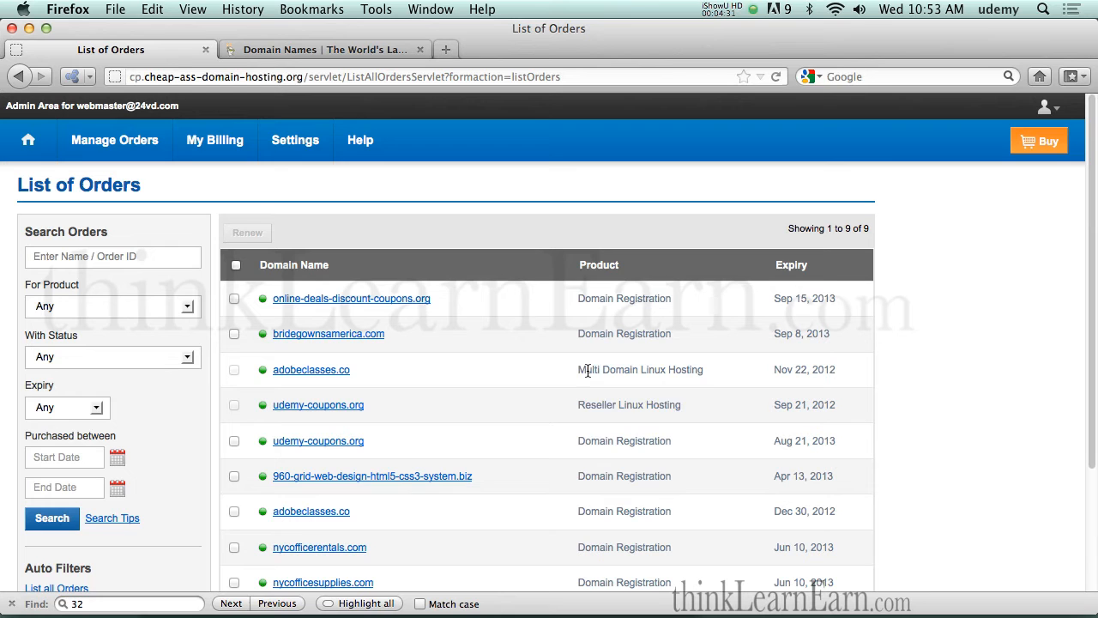
Read adobeclasses.co's hosting name servers, ns1.md-3.webhostbox.net and ns2.md-3.webhostbox.net, then close the popup
click(310, 368)
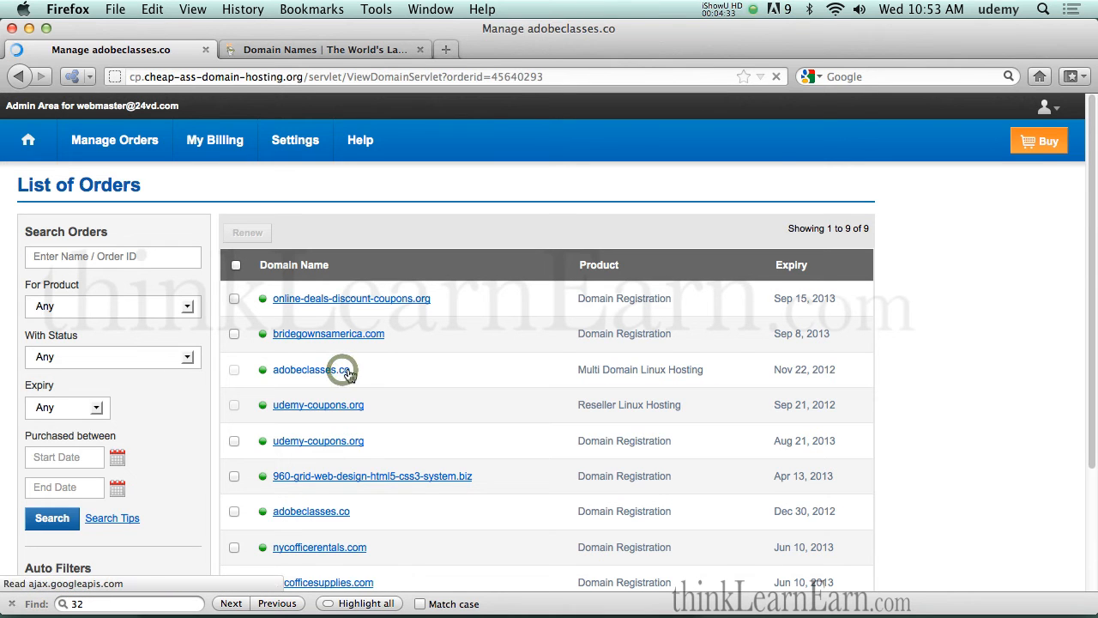
click(314, 369)
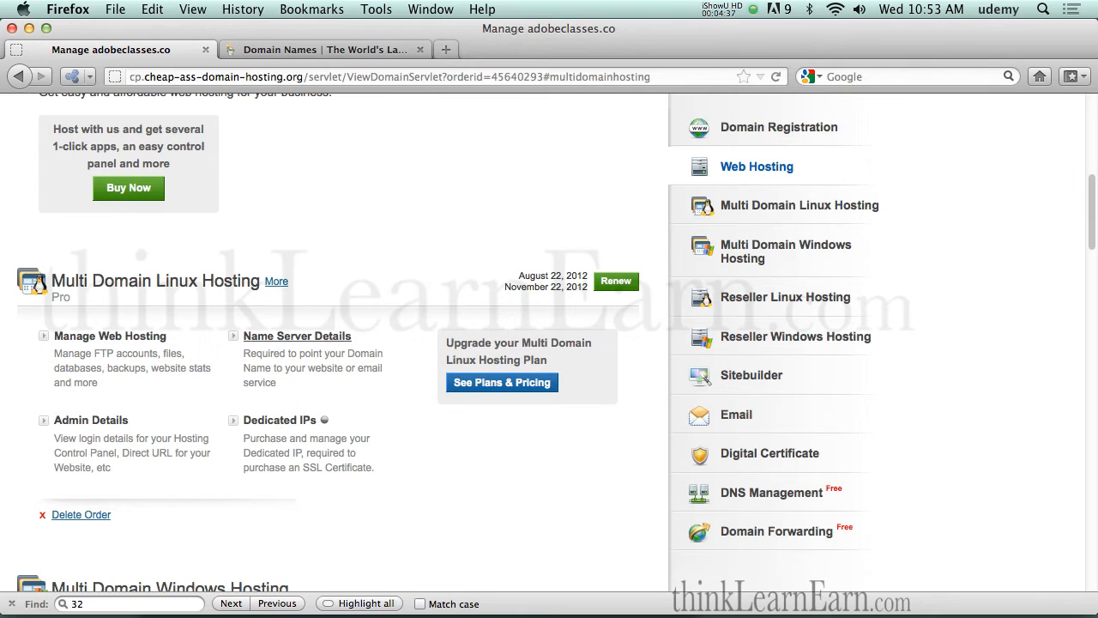
click(297, 336)
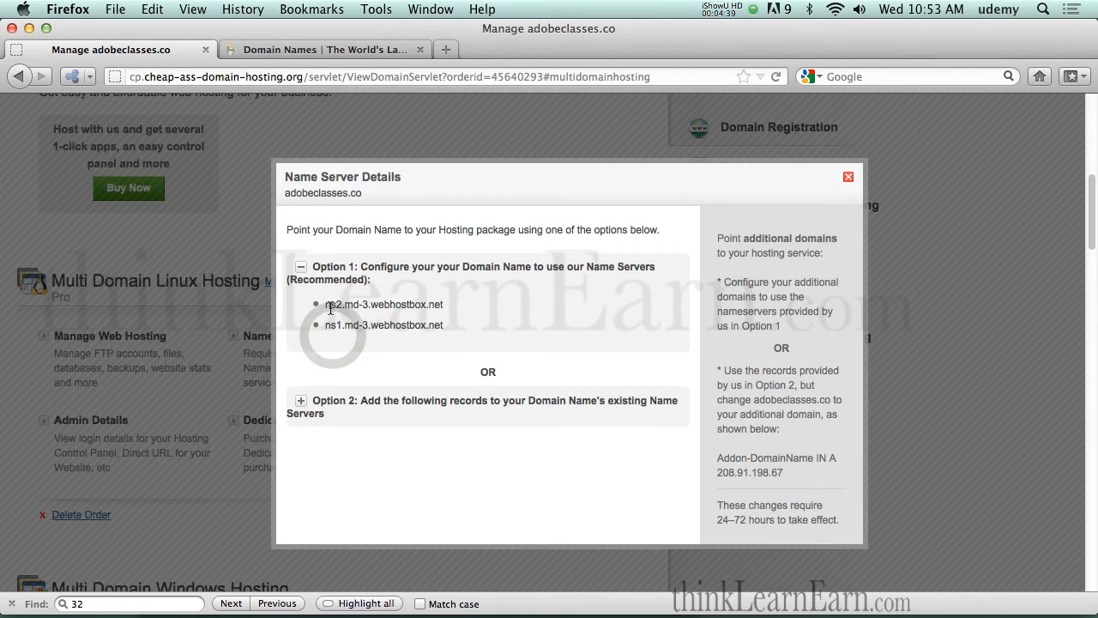
mouse_move(407, 315)
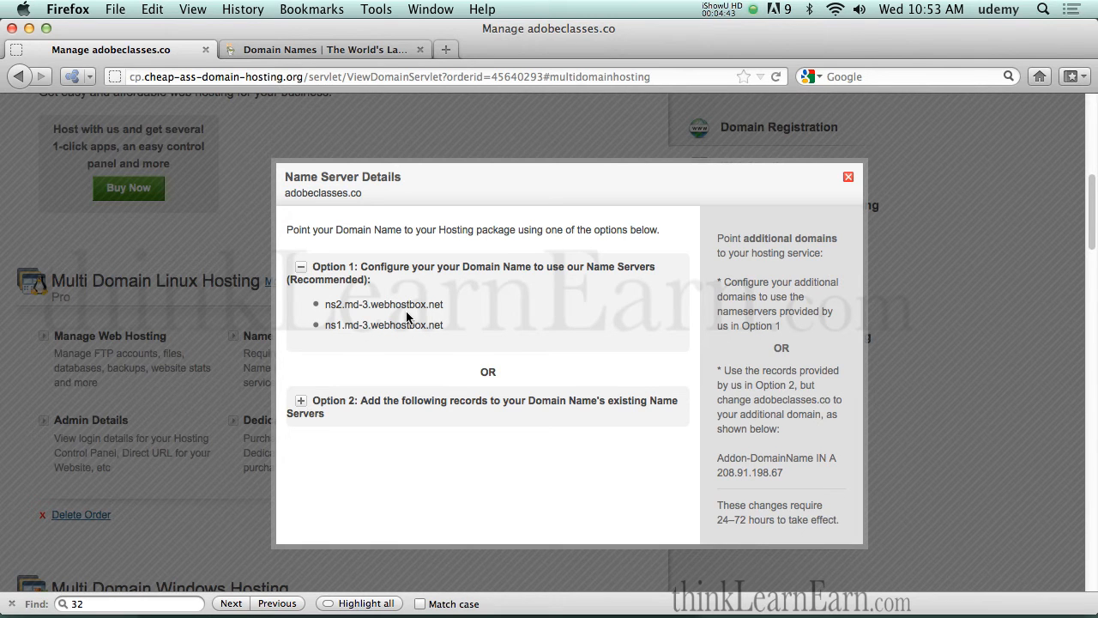
mouse_move(837, 198)
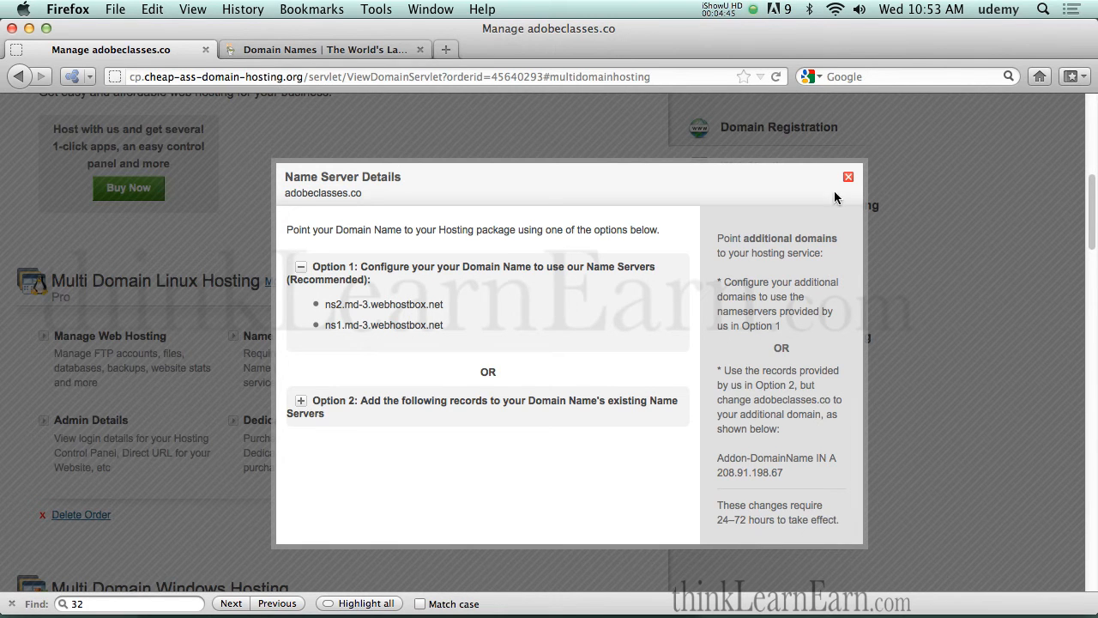
click(848, 177)
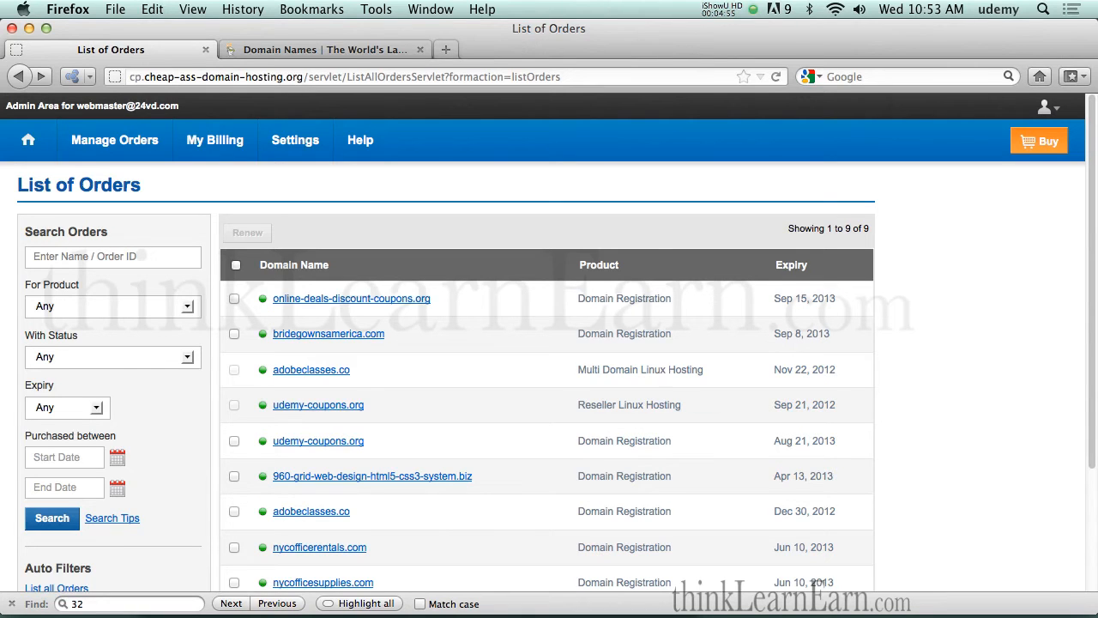
mouse_move(668, 374)
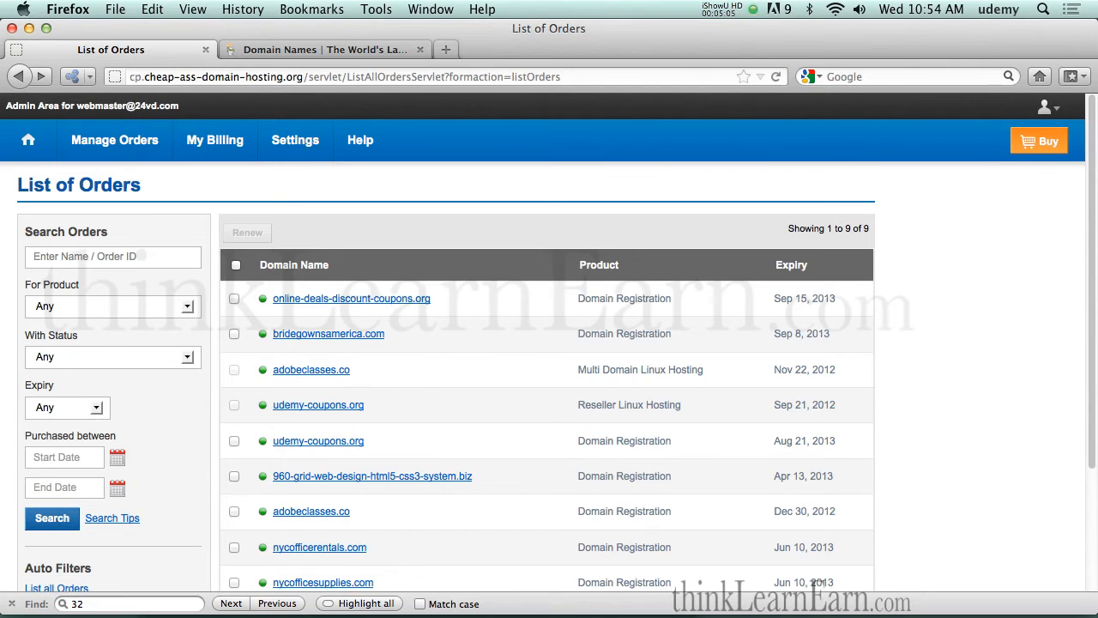
mouse_move(436, 385)
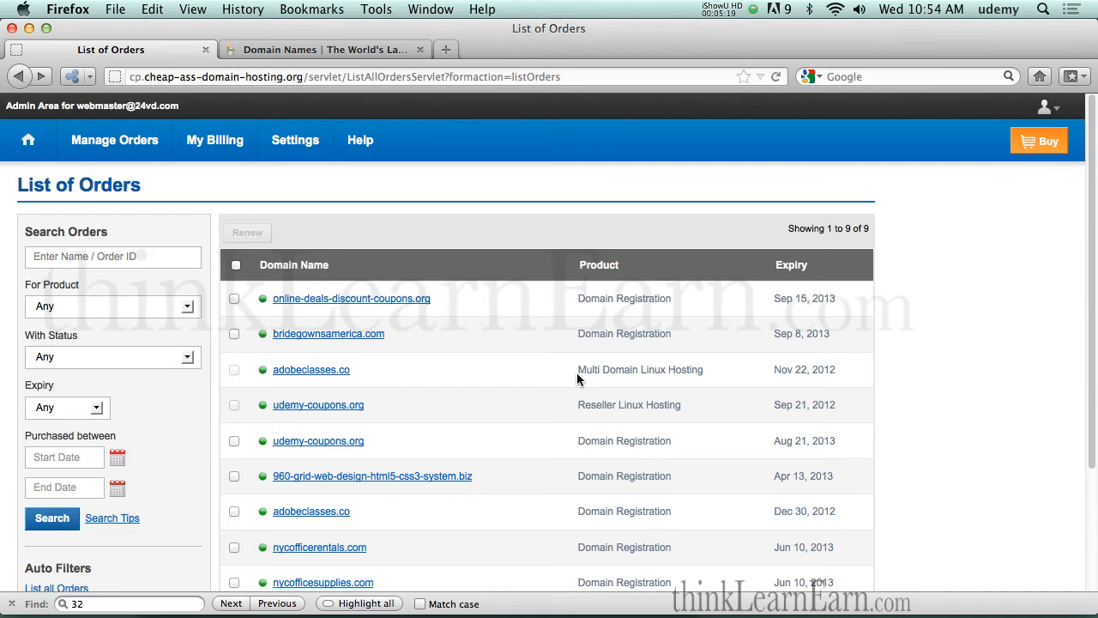
mouse_move(352, 391)
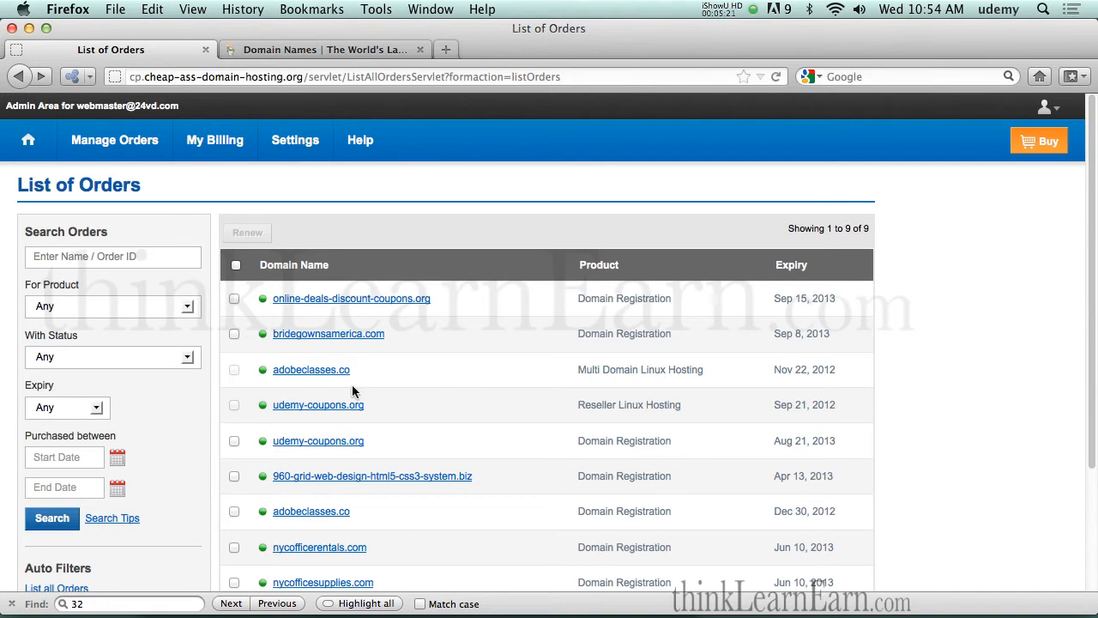
click(310, 369)
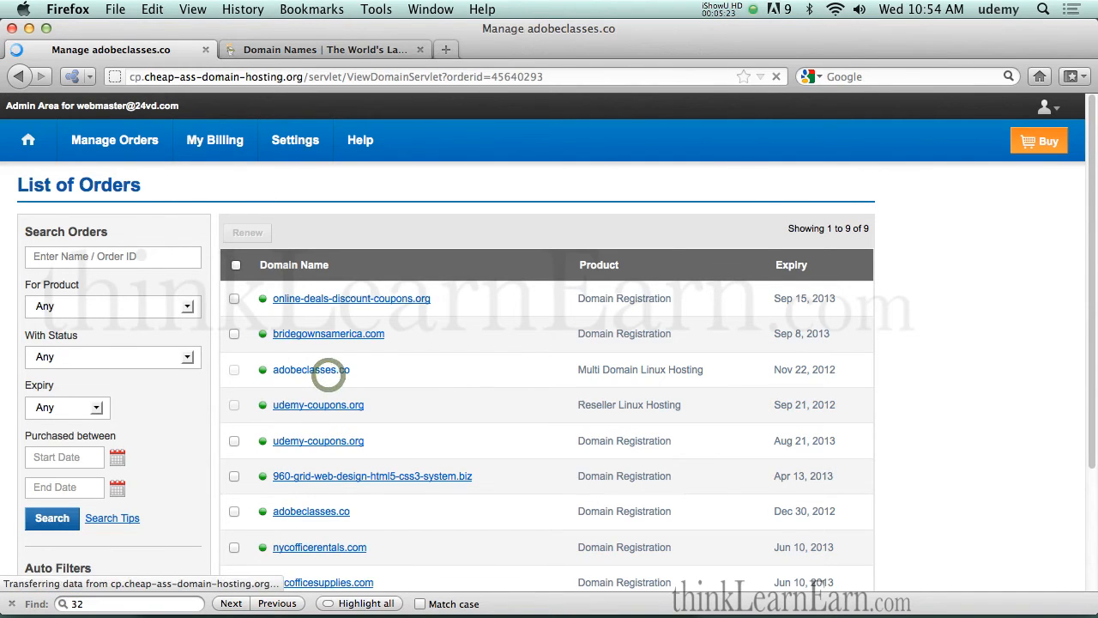
click(312, 370)
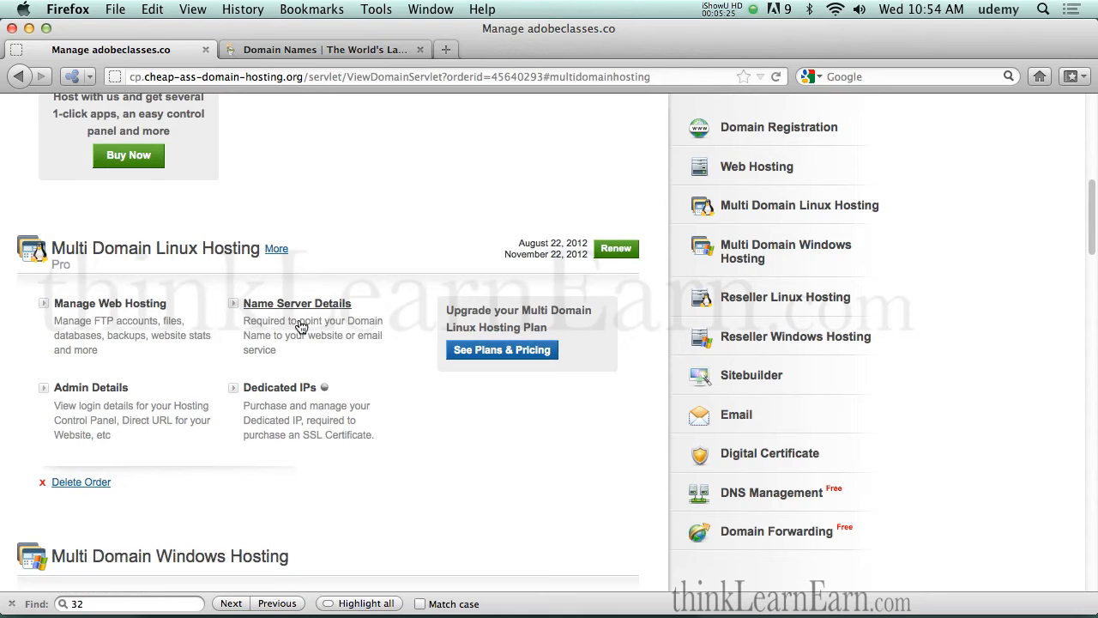
click(297, 303)
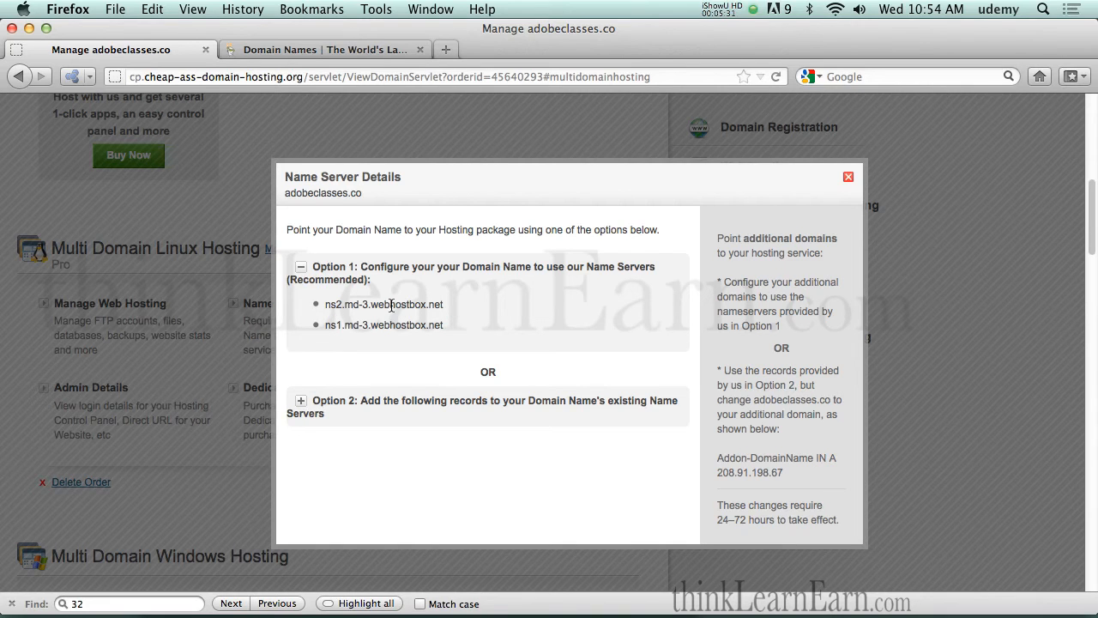
click(848, 176)
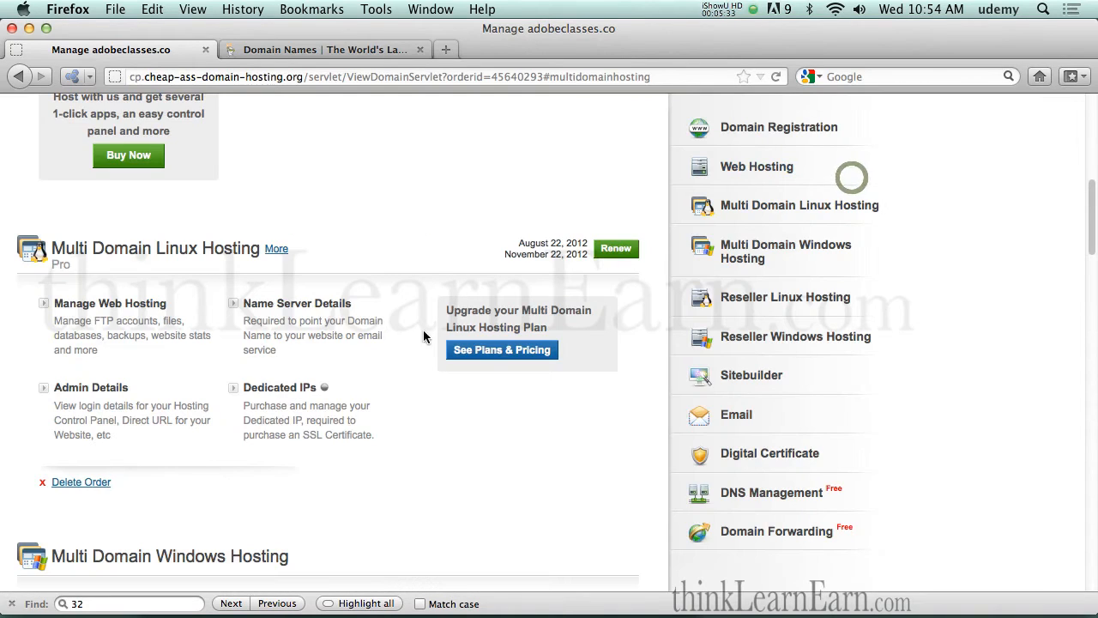
mouse_move(90, 387)
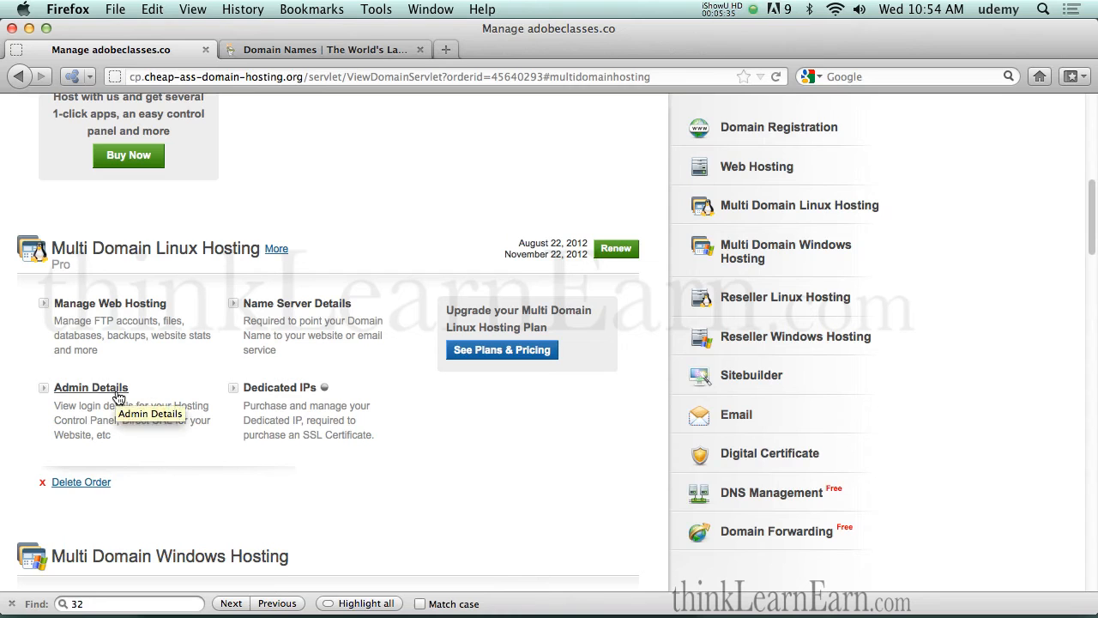
click(91, 387)
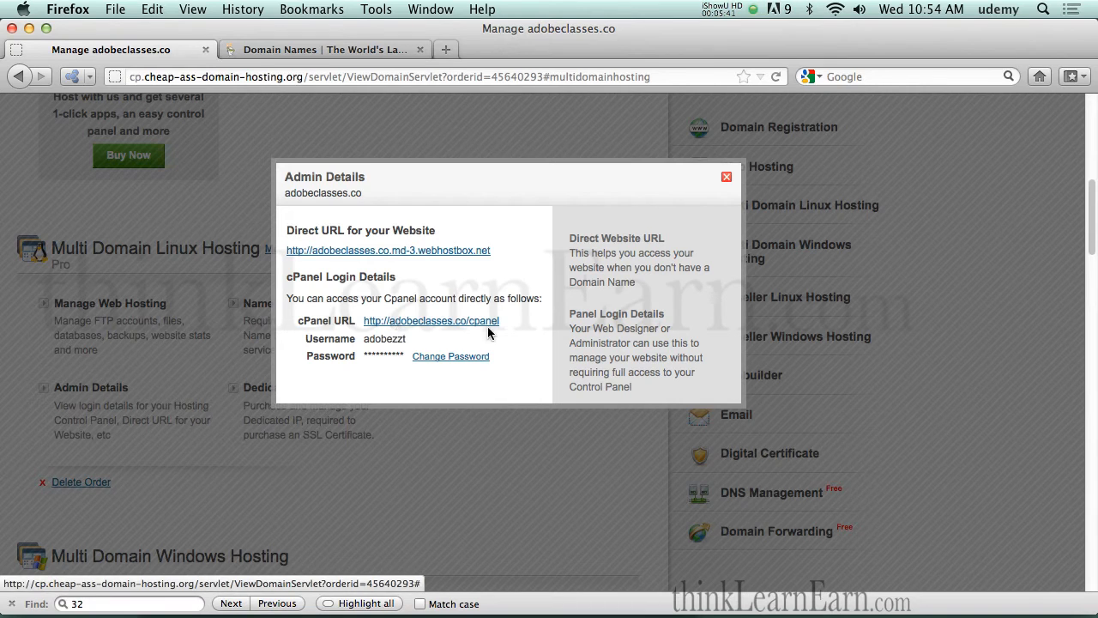
mouse_move(363, 325)
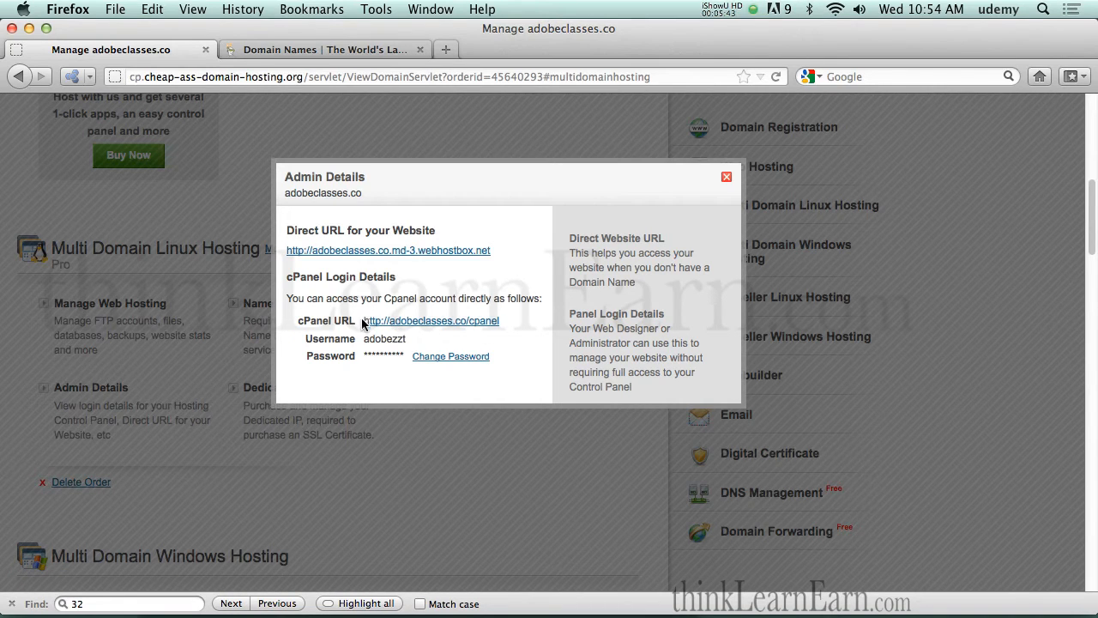
mouse_move(431, 320)
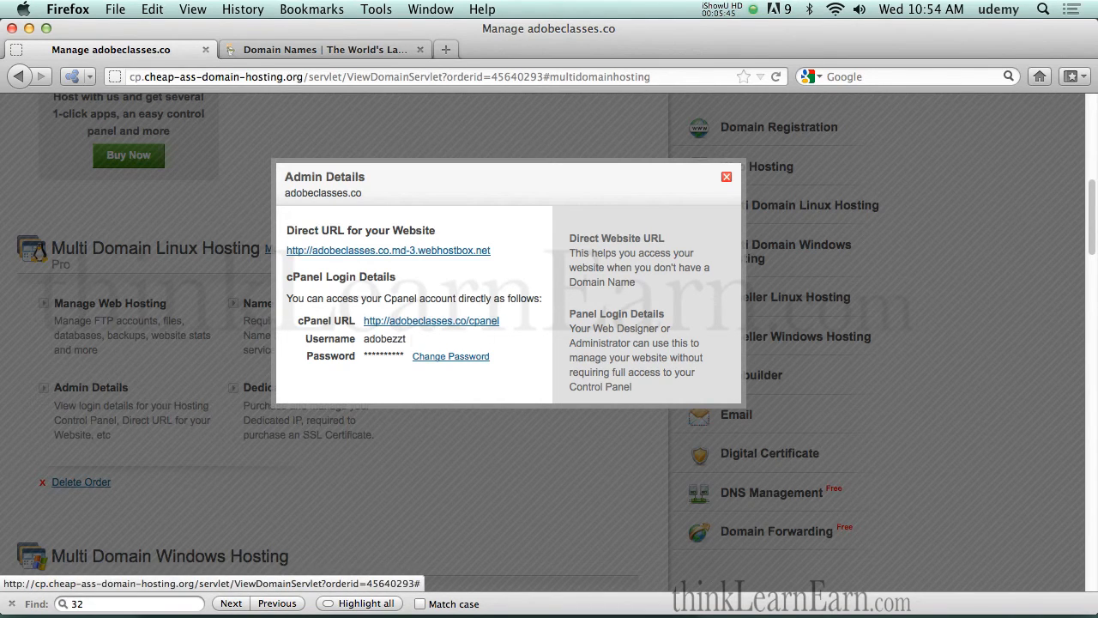
double_click(384, 338)
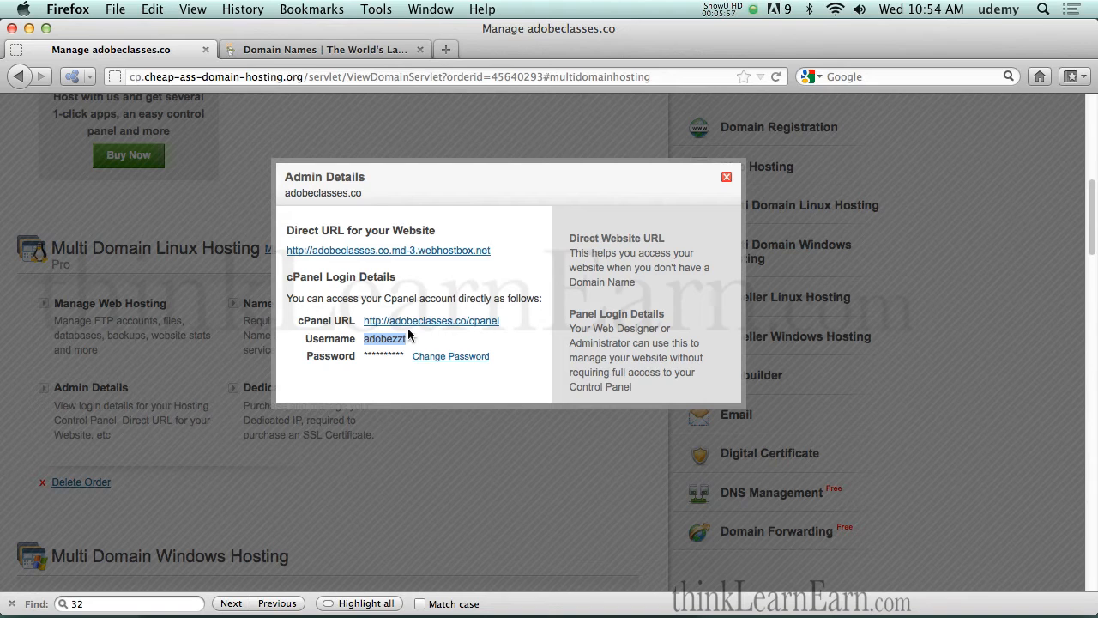
mouse_move(445, 346)
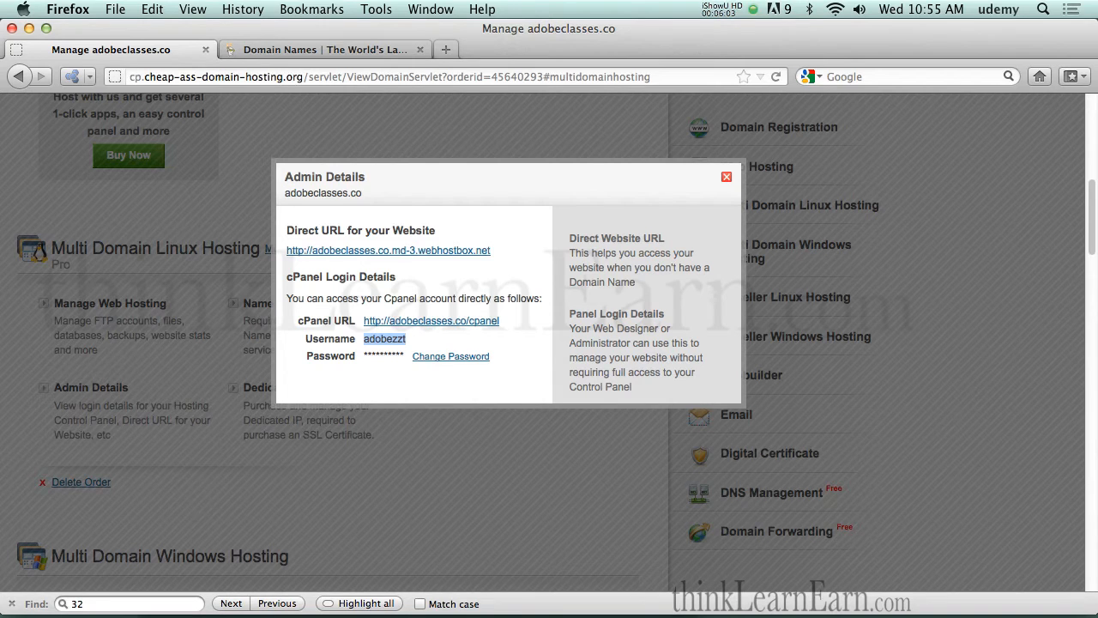
mouse_move(438, 361)
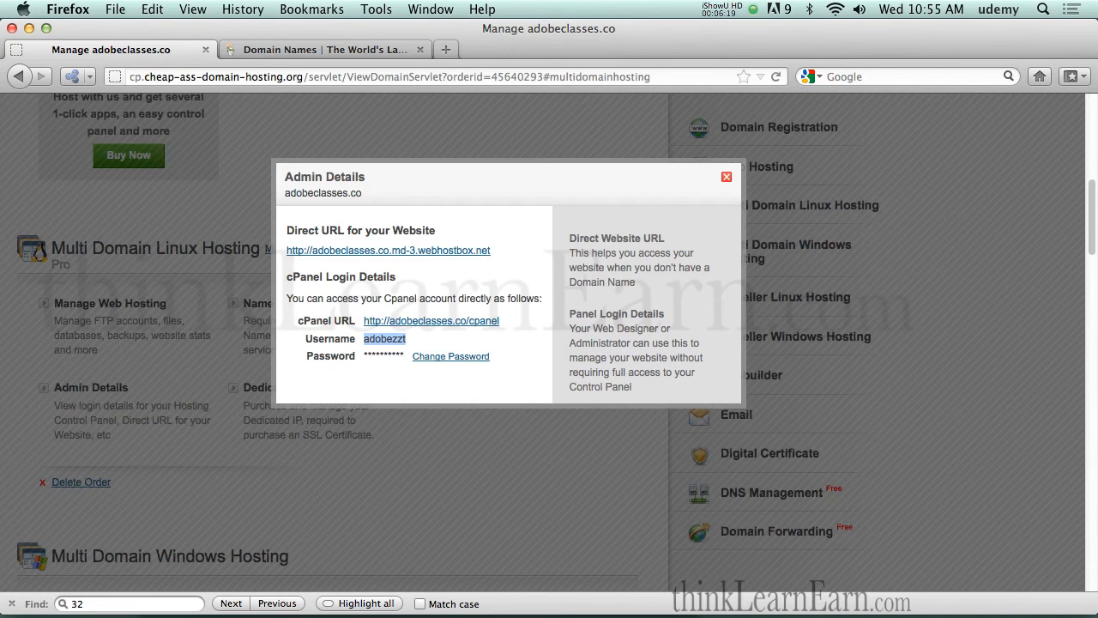
mouse_move(445, 361)
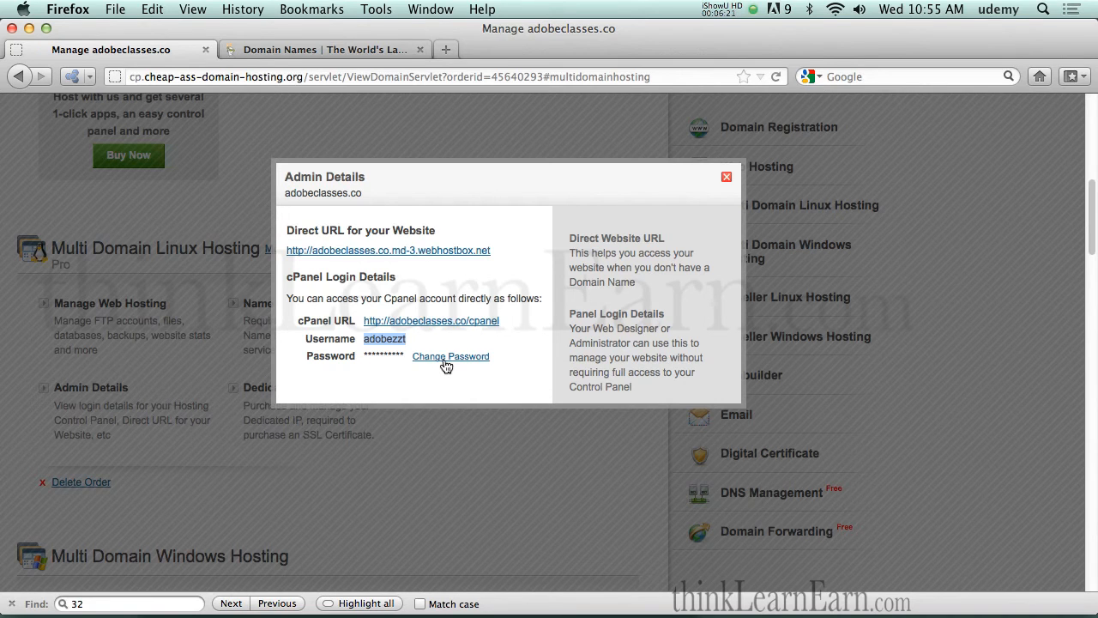
mouse_move(492, 338)
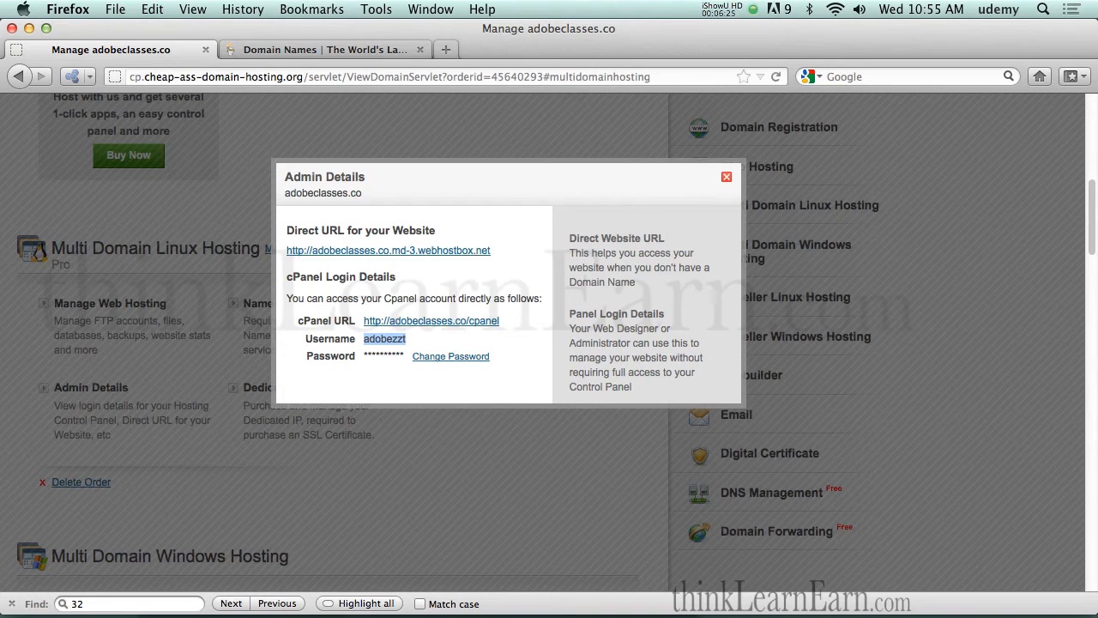
mouse_move(517, 321)
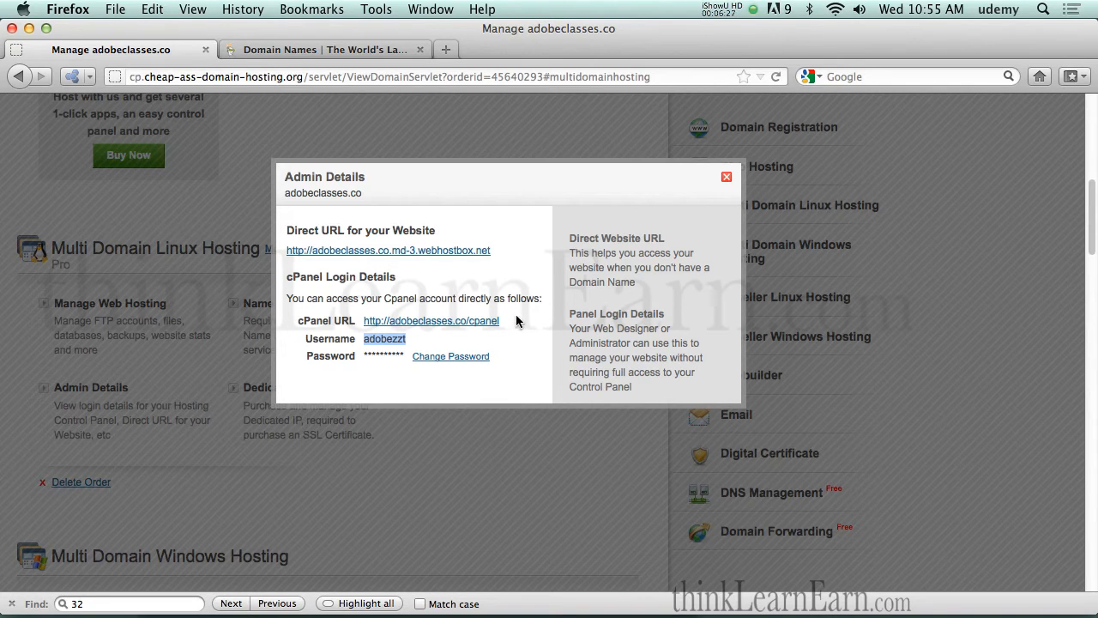
mouse_move(524, 310)
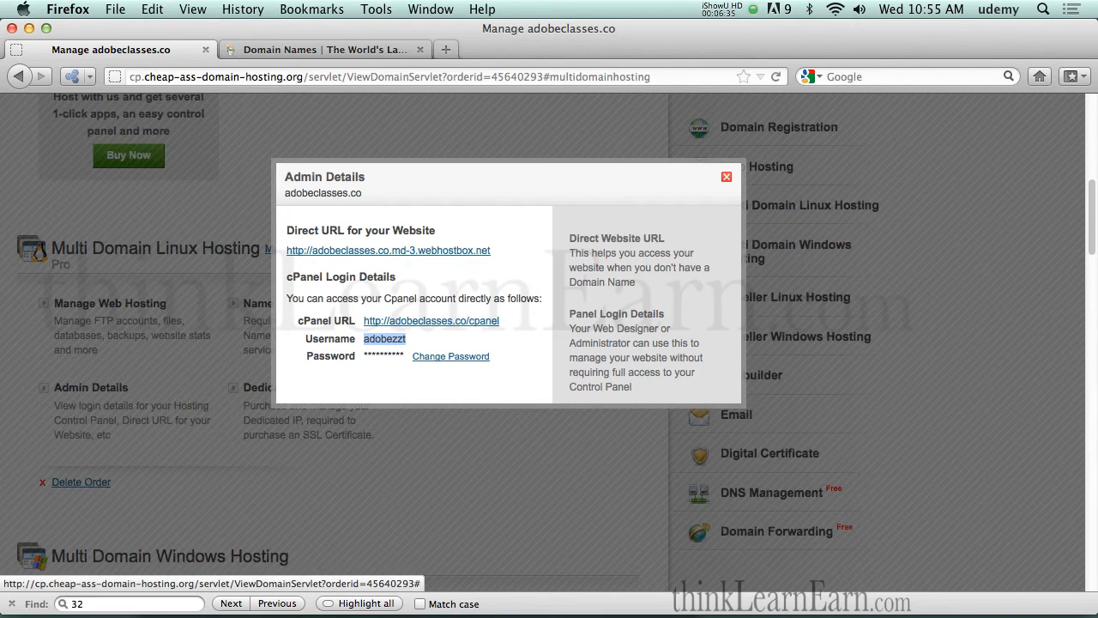
click(727, 177)
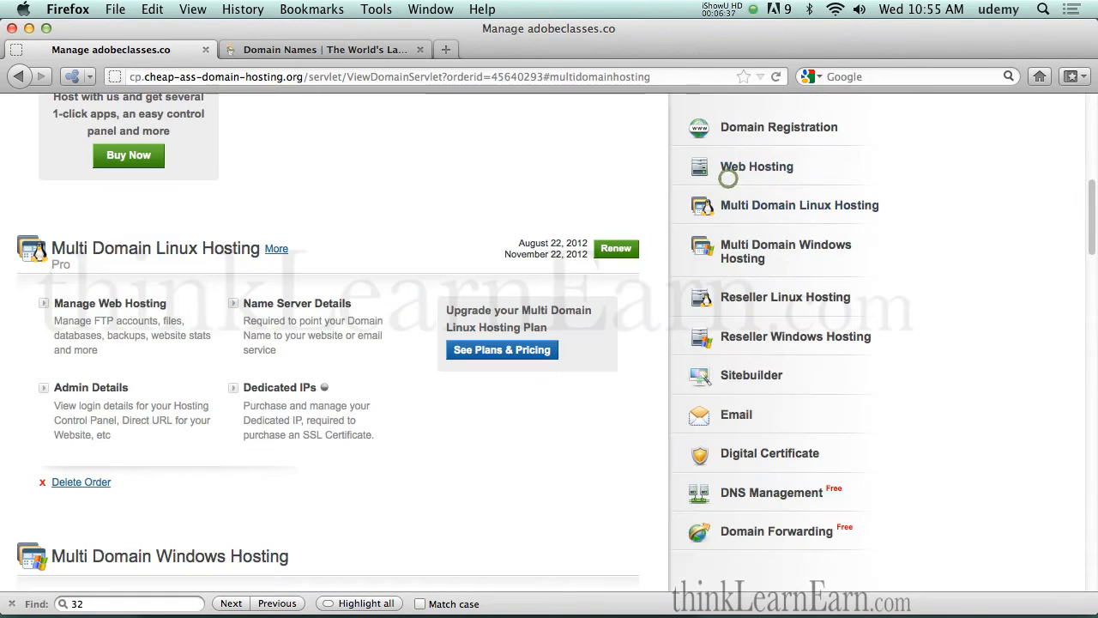
click(297, 303)
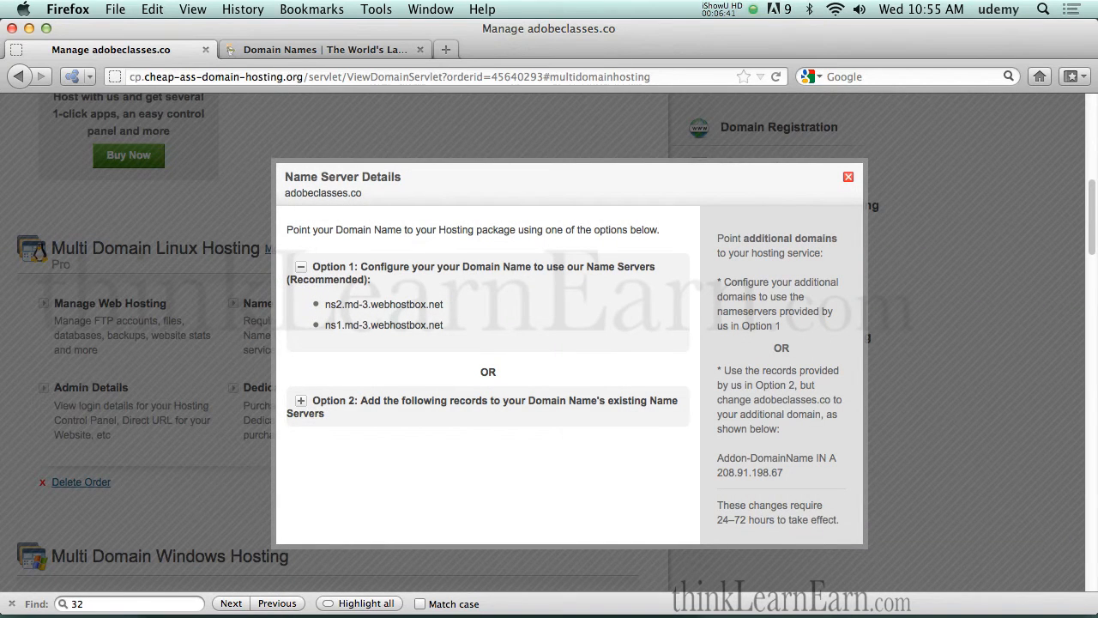
click(301, 401)
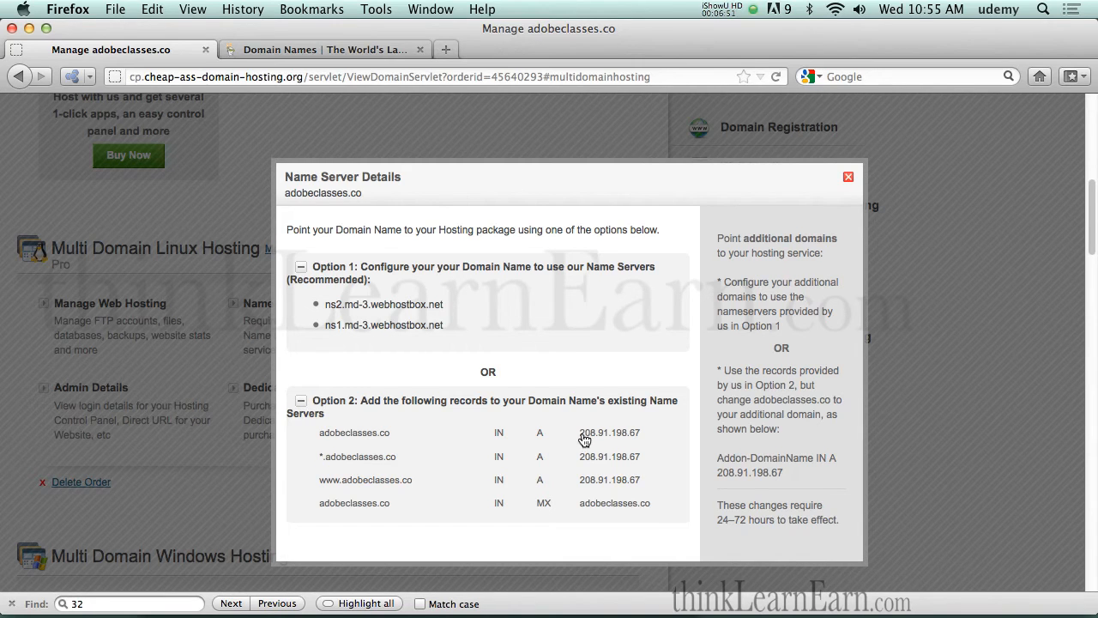
double_click(609, 432)
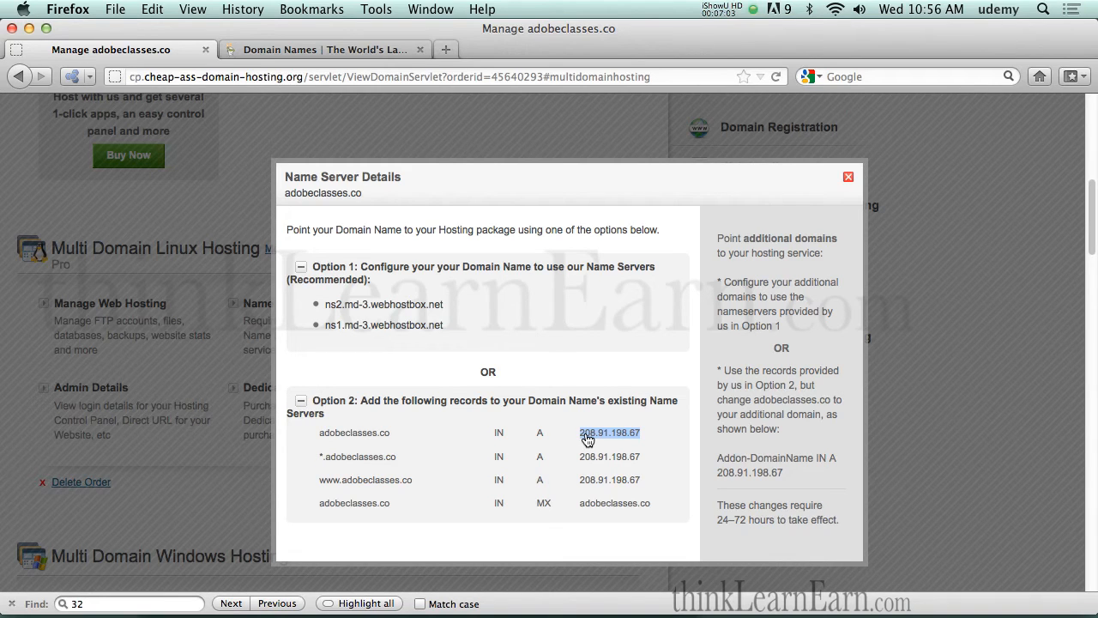
mouse_move(477, 375)
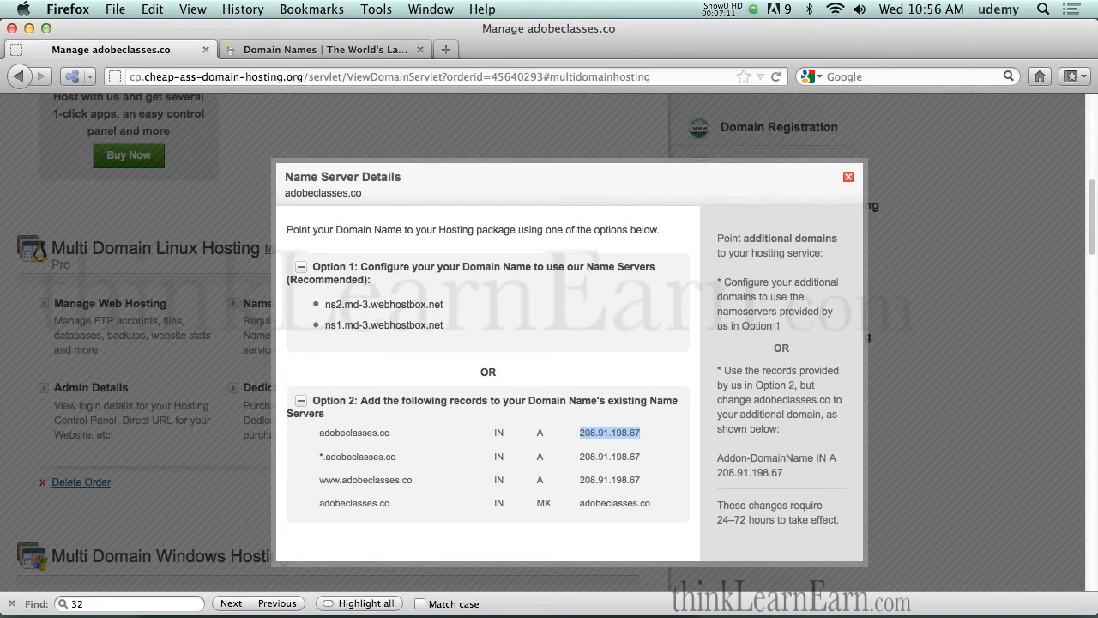
click(847, 177)
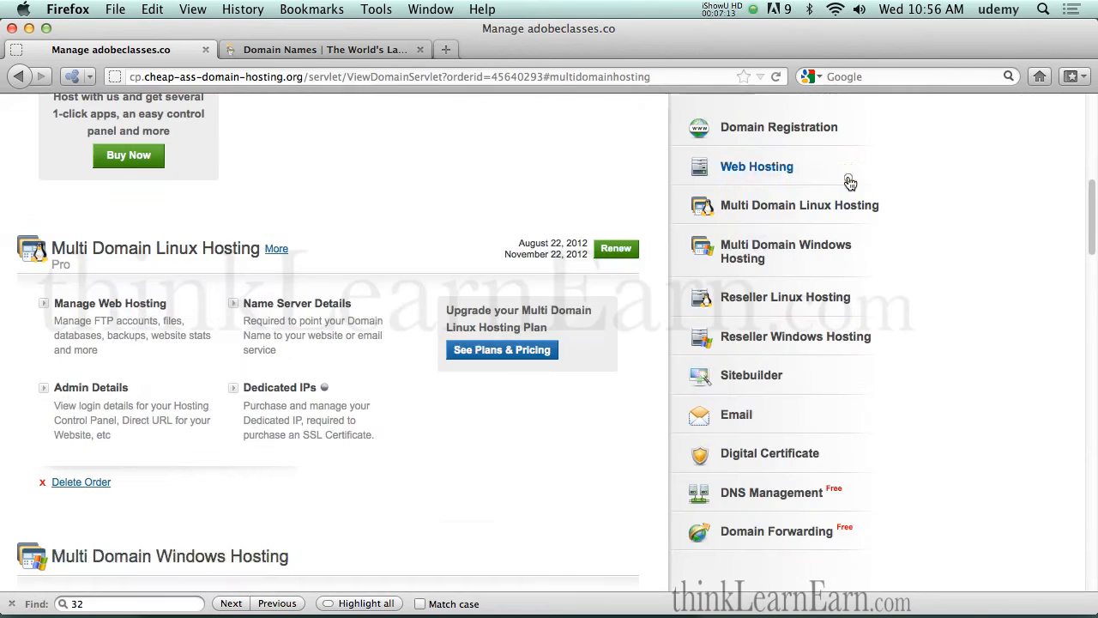
Check adobeclasses.co's admin details, then view and close its Option 1 name server details
click(90, 387)
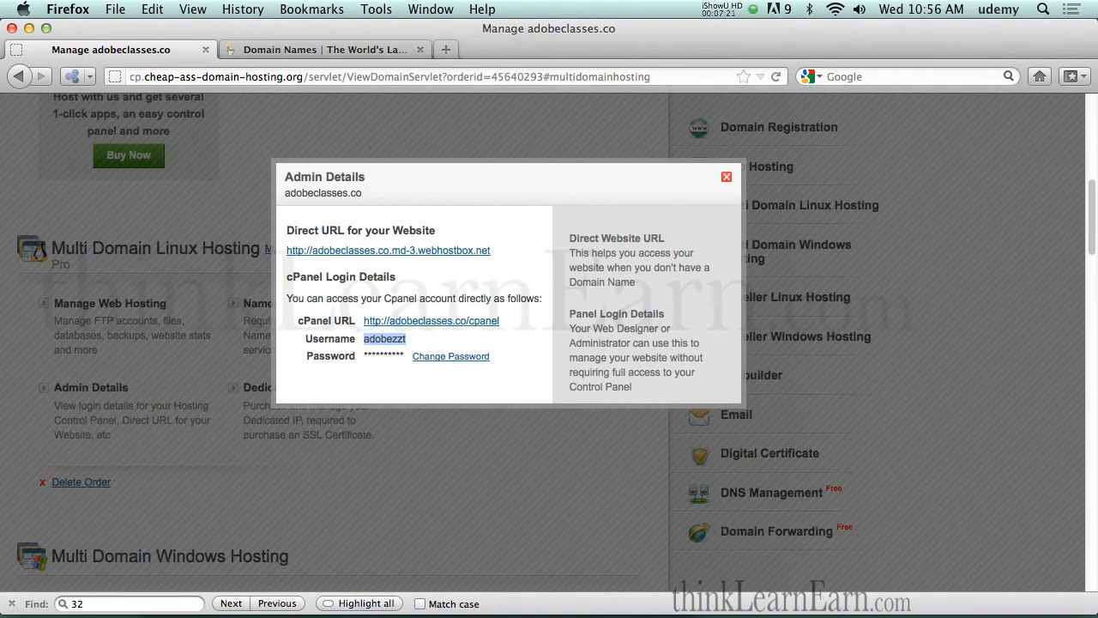
click(726, 176)
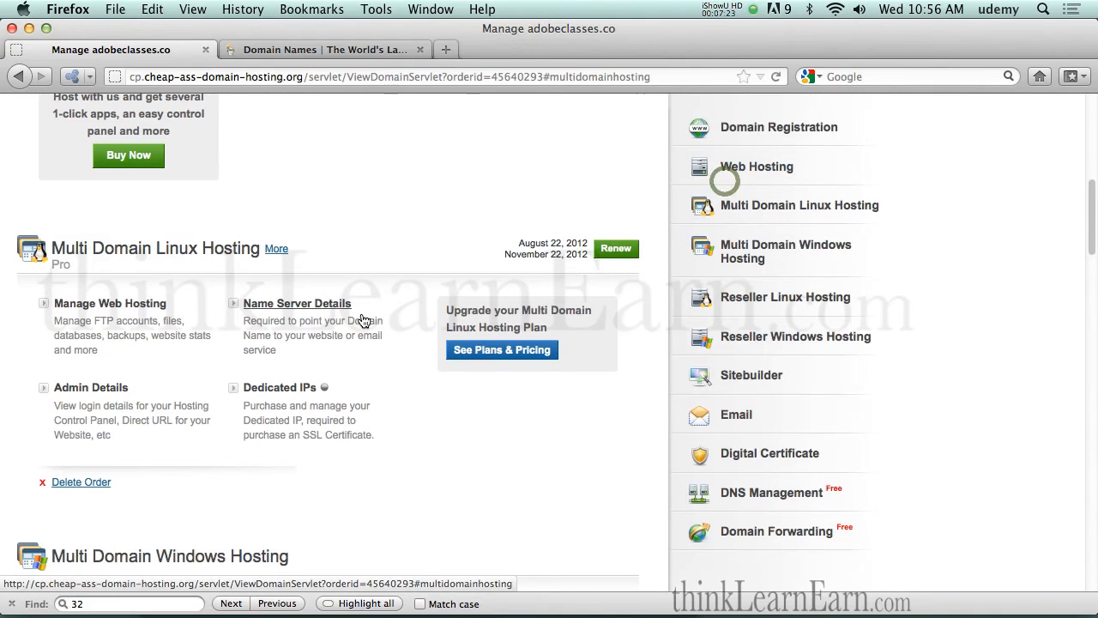
click(297, 303)
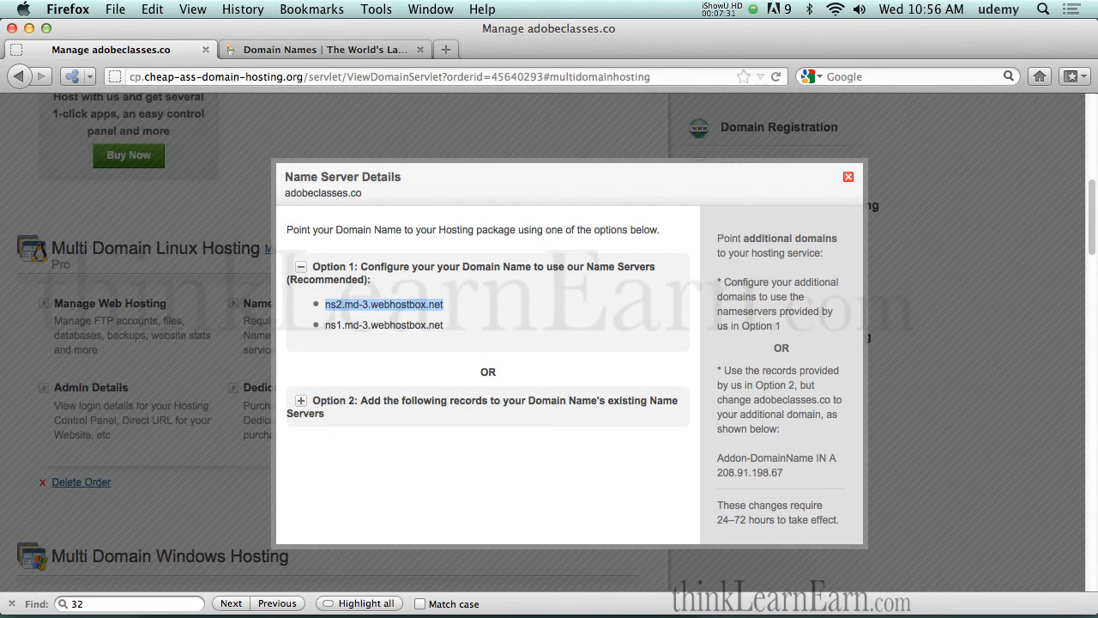
mouse_move(452, 312)
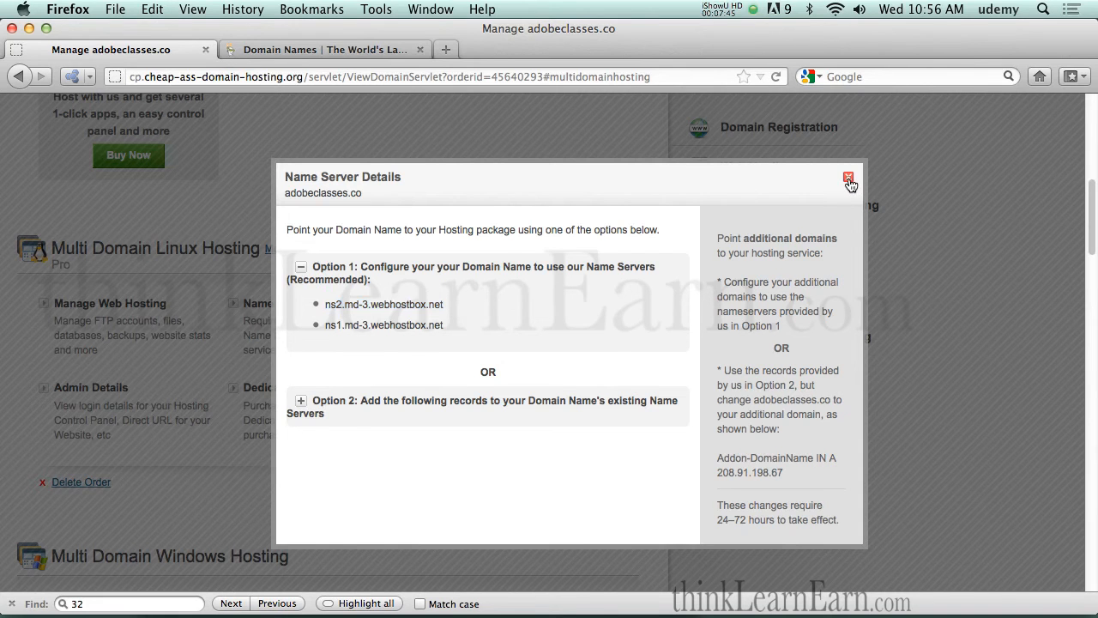
click(848, 178)
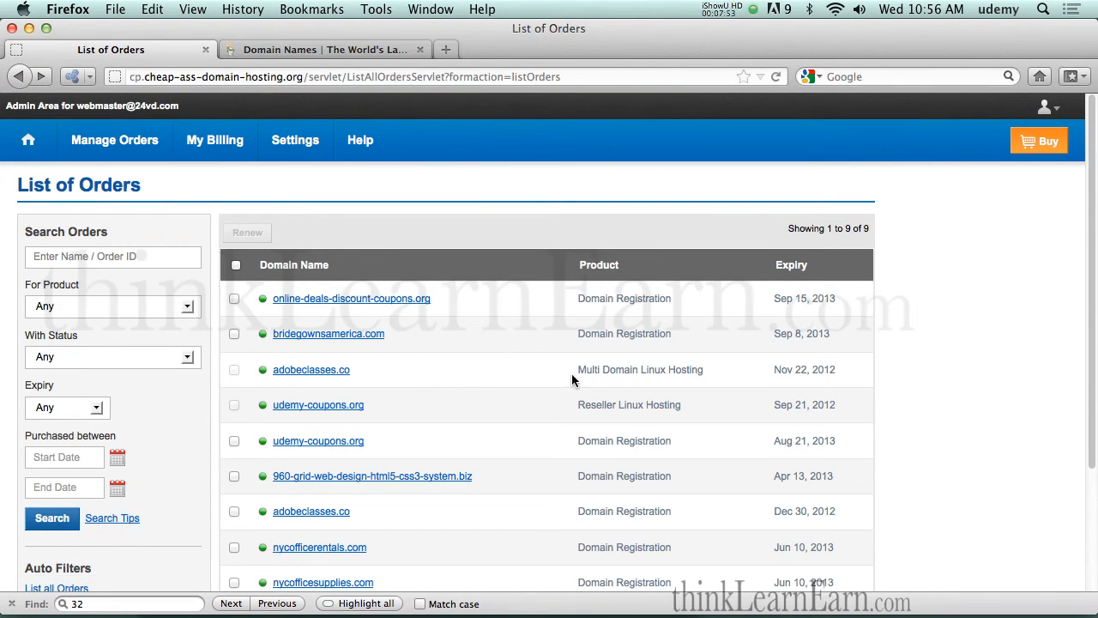
mouse_move(598, 369)
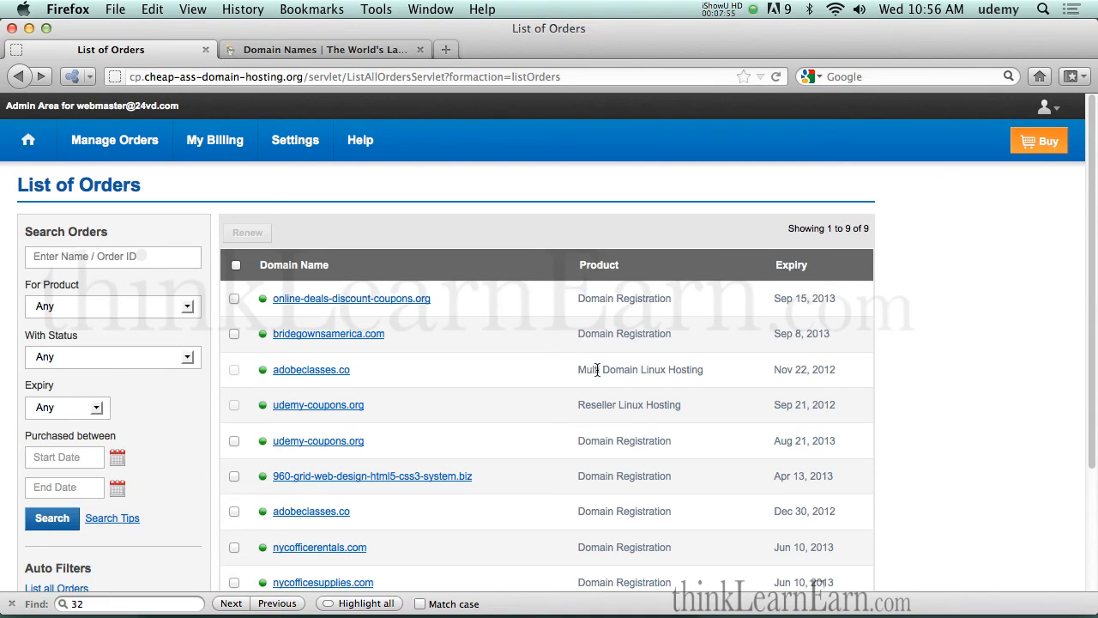
mouse_move(429, 388)
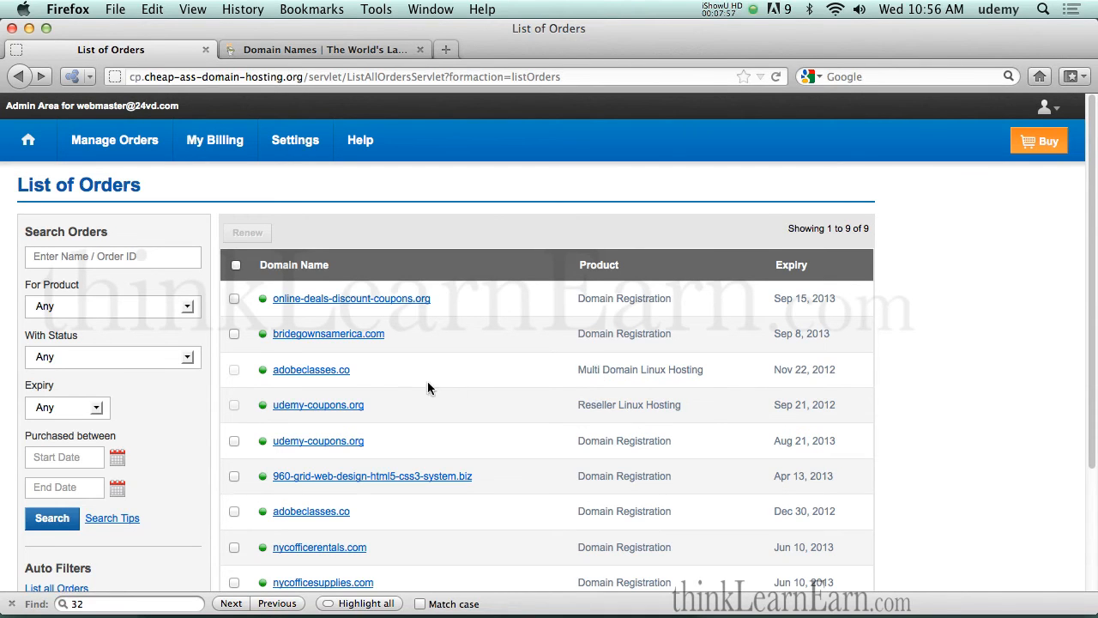
Reopen adobeclasses.co from the order list at its Multi Domain Linux Hosting section
click(310, 369)
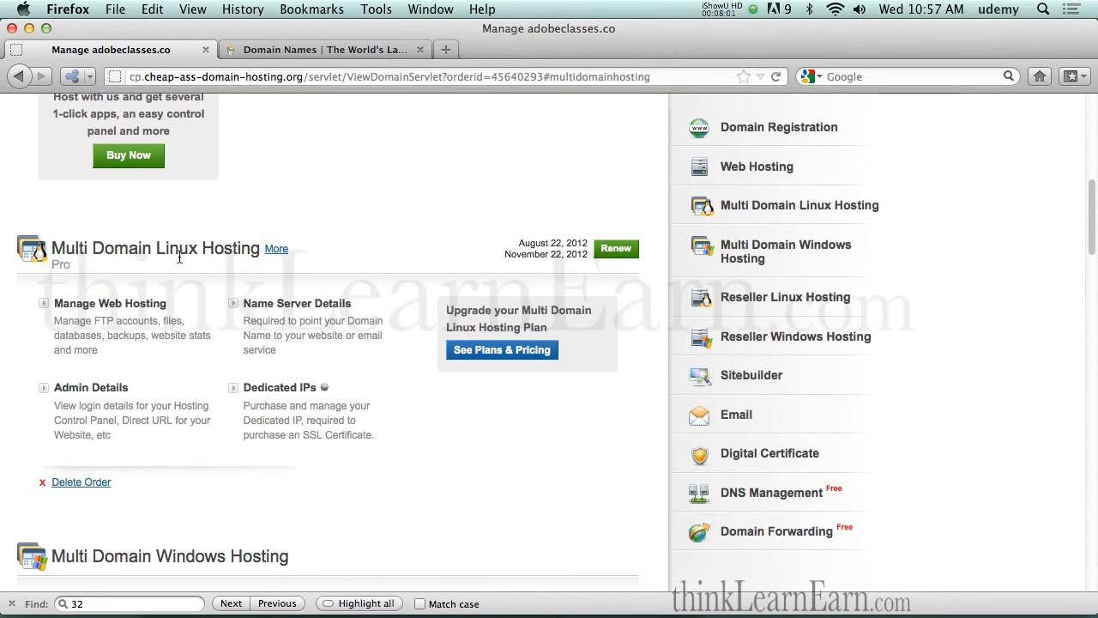
Review the current order's domain registration section, then go back to the orders list
click(757, 166)
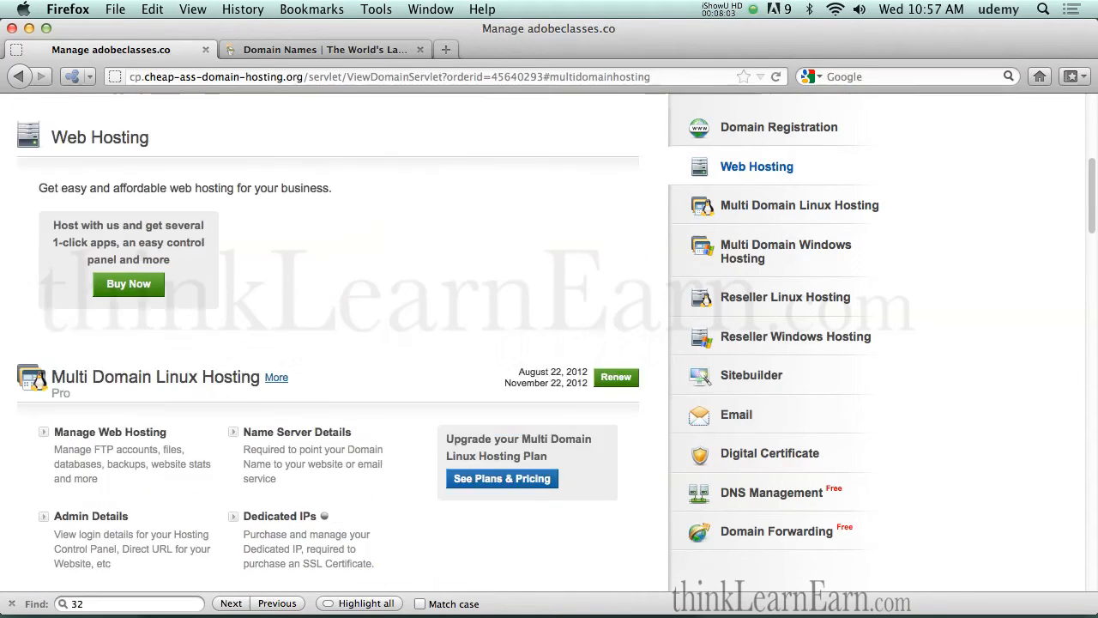
scroll(up, 3)
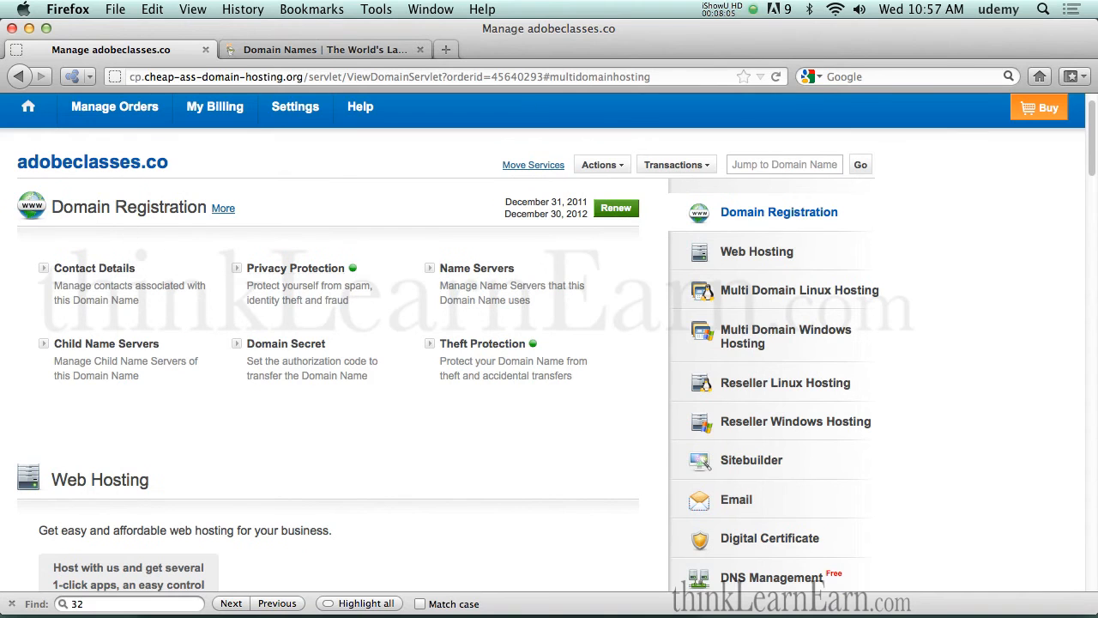
mouse_move(94, 267)
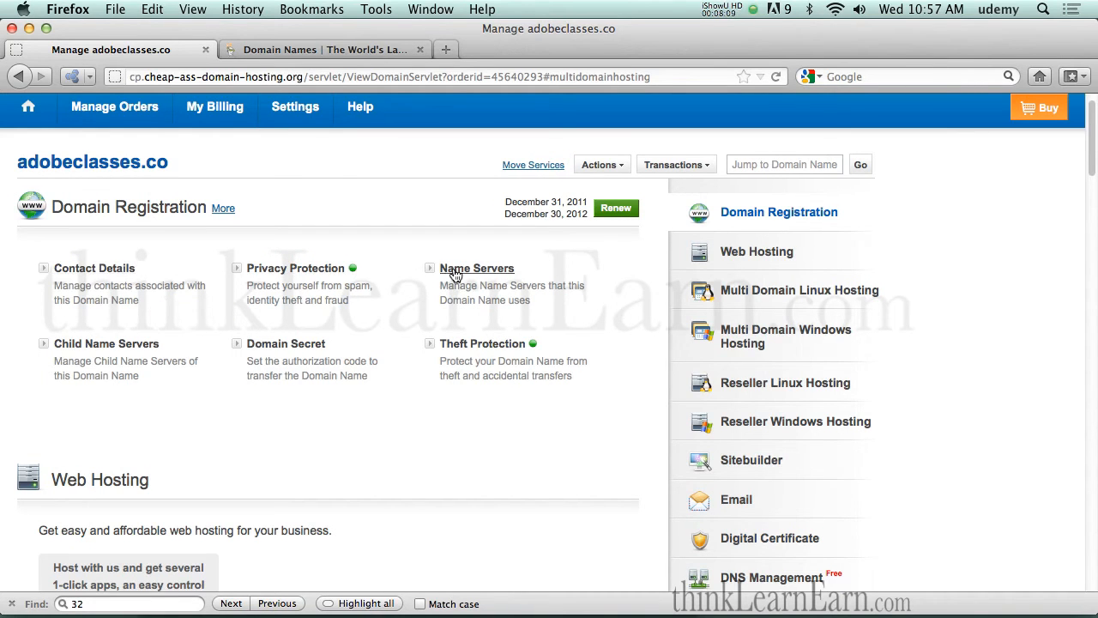
click(476, 268)
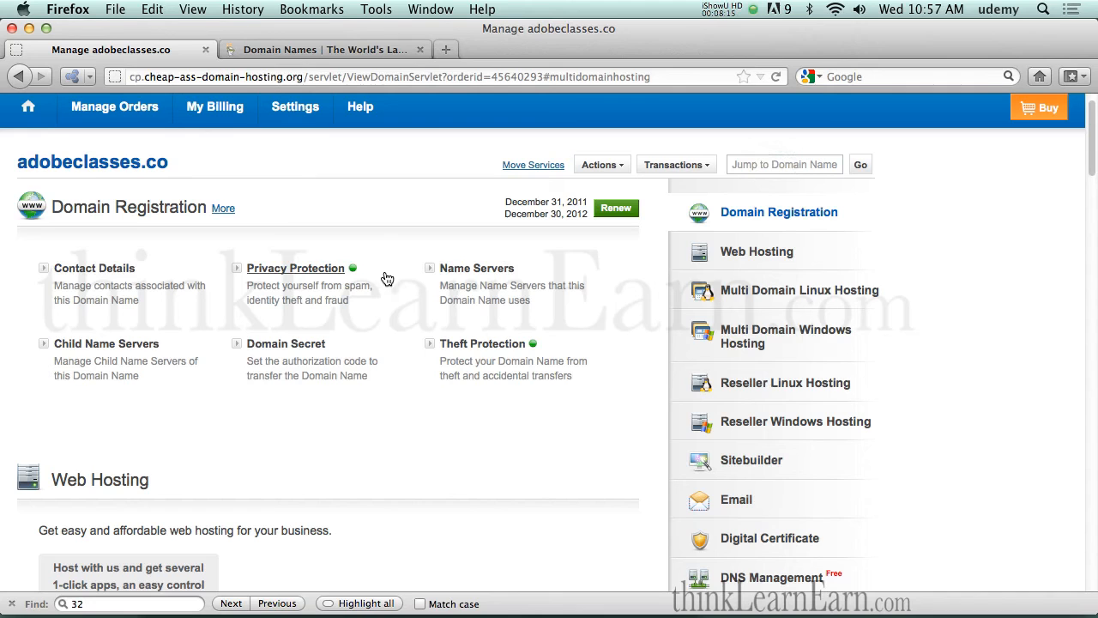
mouse_move(28, 106)
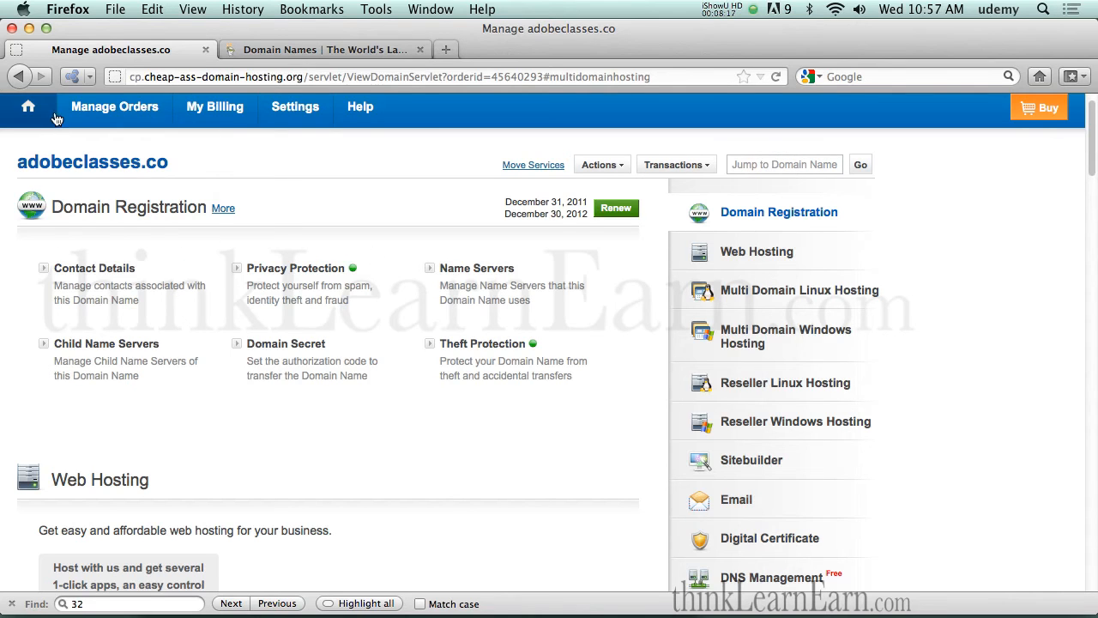
click(114, 106)
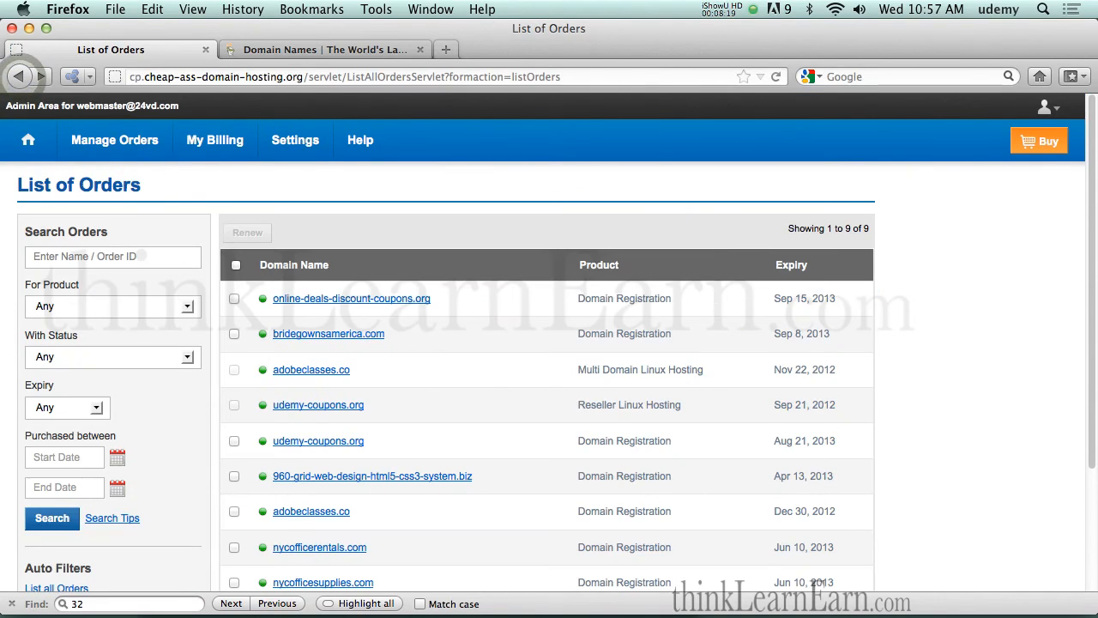
Recheck bridegownsamerica.com's name servers ns1.247x.net and ns2.247x.net, then open the adobeclasses.co order
click(329, 333)
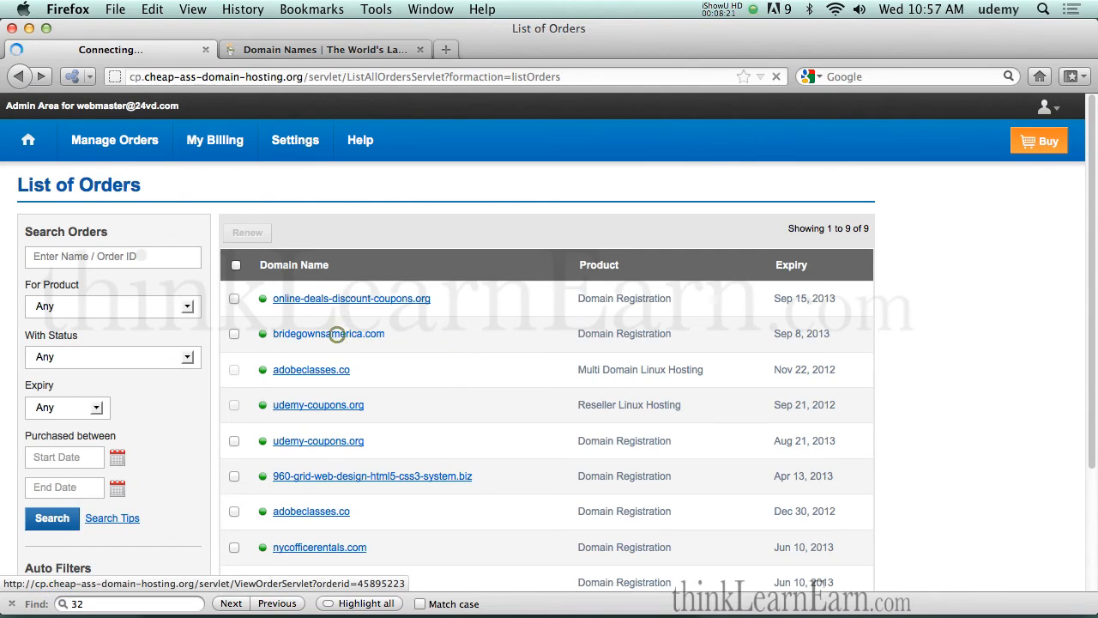
click(329, 334)
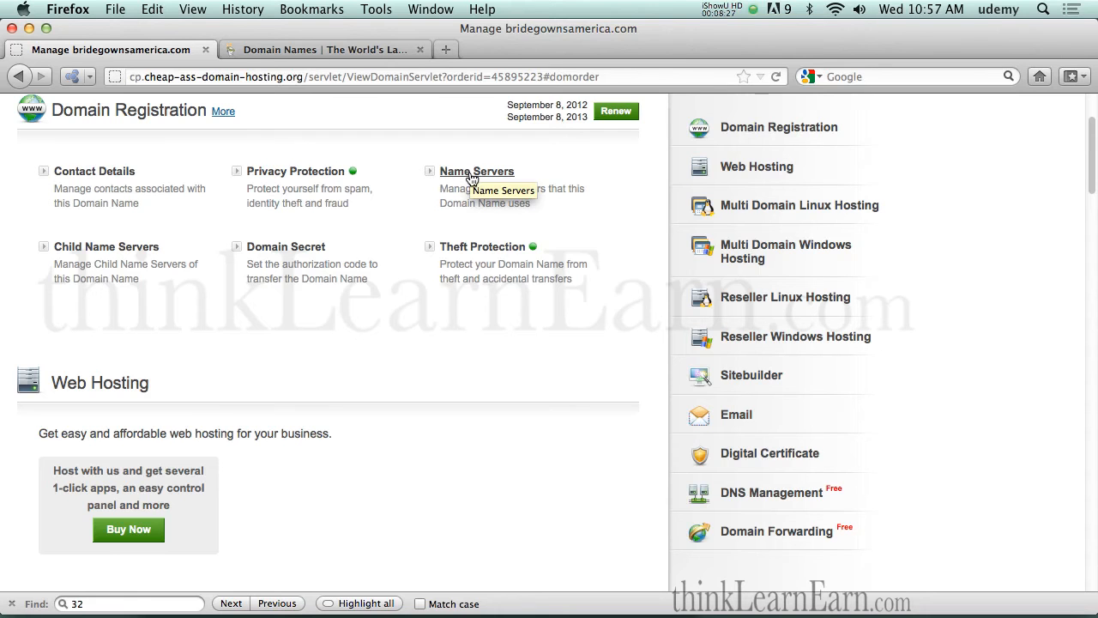
click(477, 171)
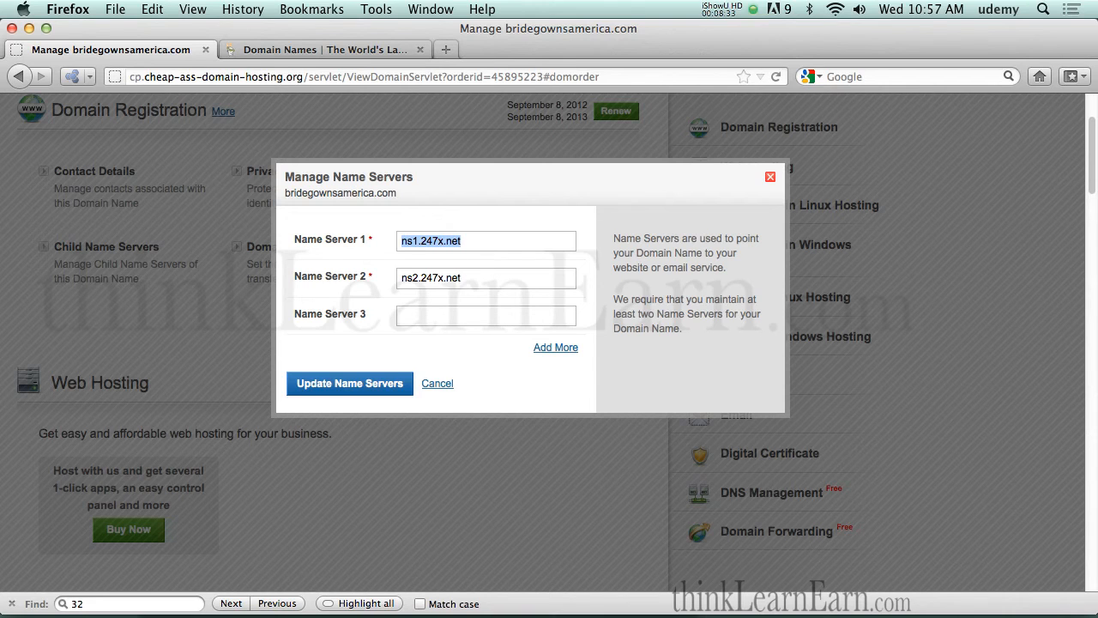
mouse_move(772, 190)
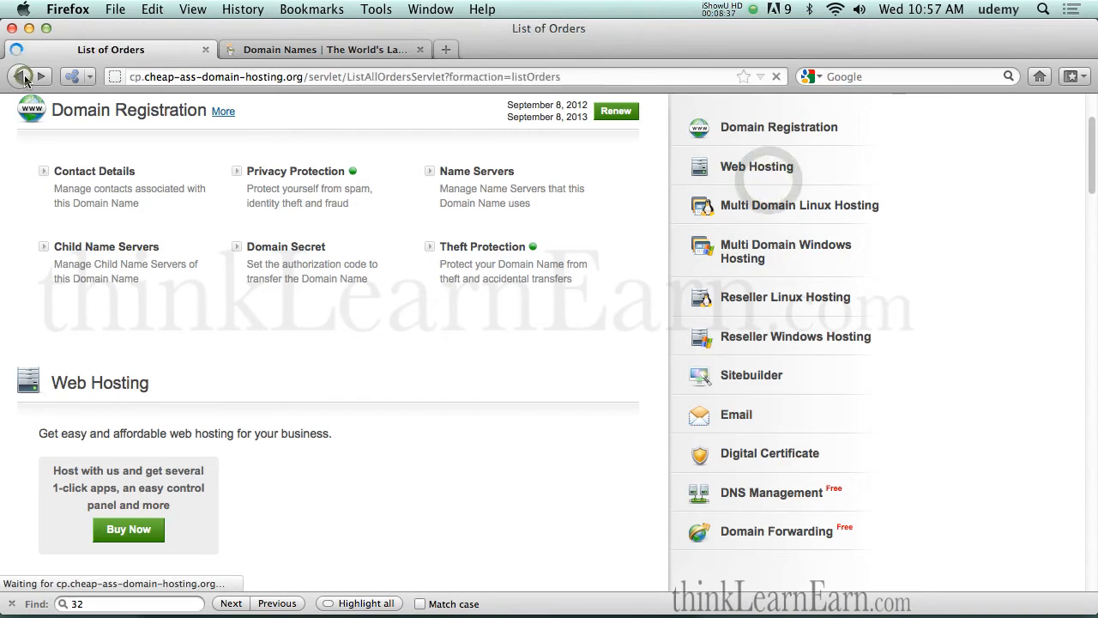
click(20, 77)
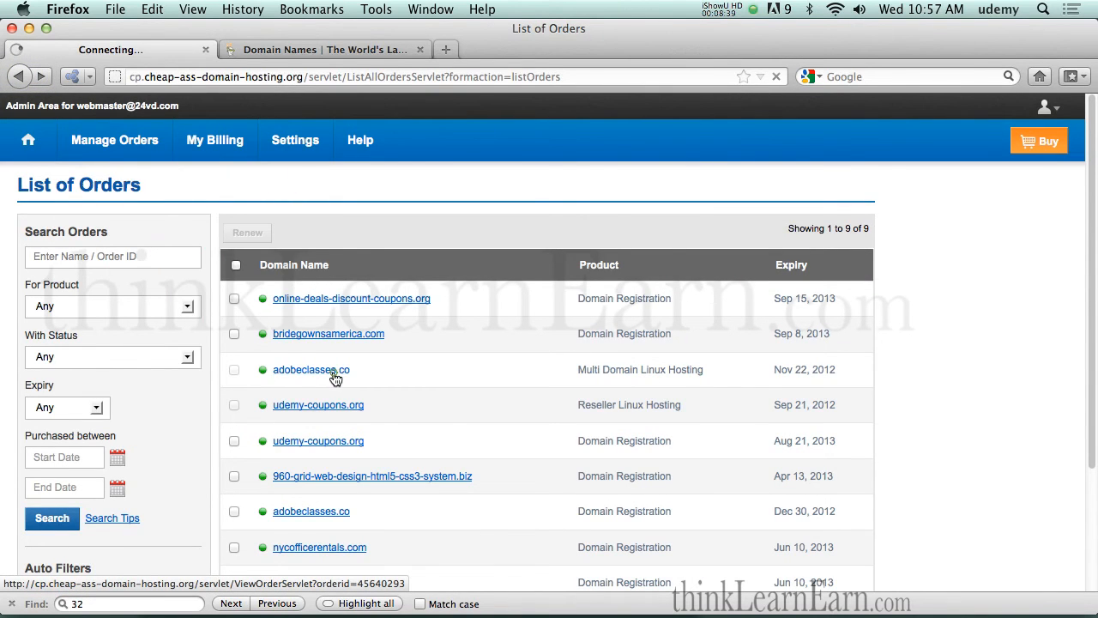
click(312, 370)
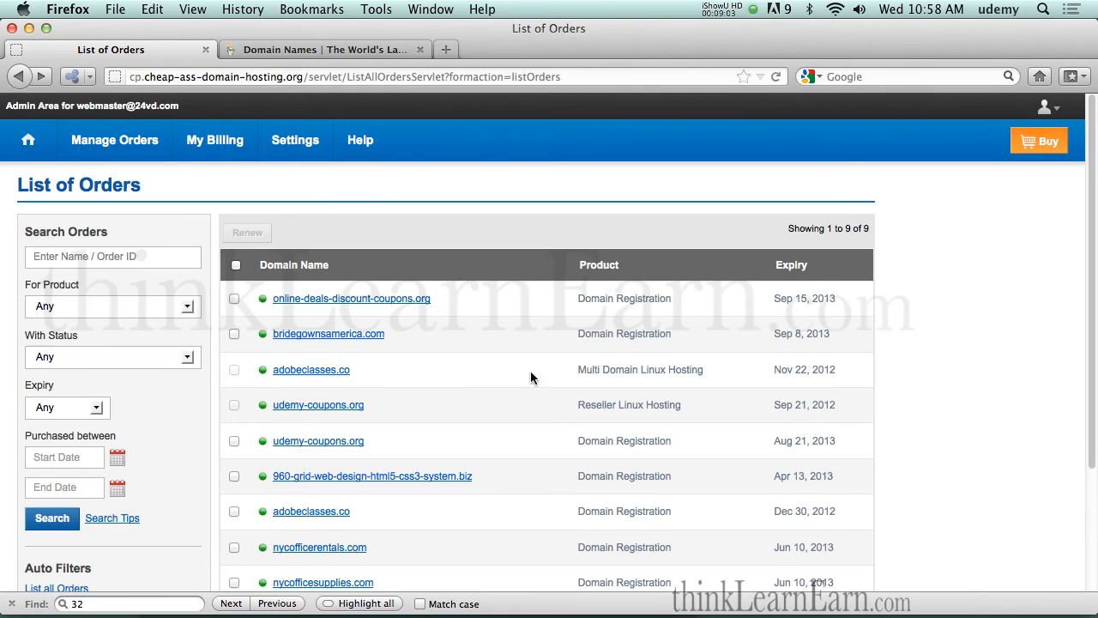
click(311, 369)
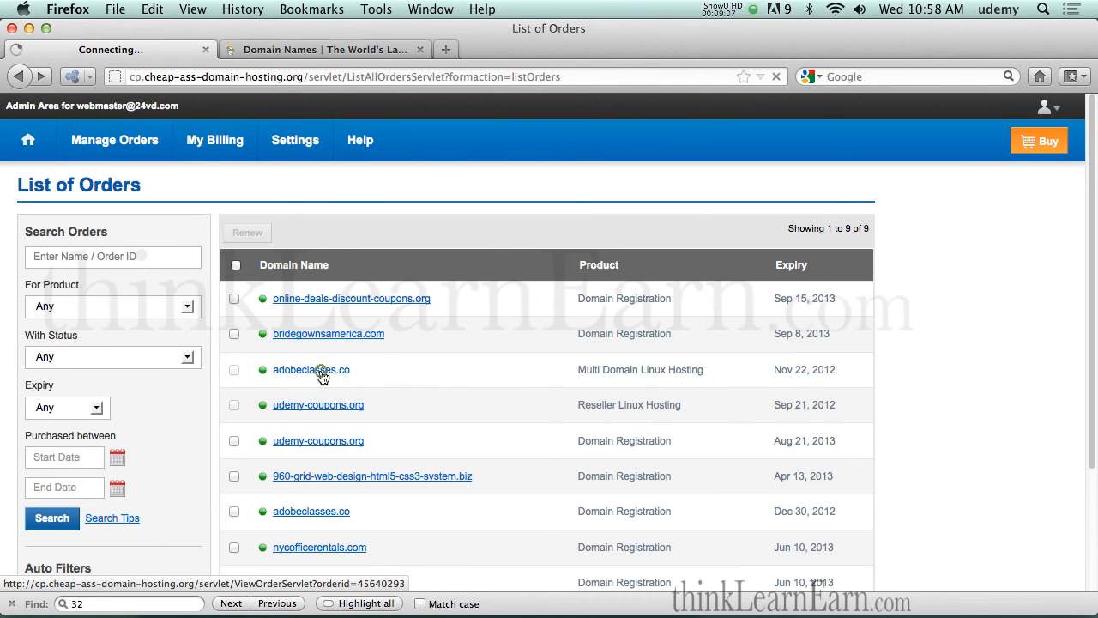
View adobeclasses.co's hosting name servers ns1 and ns2.md-3.webhostbox.net, copying ns1
click(311, 369)
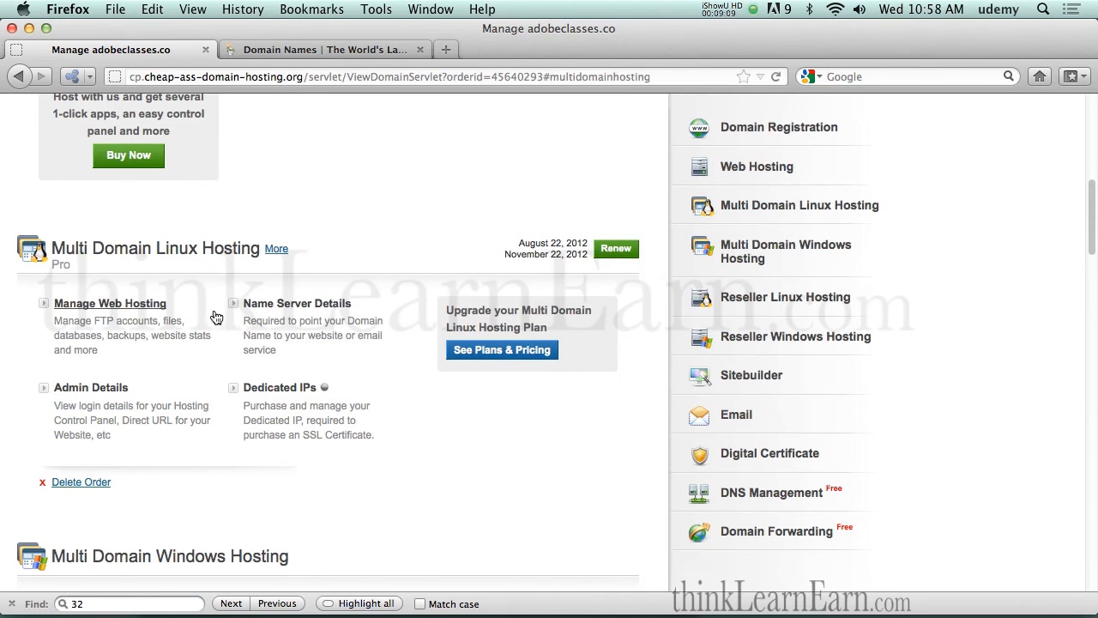
click(297, 303)
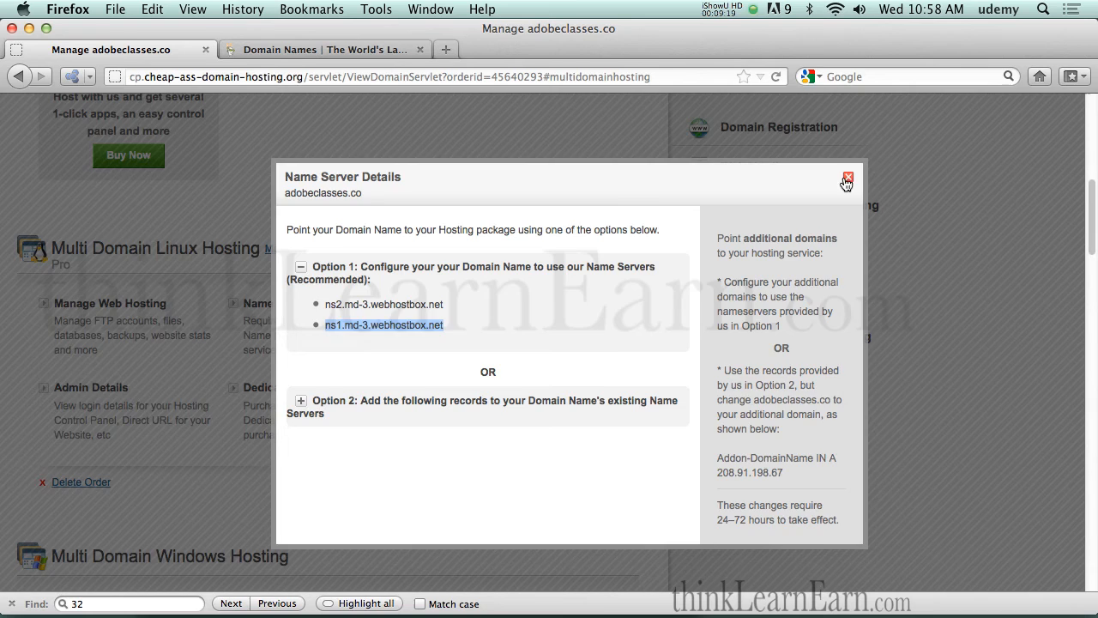
click(847, 183)
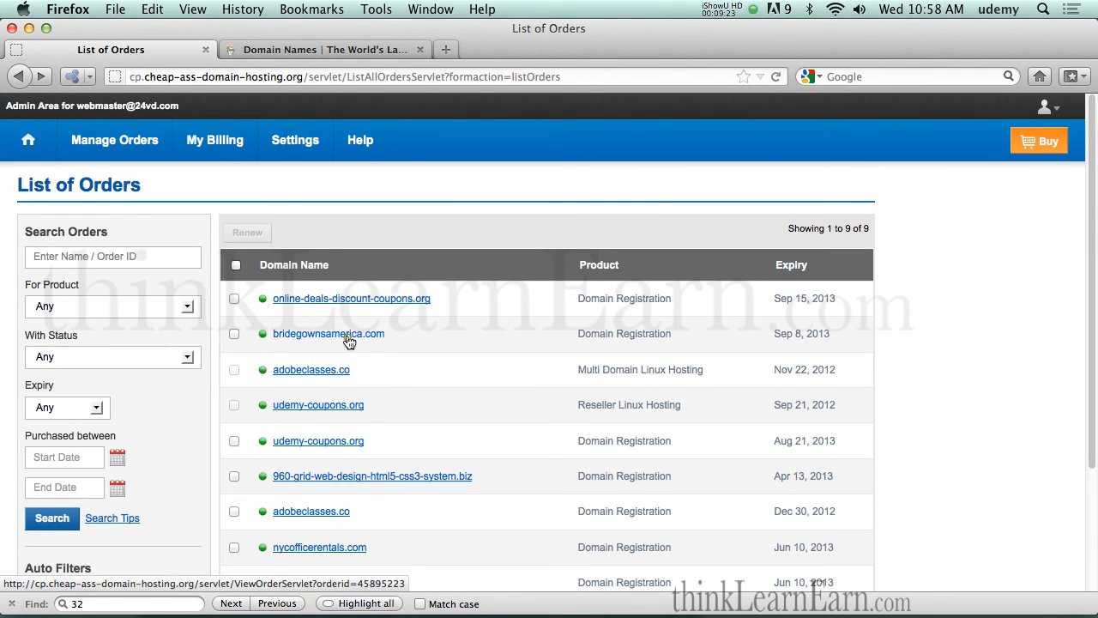
Replace bridegownsamerica.com's name servers with ns1 and ns2.md-3.webhostbox.net and save them
click(329, 333)
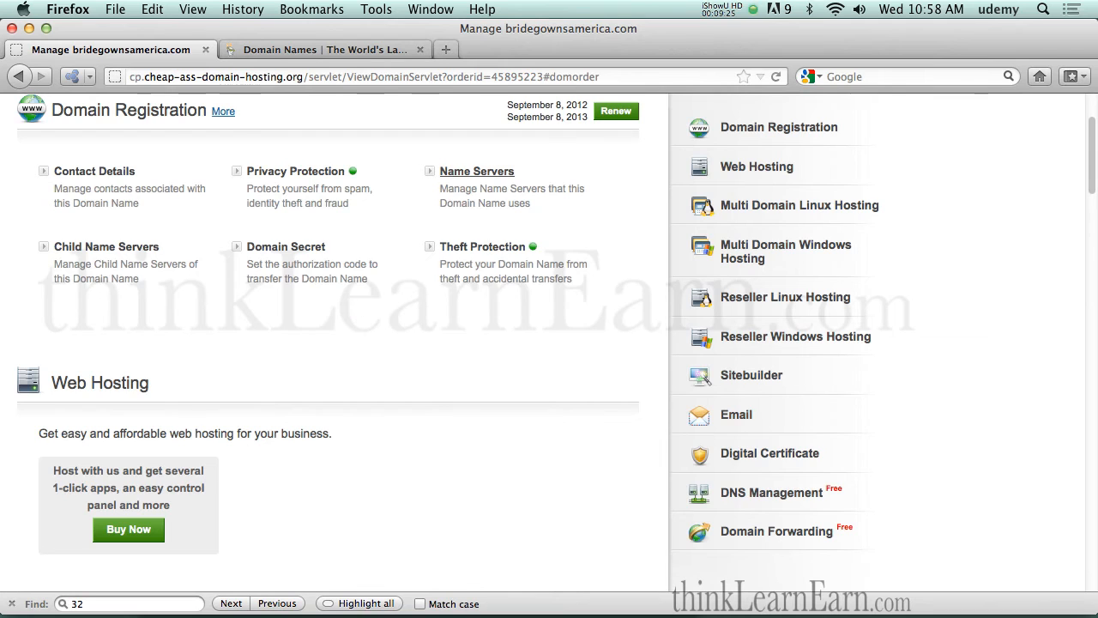
click(477, 171)
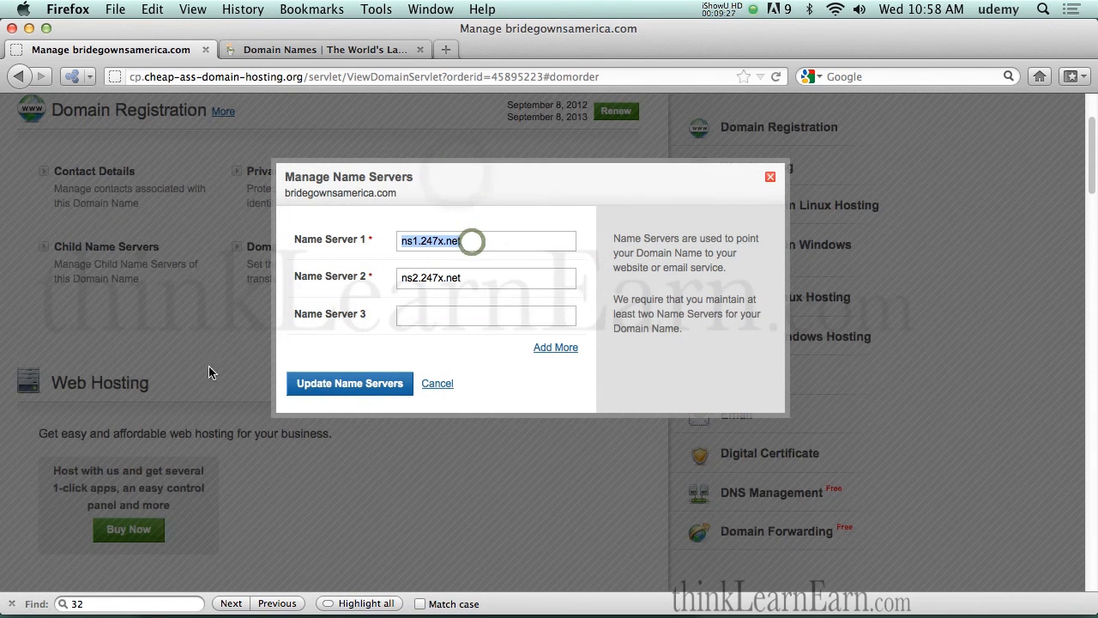
key(cmd+v)
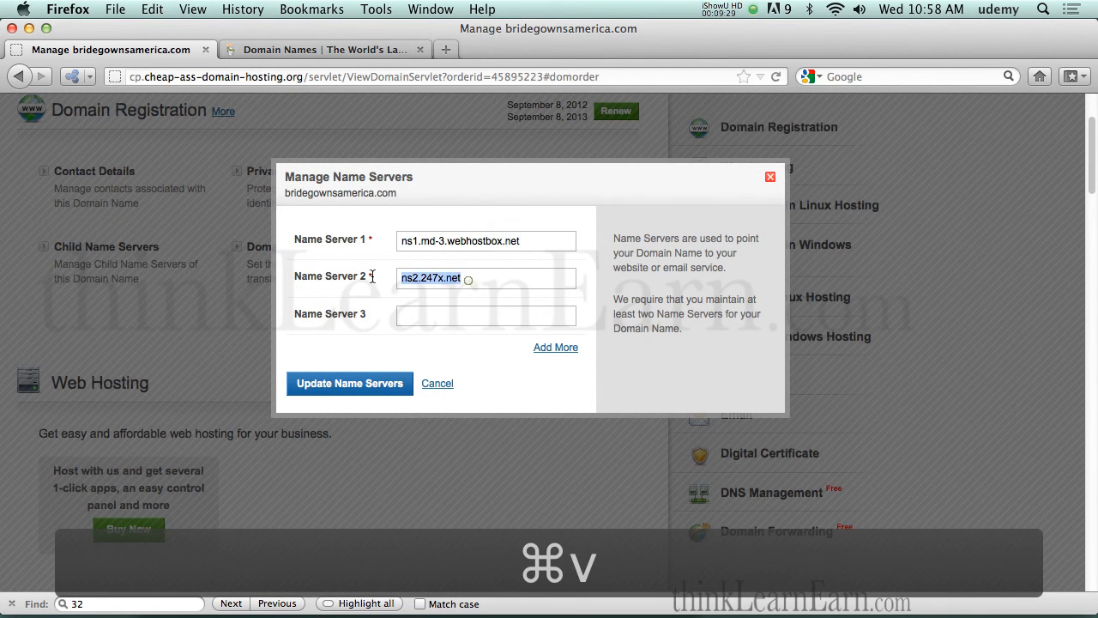
key(cmd+v)
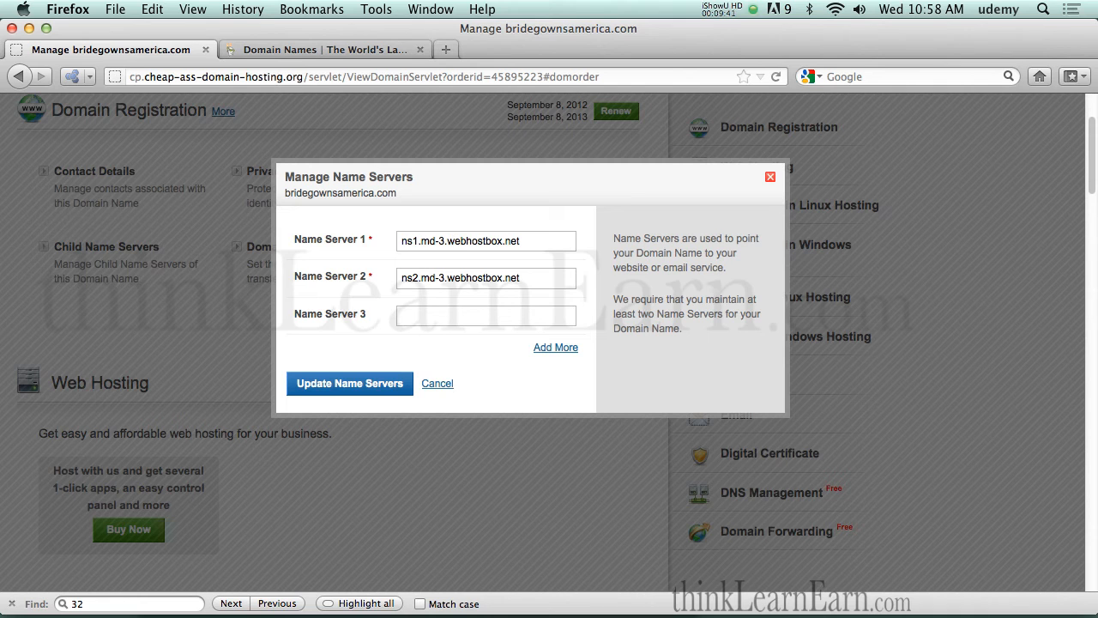
click(438, 383)
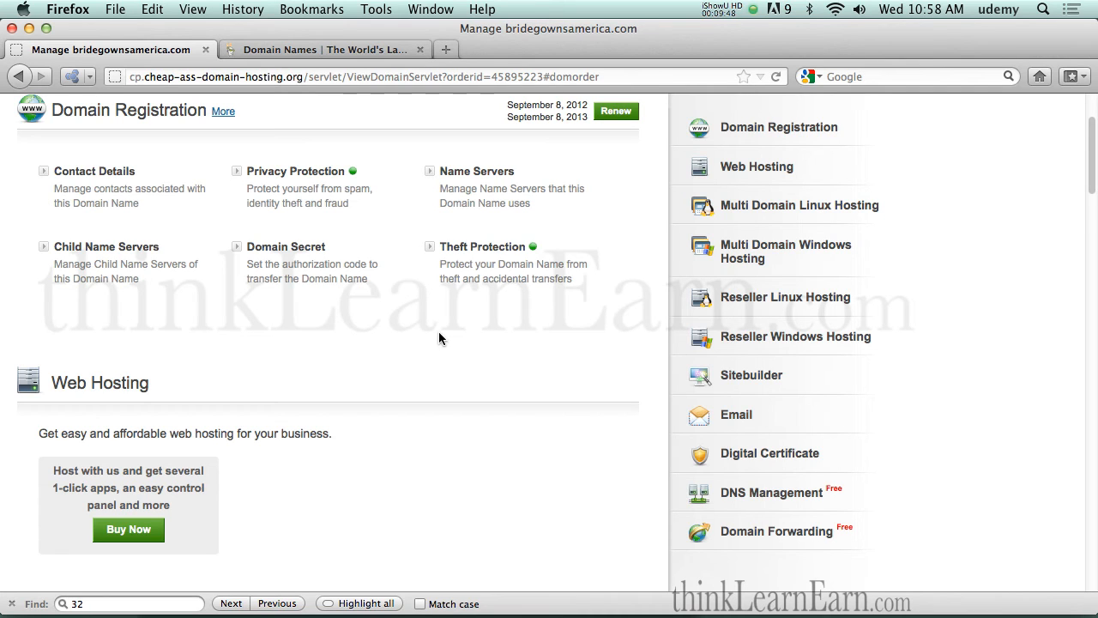
mouse_move(459, 350)
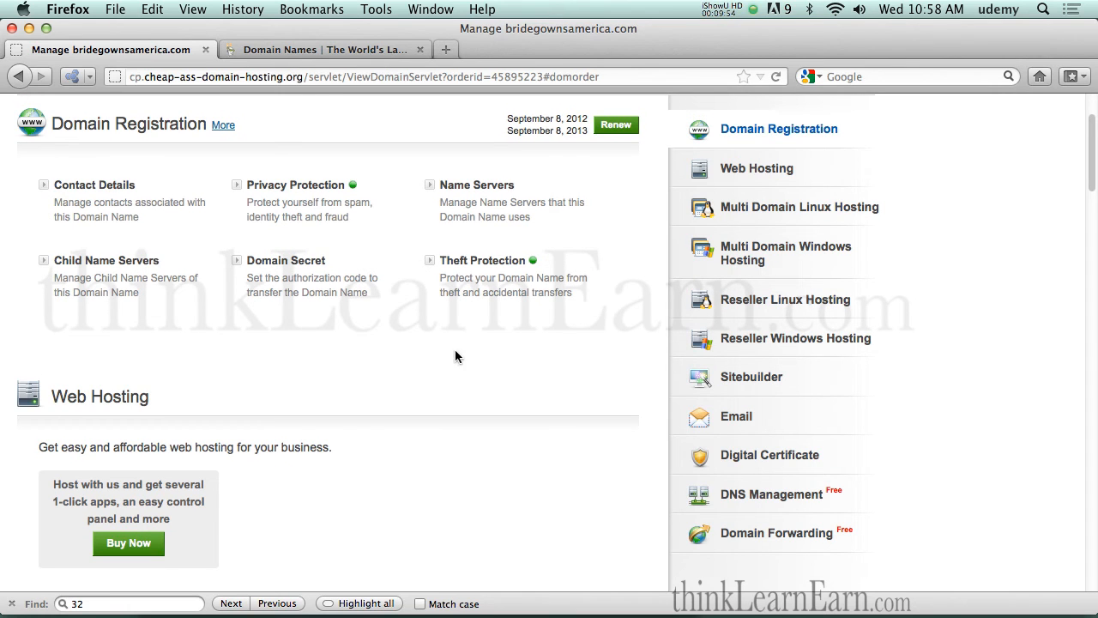
mouse_move(394, 313)
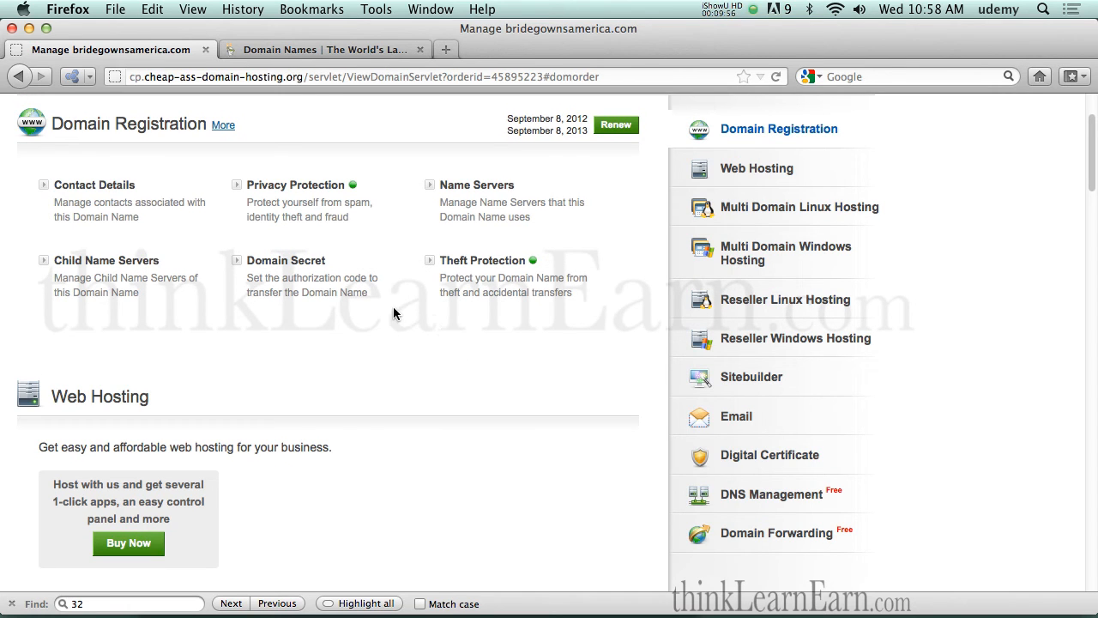
mouse_move(295, 184)
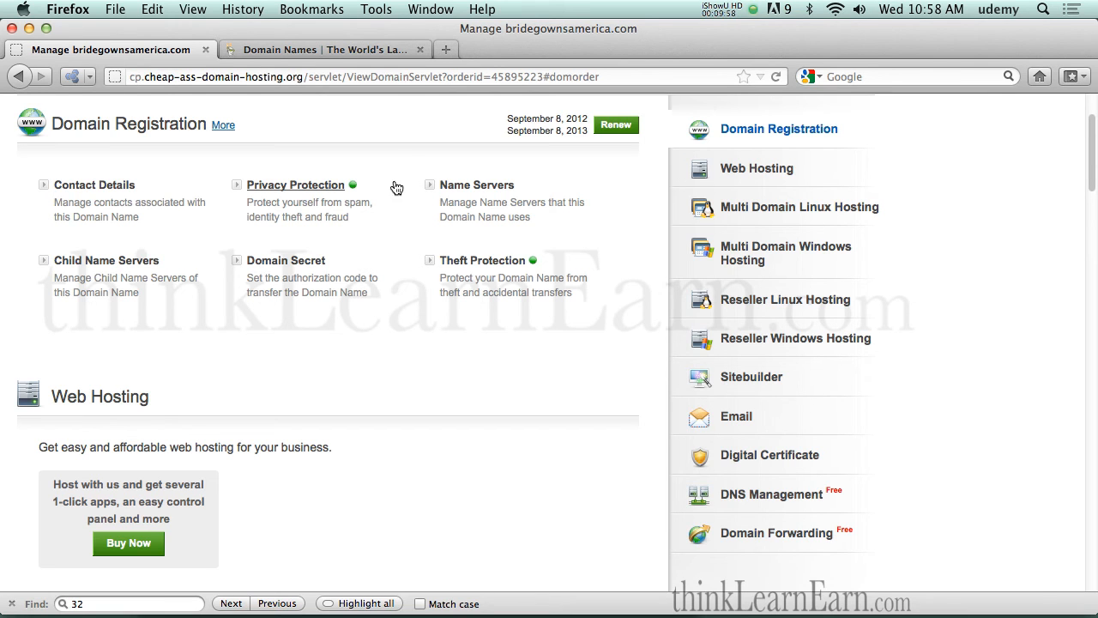
Open whois.net in a new window and submit a WHOIS lookup for afoy.com
key(cmd+n)
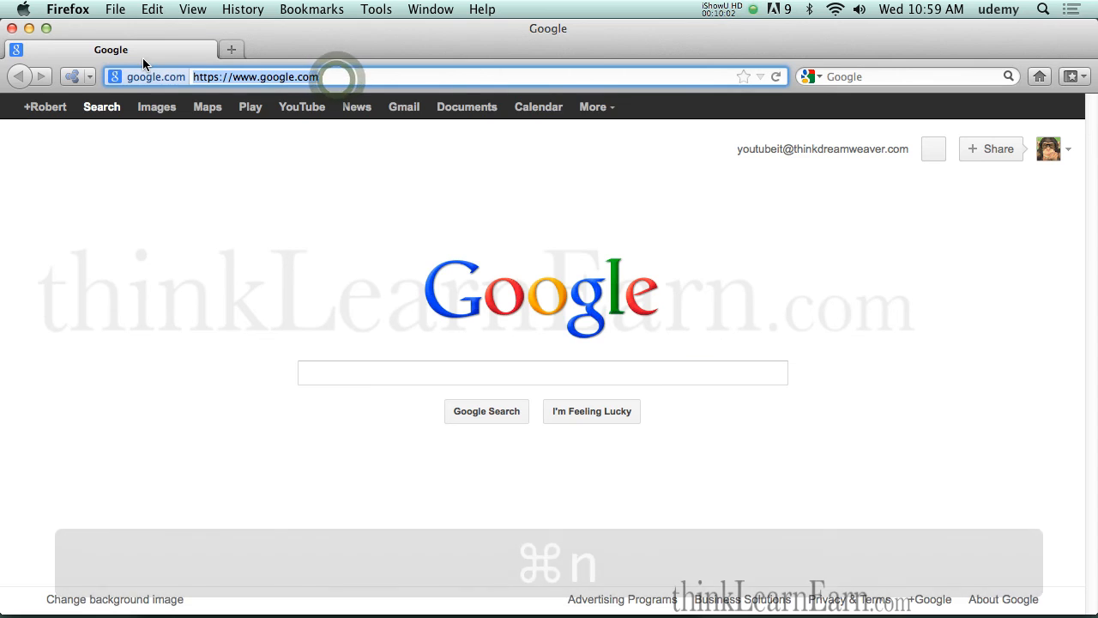
text(whois.net)
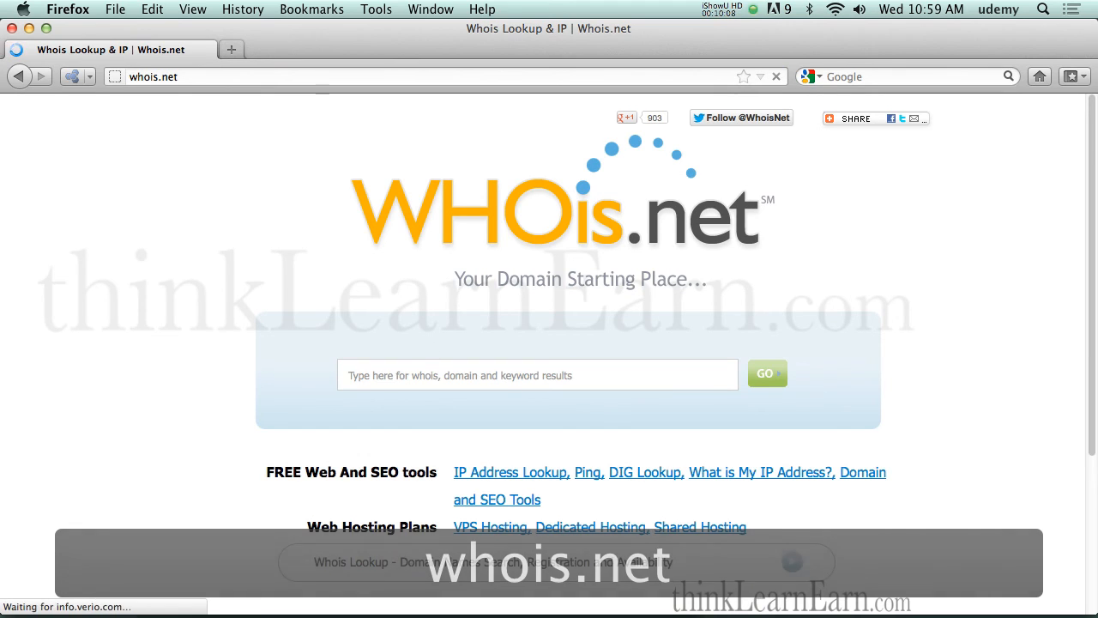
click(538, 374)
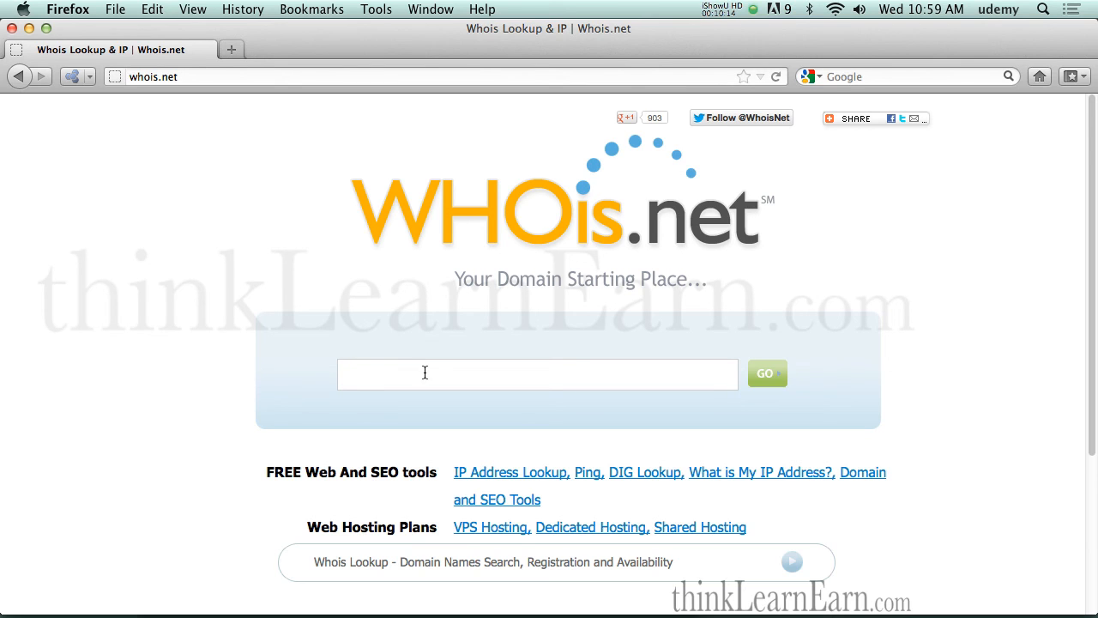
text(afoy)
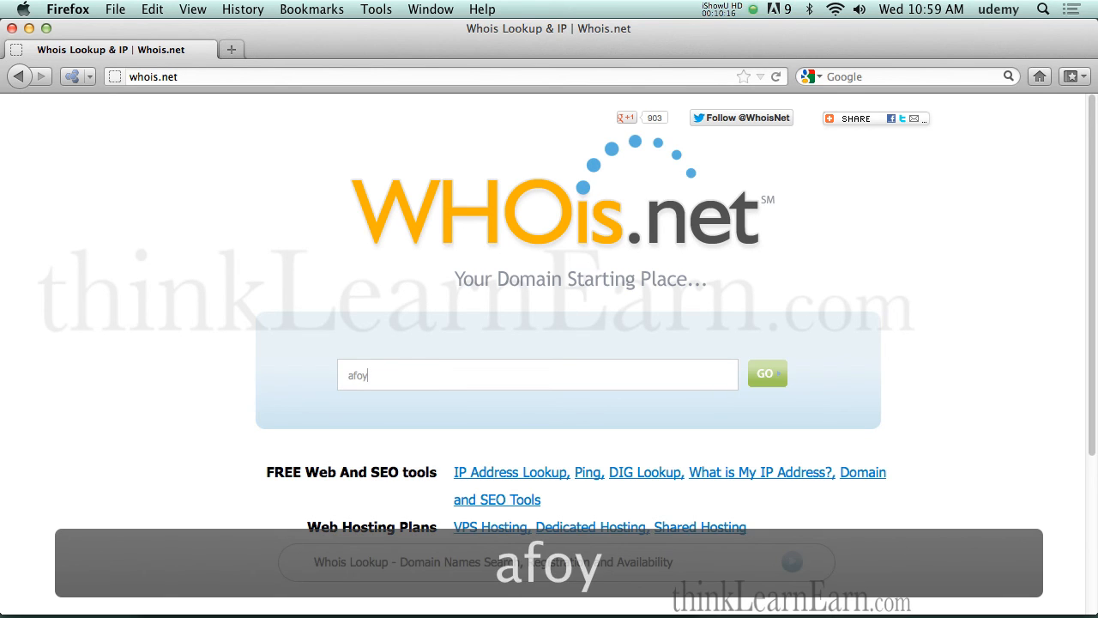
text(.com)
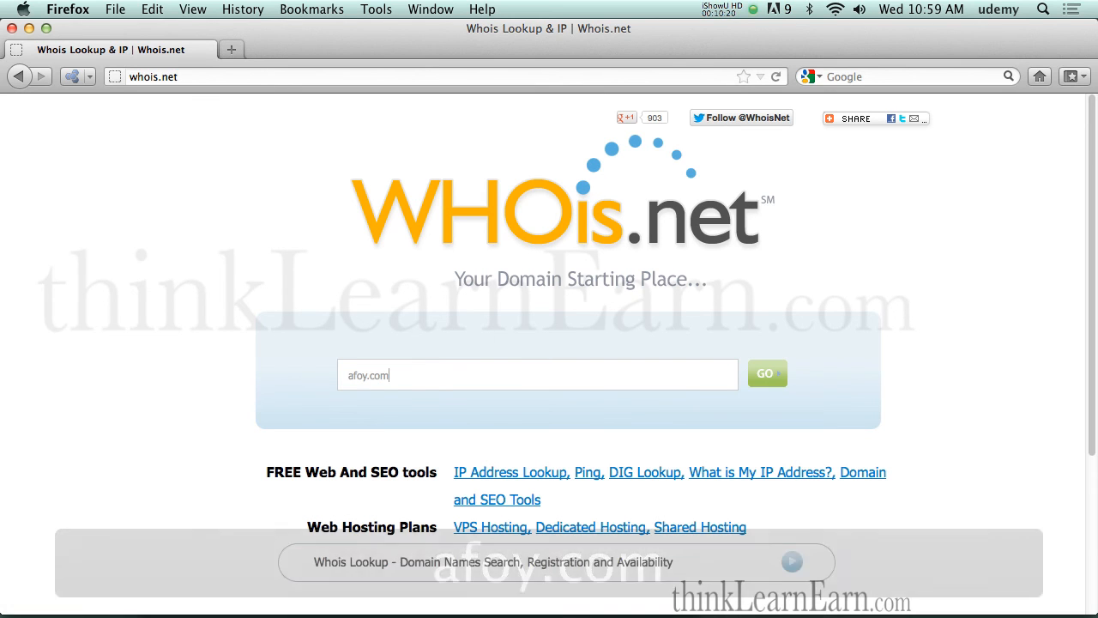
click(766, 374)
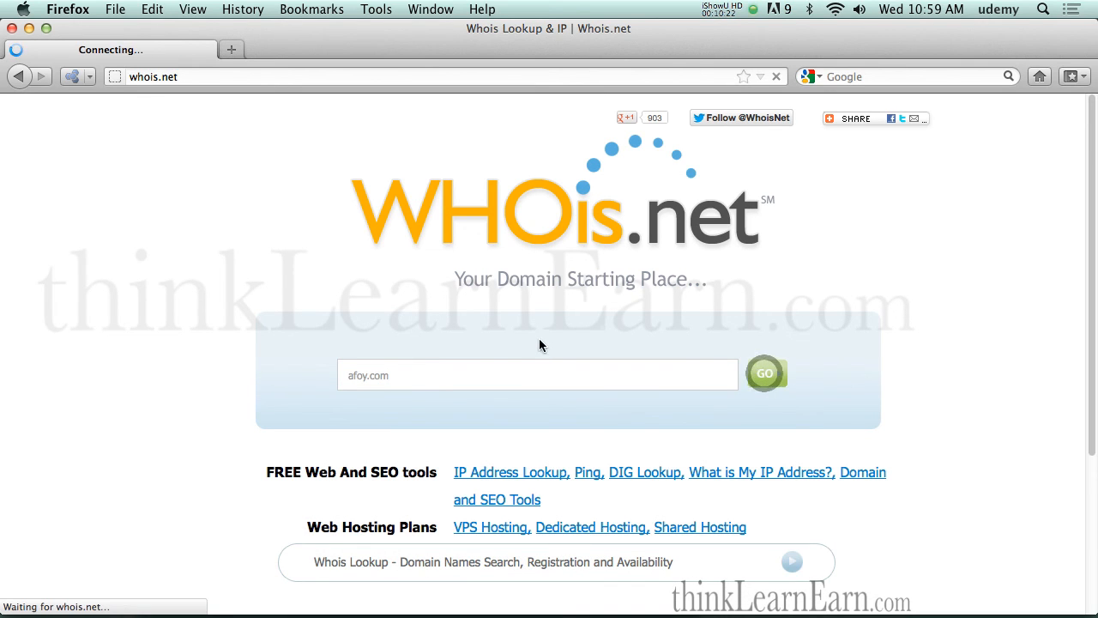
Inspect afoy.com's WHOIS results, highlighting name servers ns1.afoy.com and ns2.afoy.com, then return to the control panel
click(764, 373)
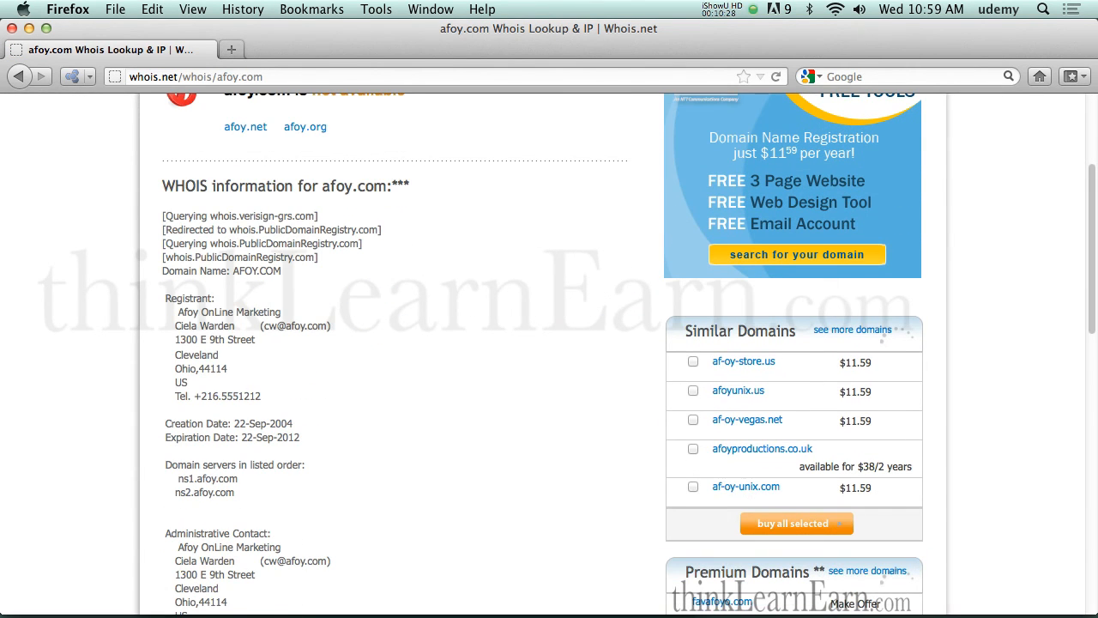
scroll(down, 3)
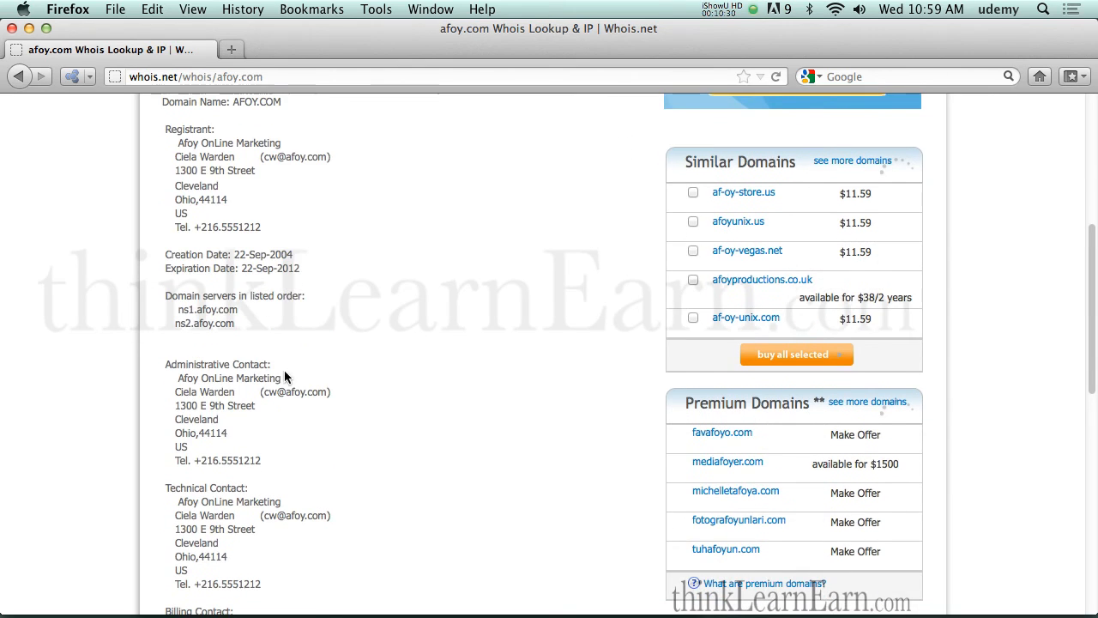
scroll(down, 3)
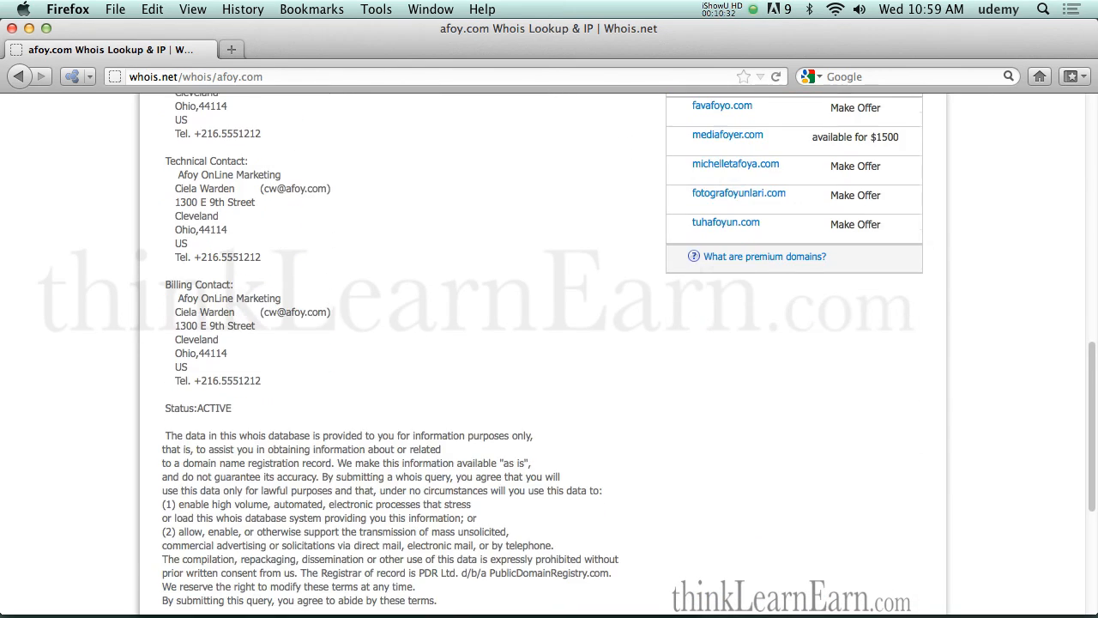
scroll(up, 3)
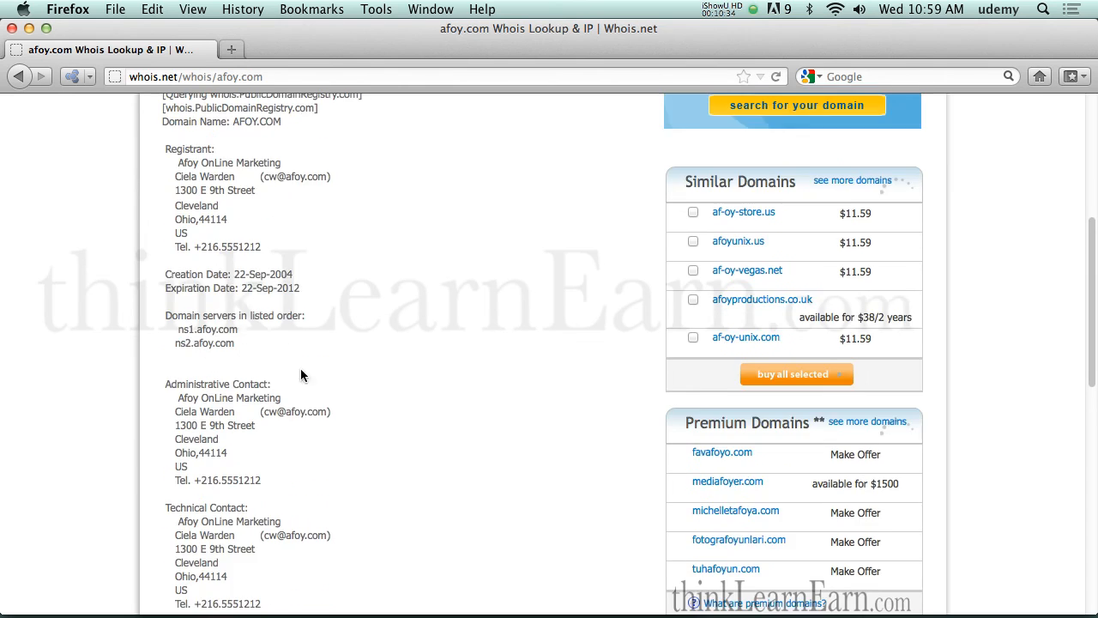
scroll(up, 3)
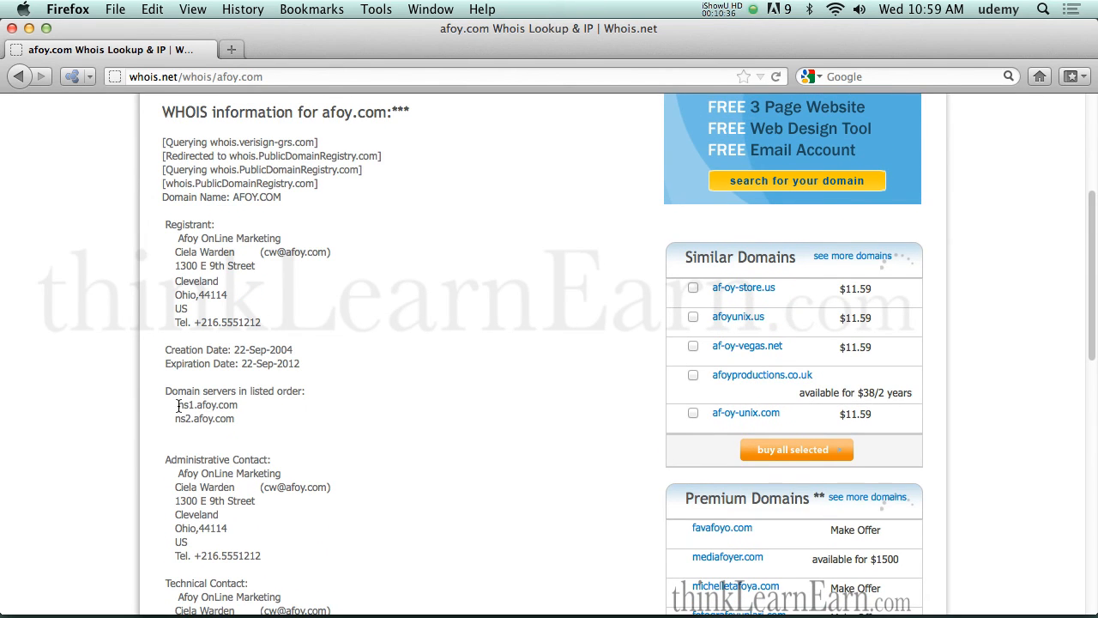
drag(176, 404, 233, 419)
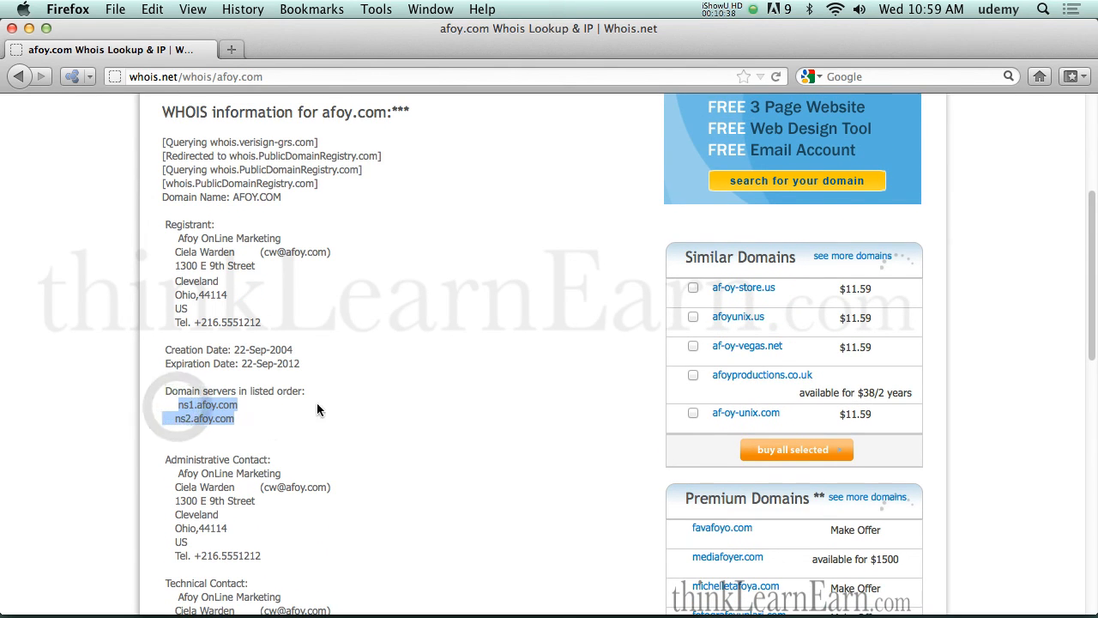
scroll(up, 3)
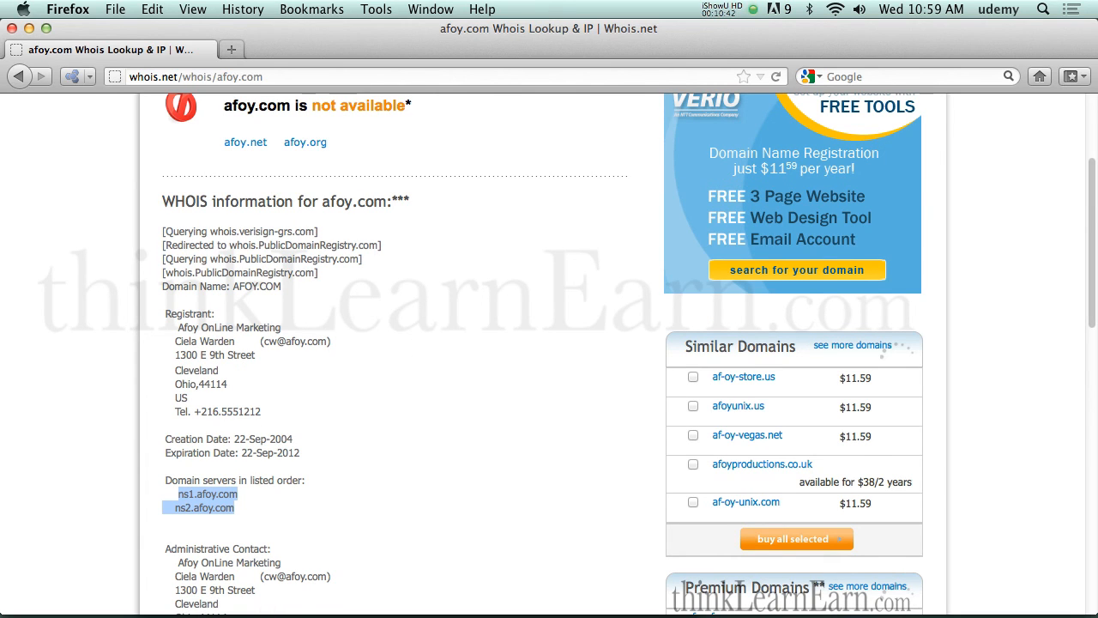
mouse_move(398, 354)
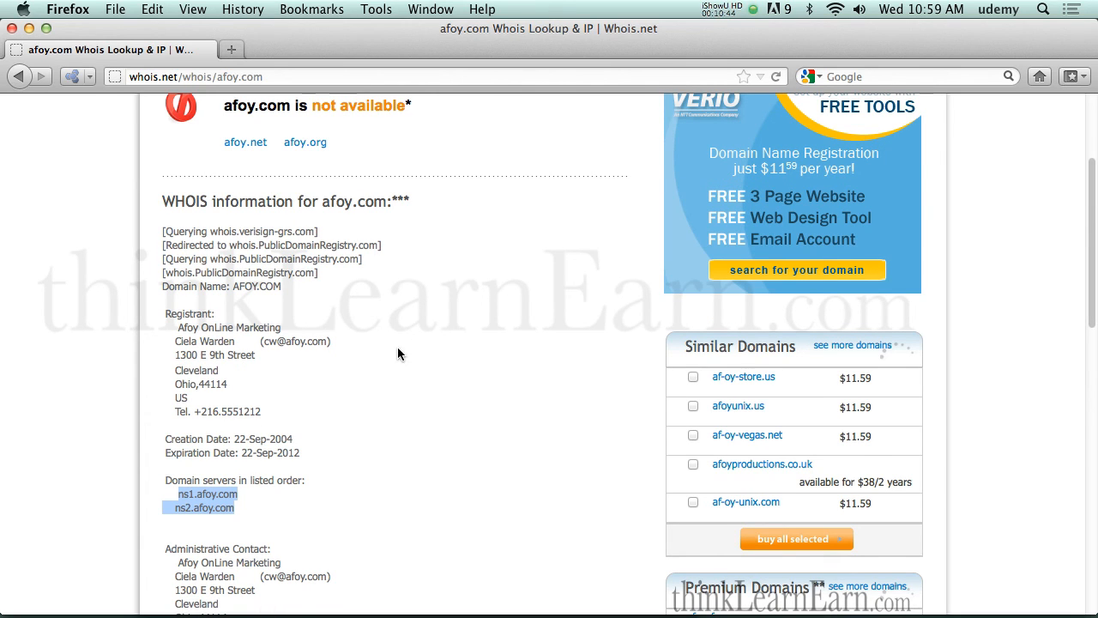
key(cmd)
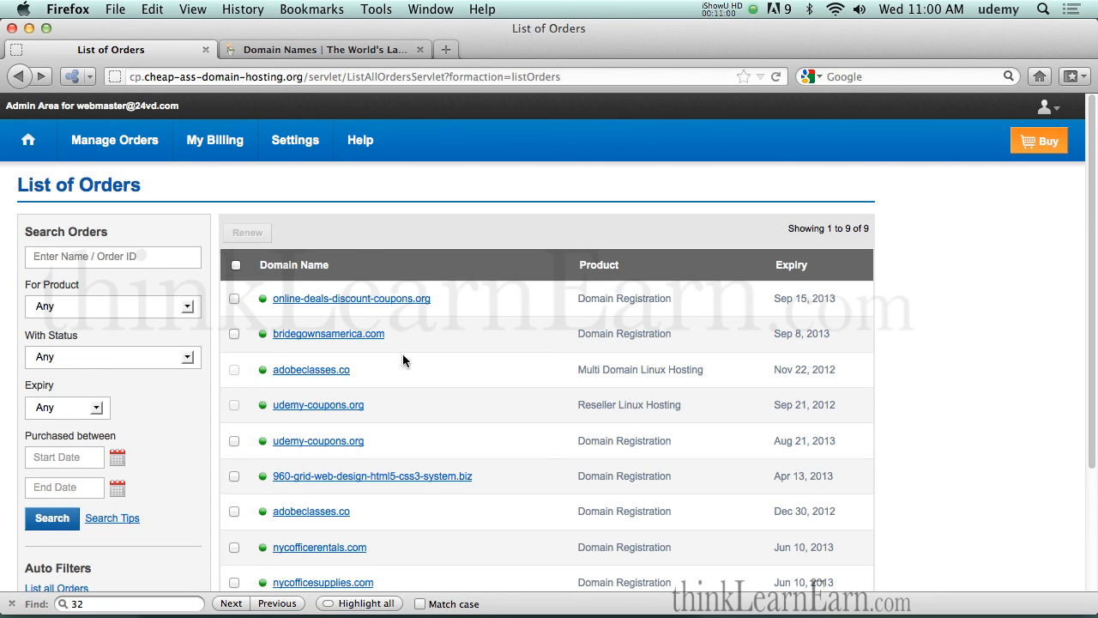
mouse_move(310, 370)
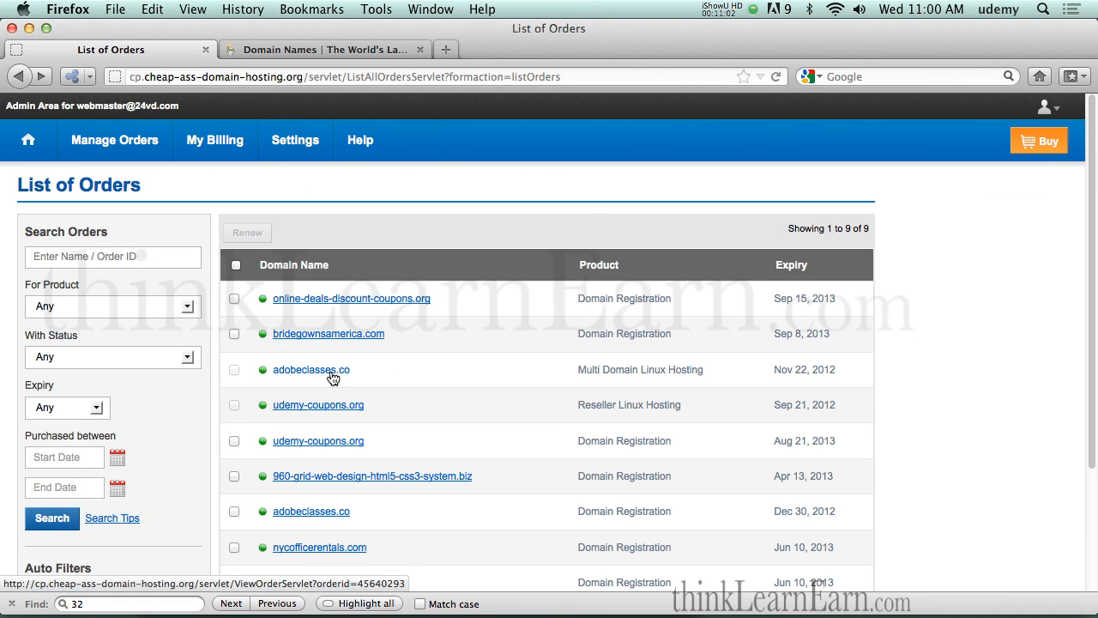
click(312, 369)
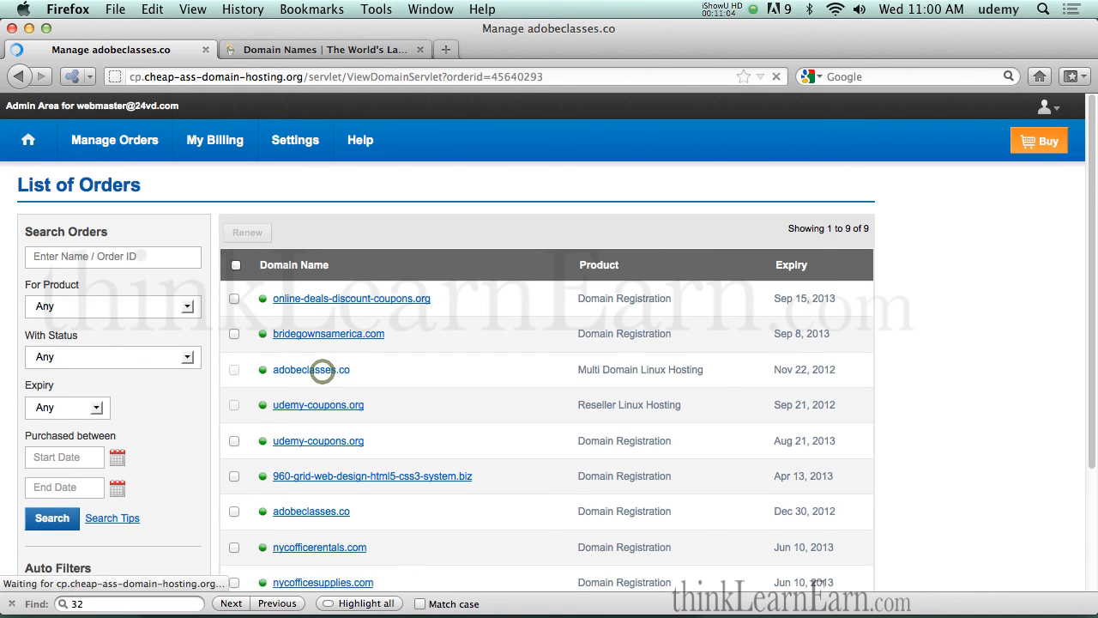
click(311, 370)
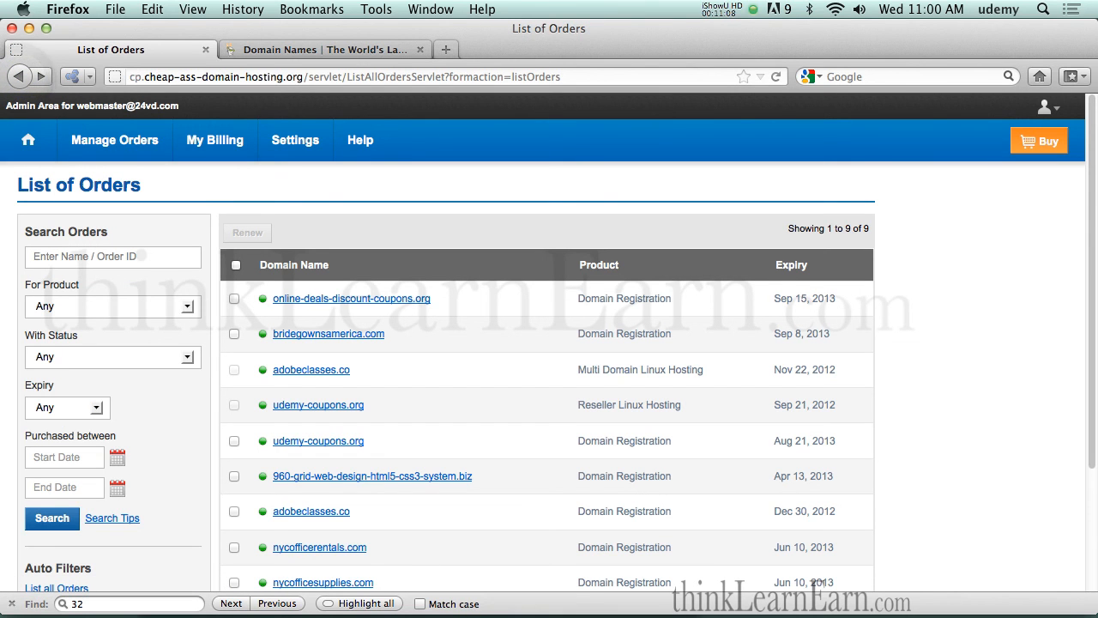
mouse_move(374, 361)
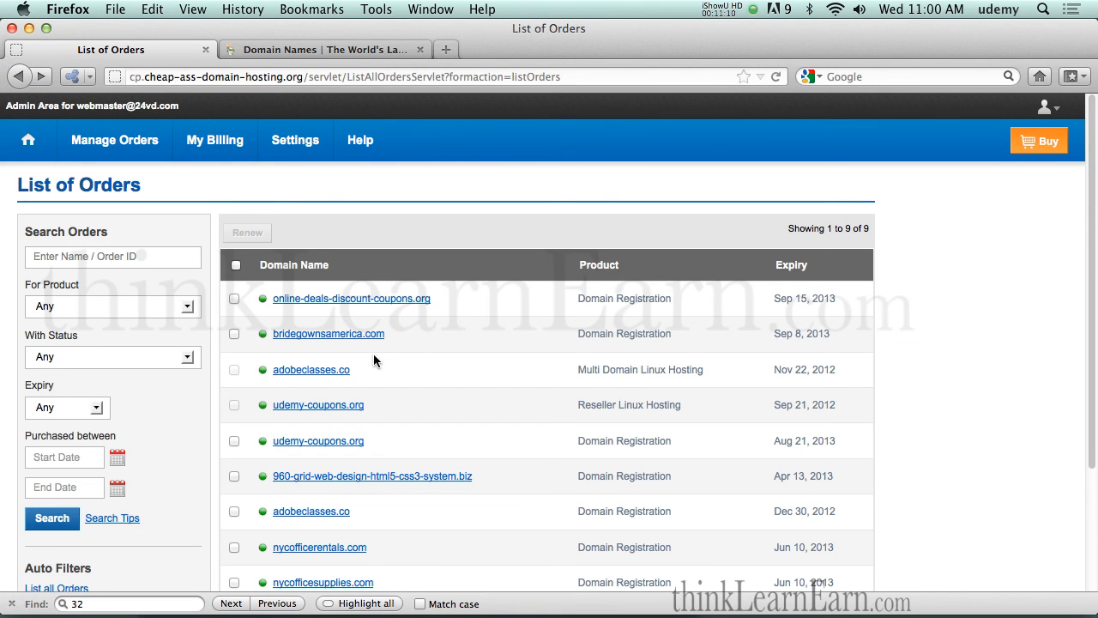
mouse_move(364, 374)
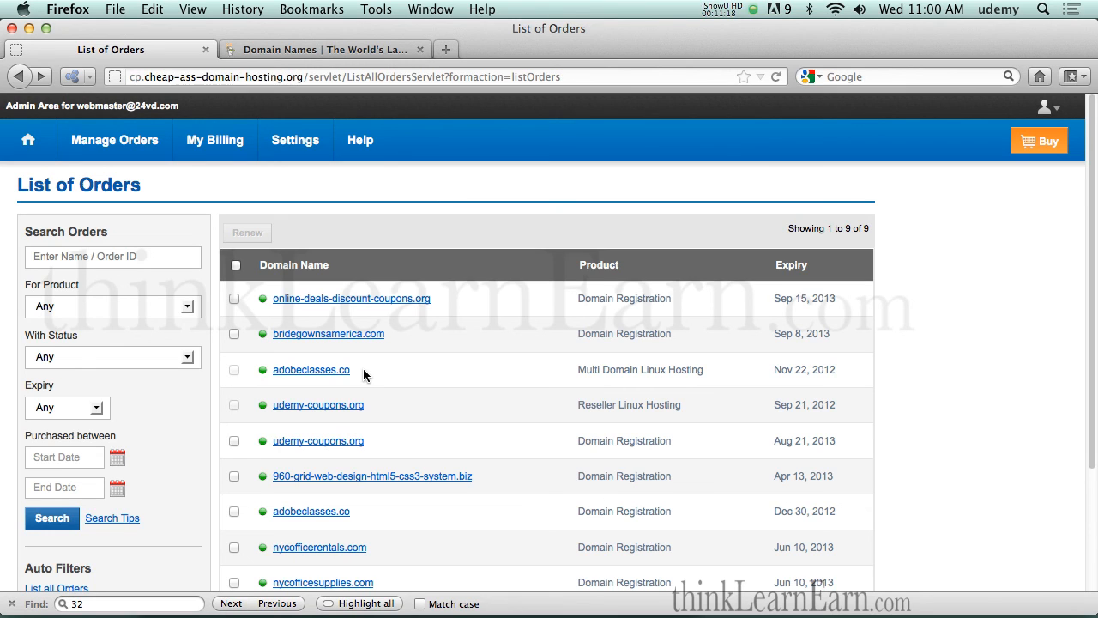
mouse_move(310, 369)
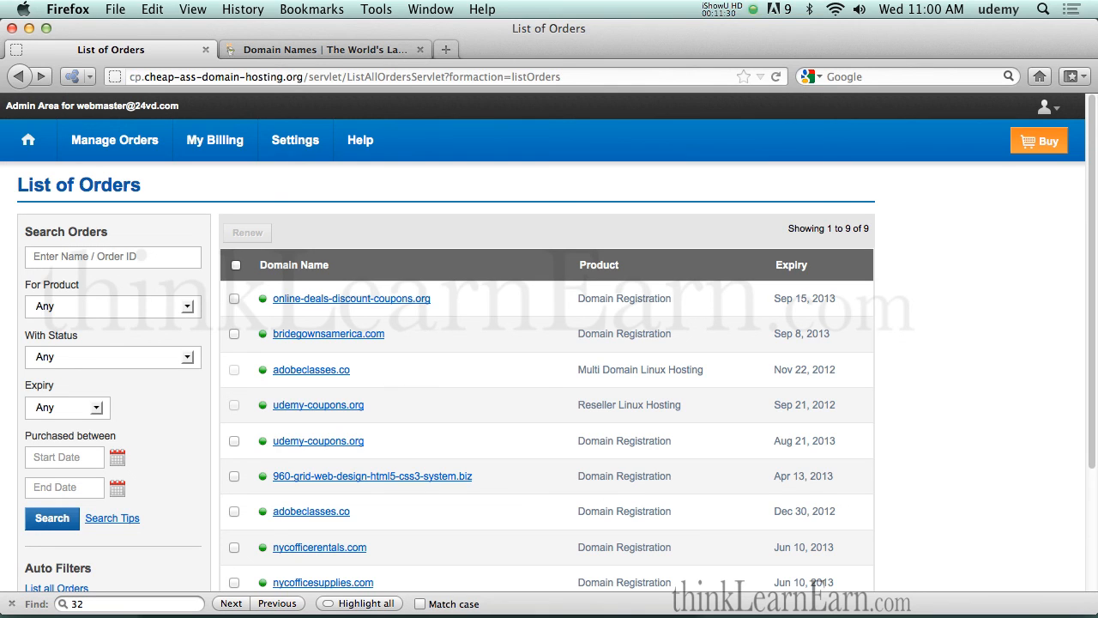
mouse_move(390, 376)
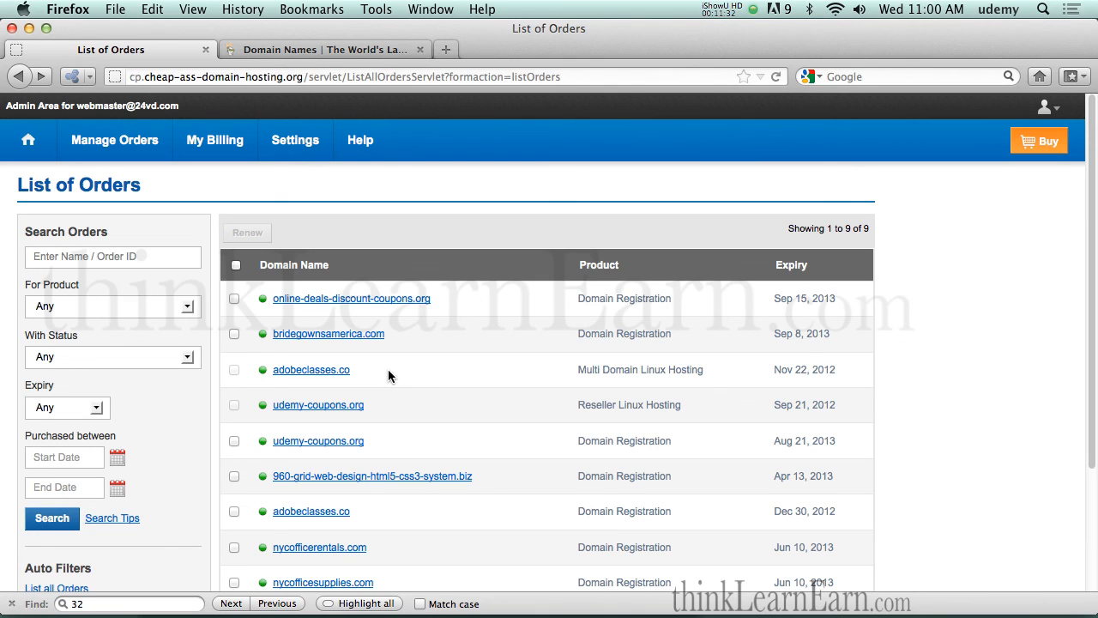
mouse_move(618, 369)
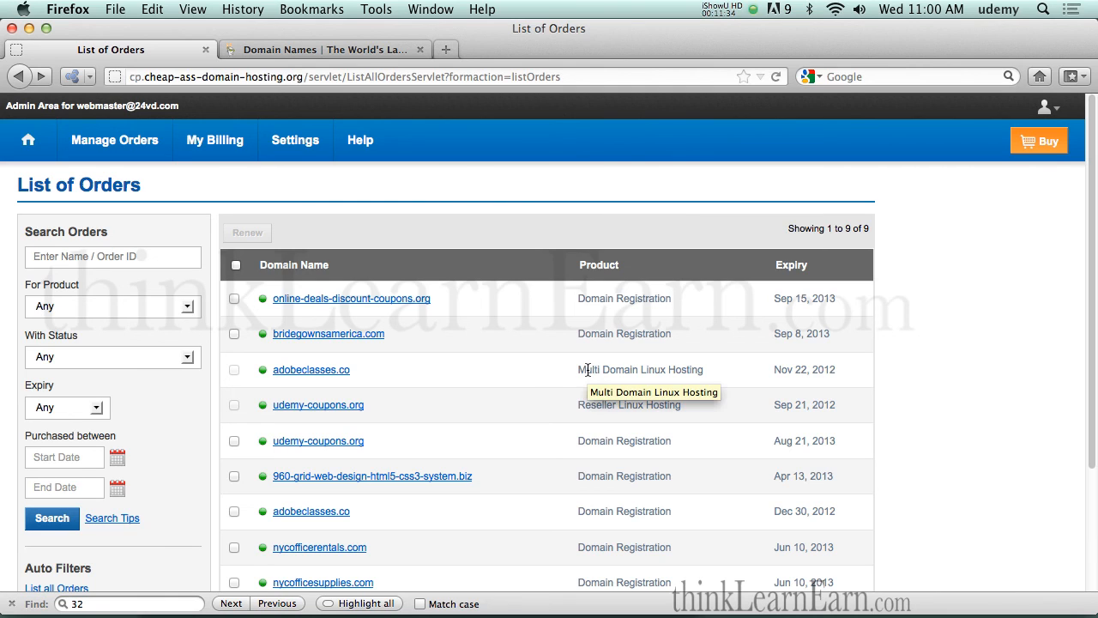
mouse_move(628, 404)
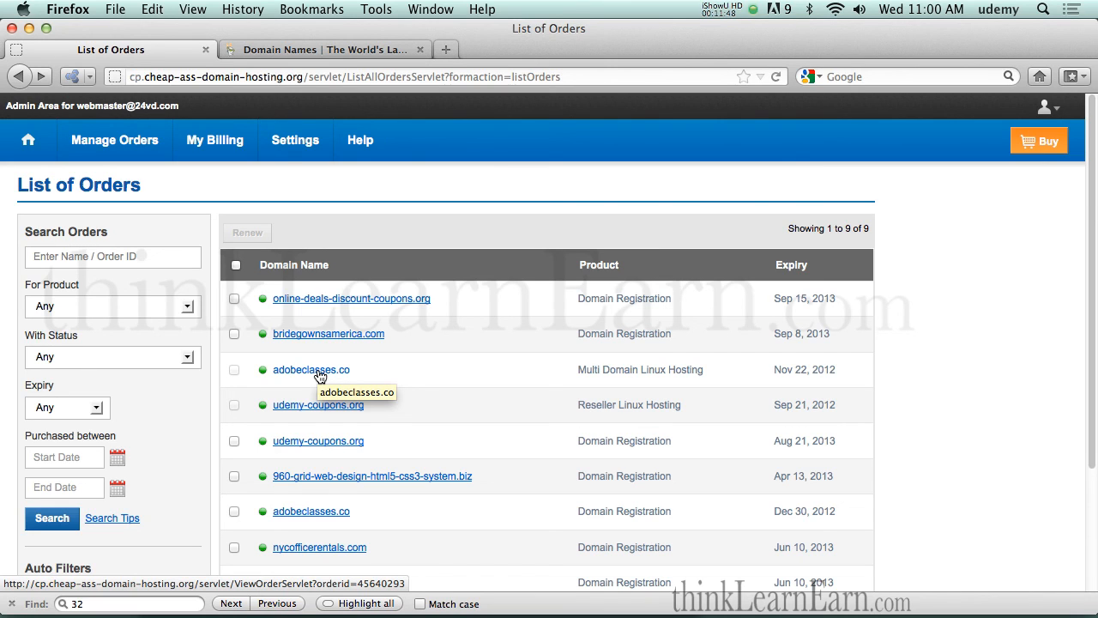
mouse_move(309, 412)
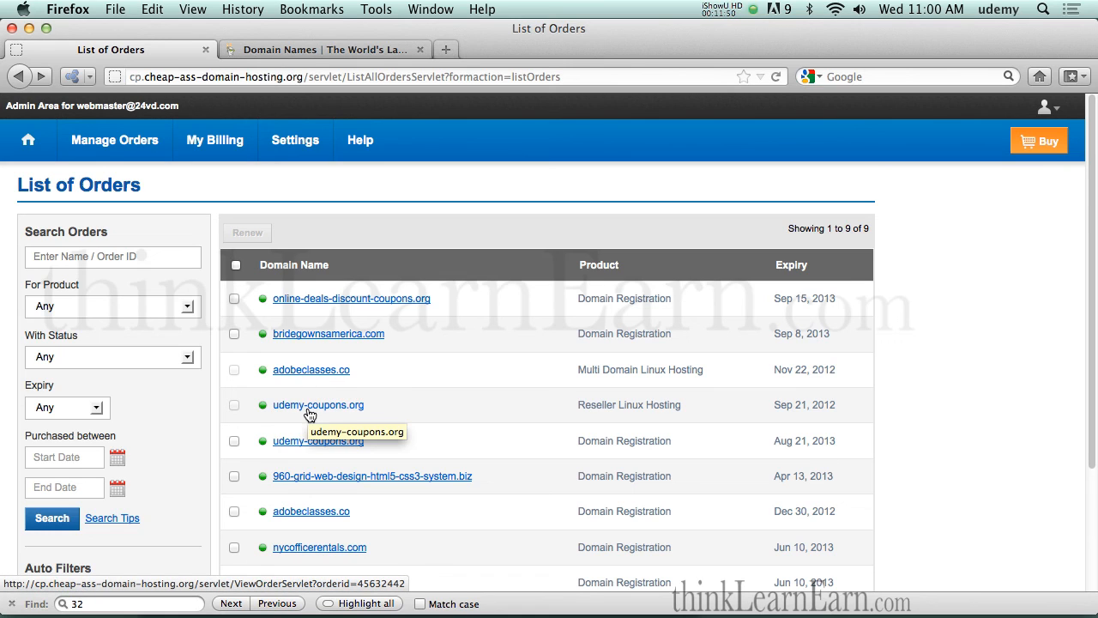